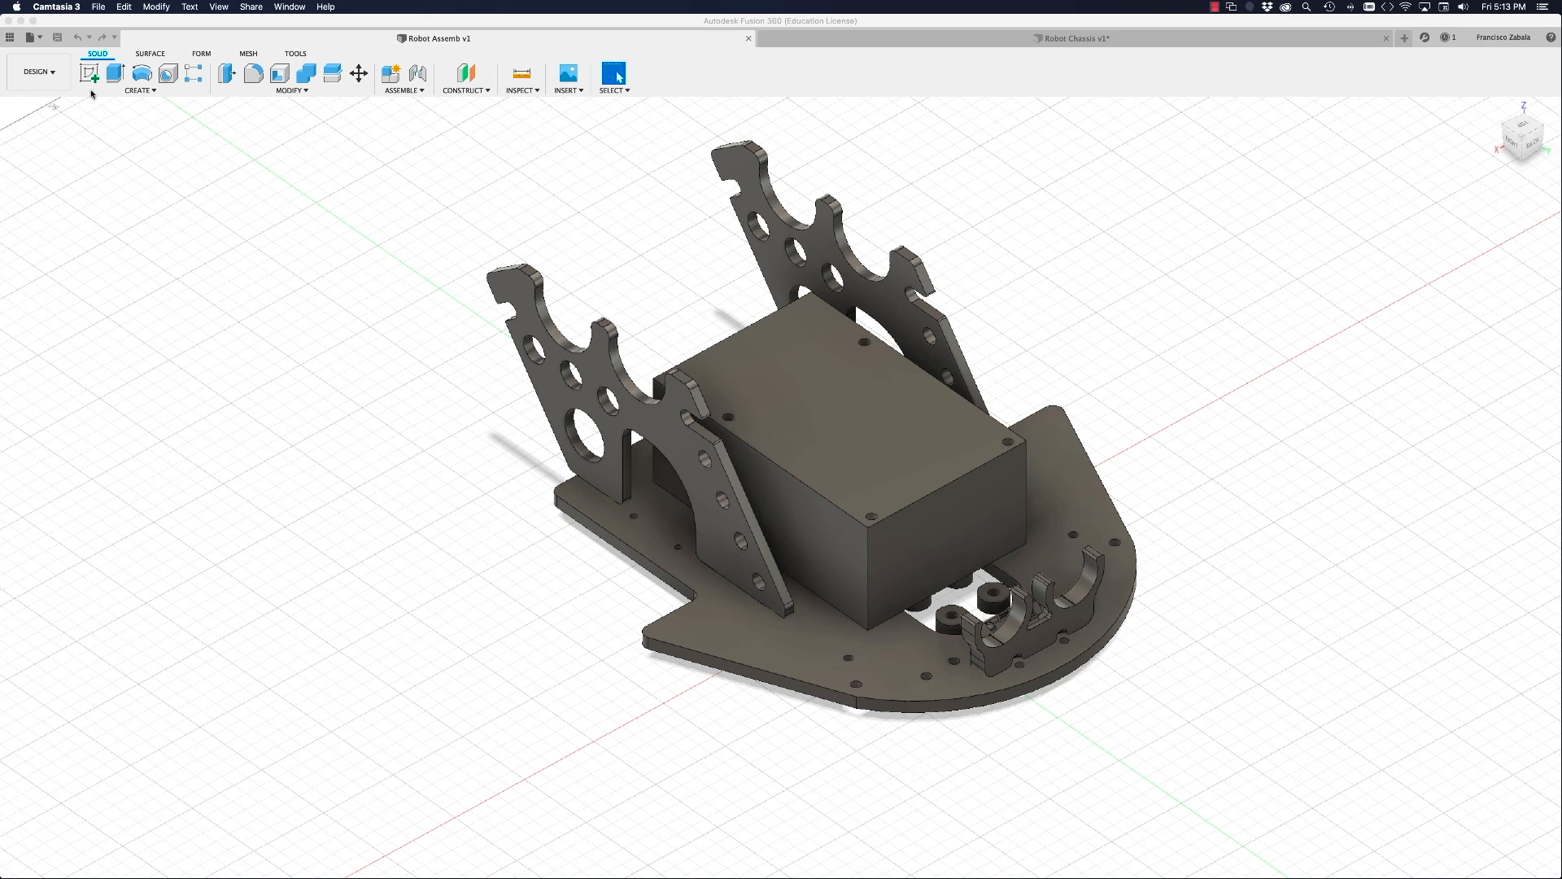
click(37, 71)
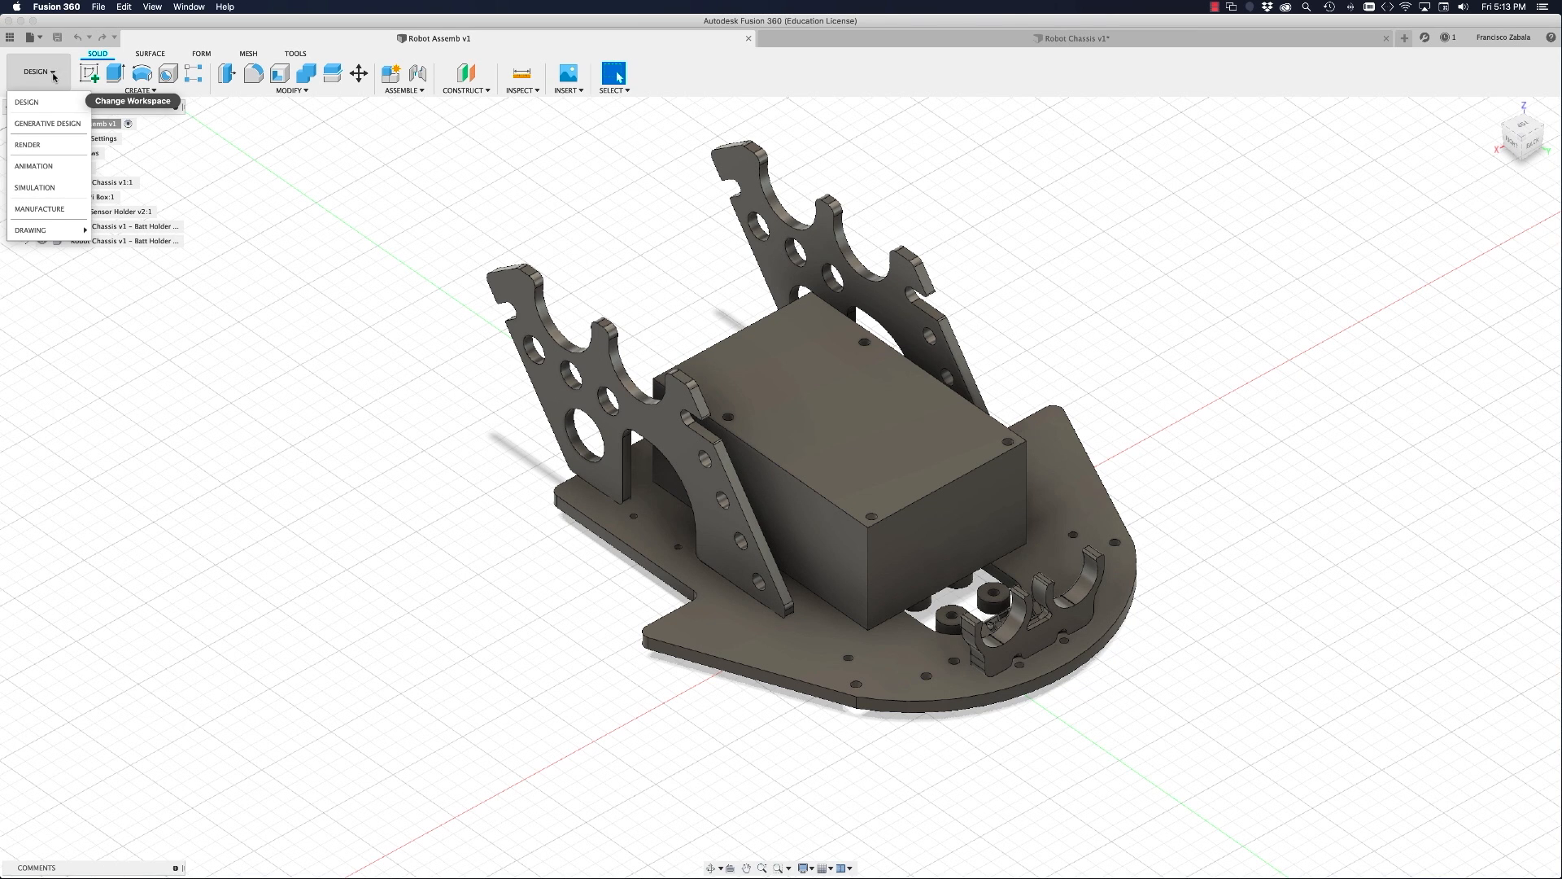
click(37, 71)
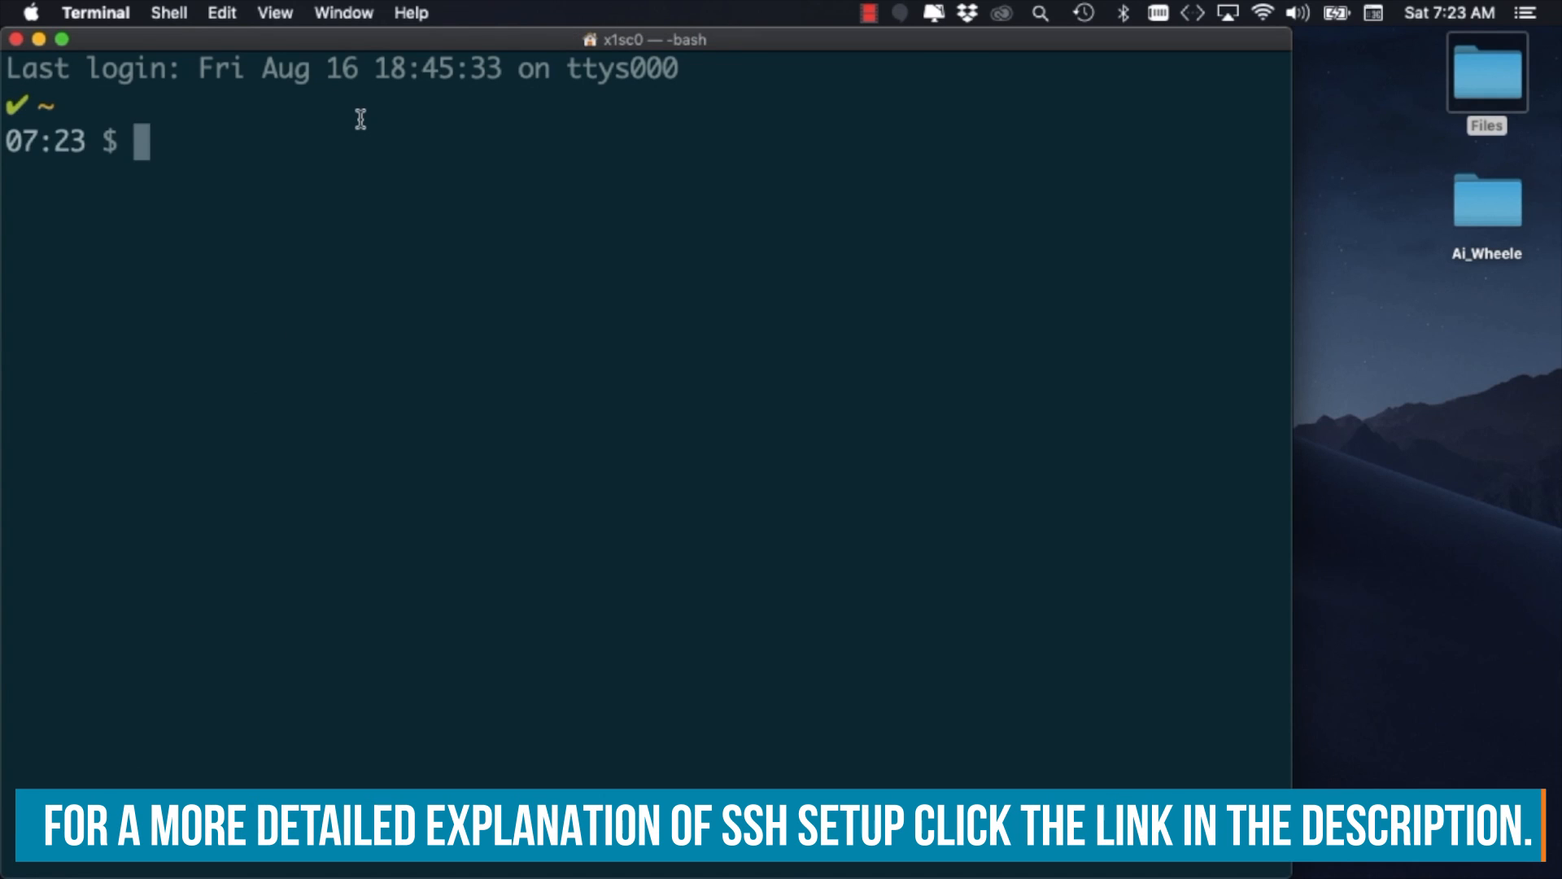
text(ssh)
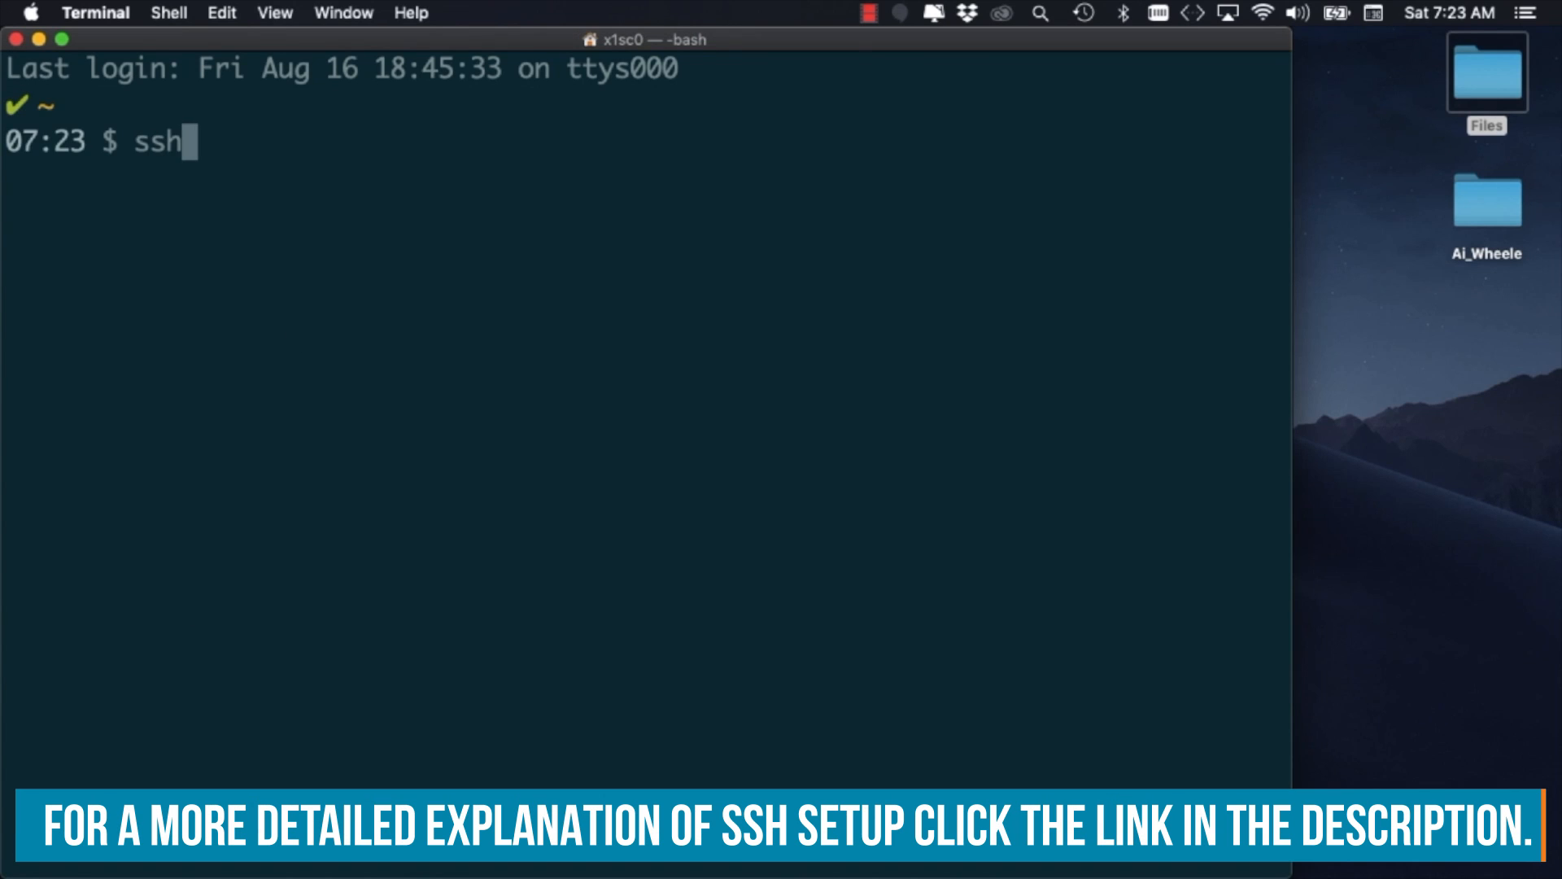
text(pi@192.1)
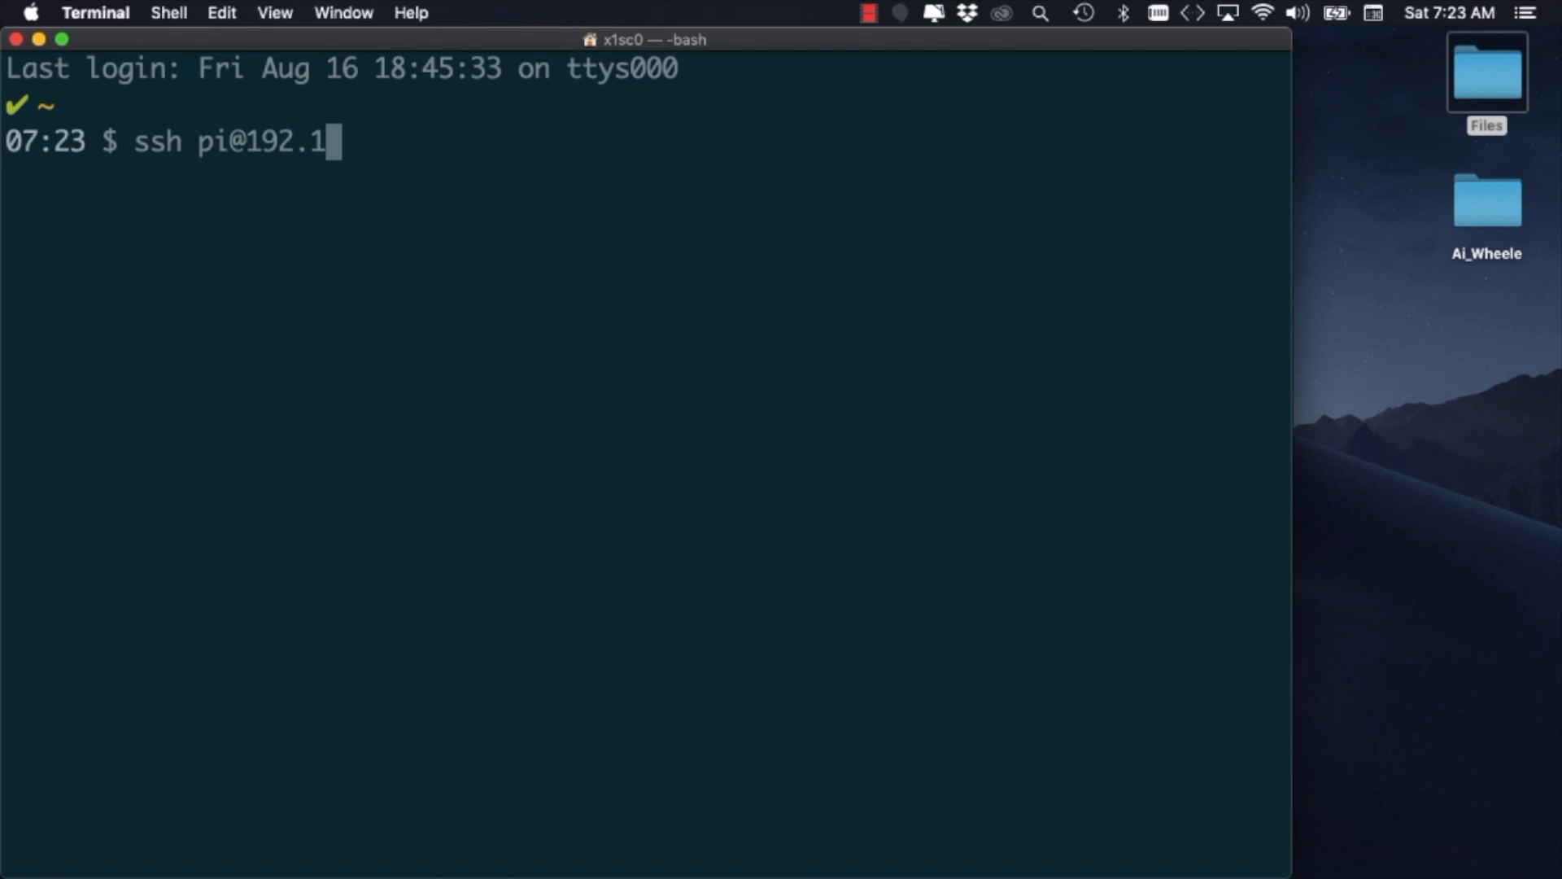
text(68.)
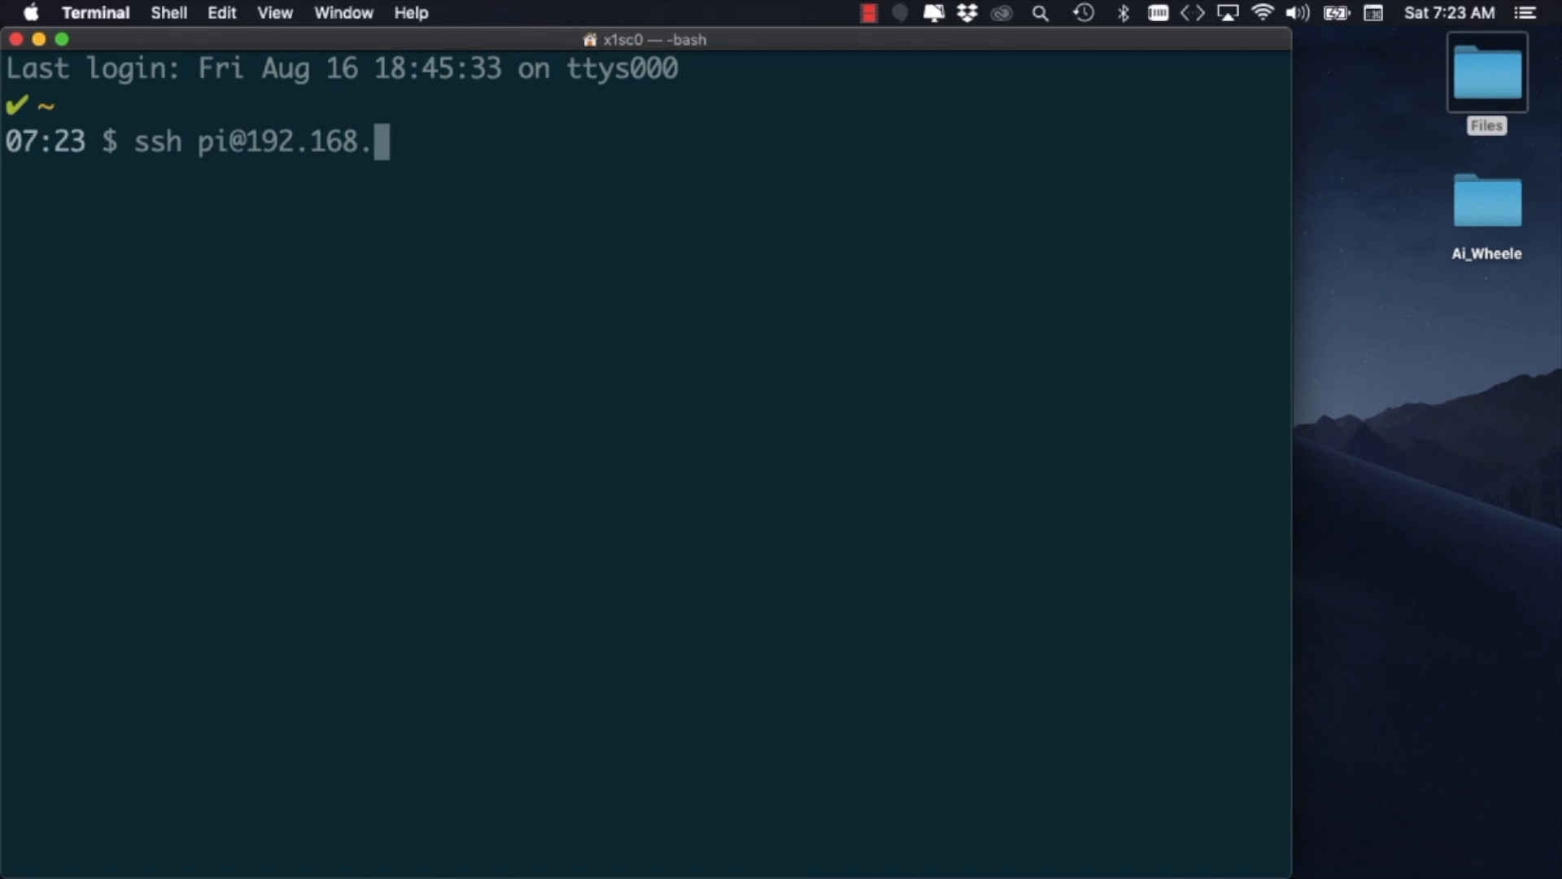
text(1.16)
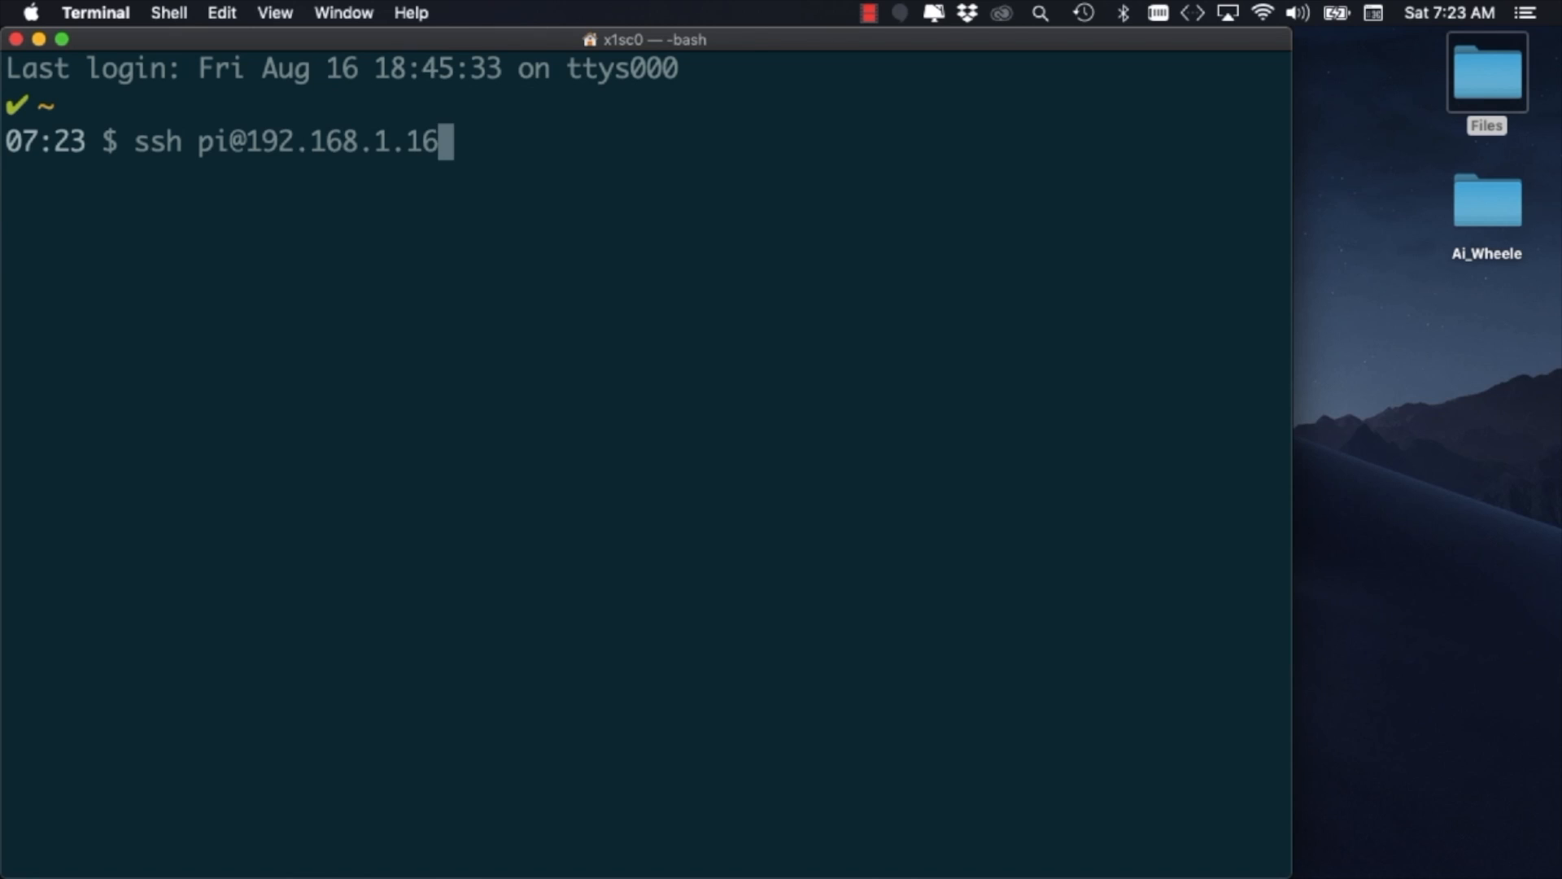
key(Return)
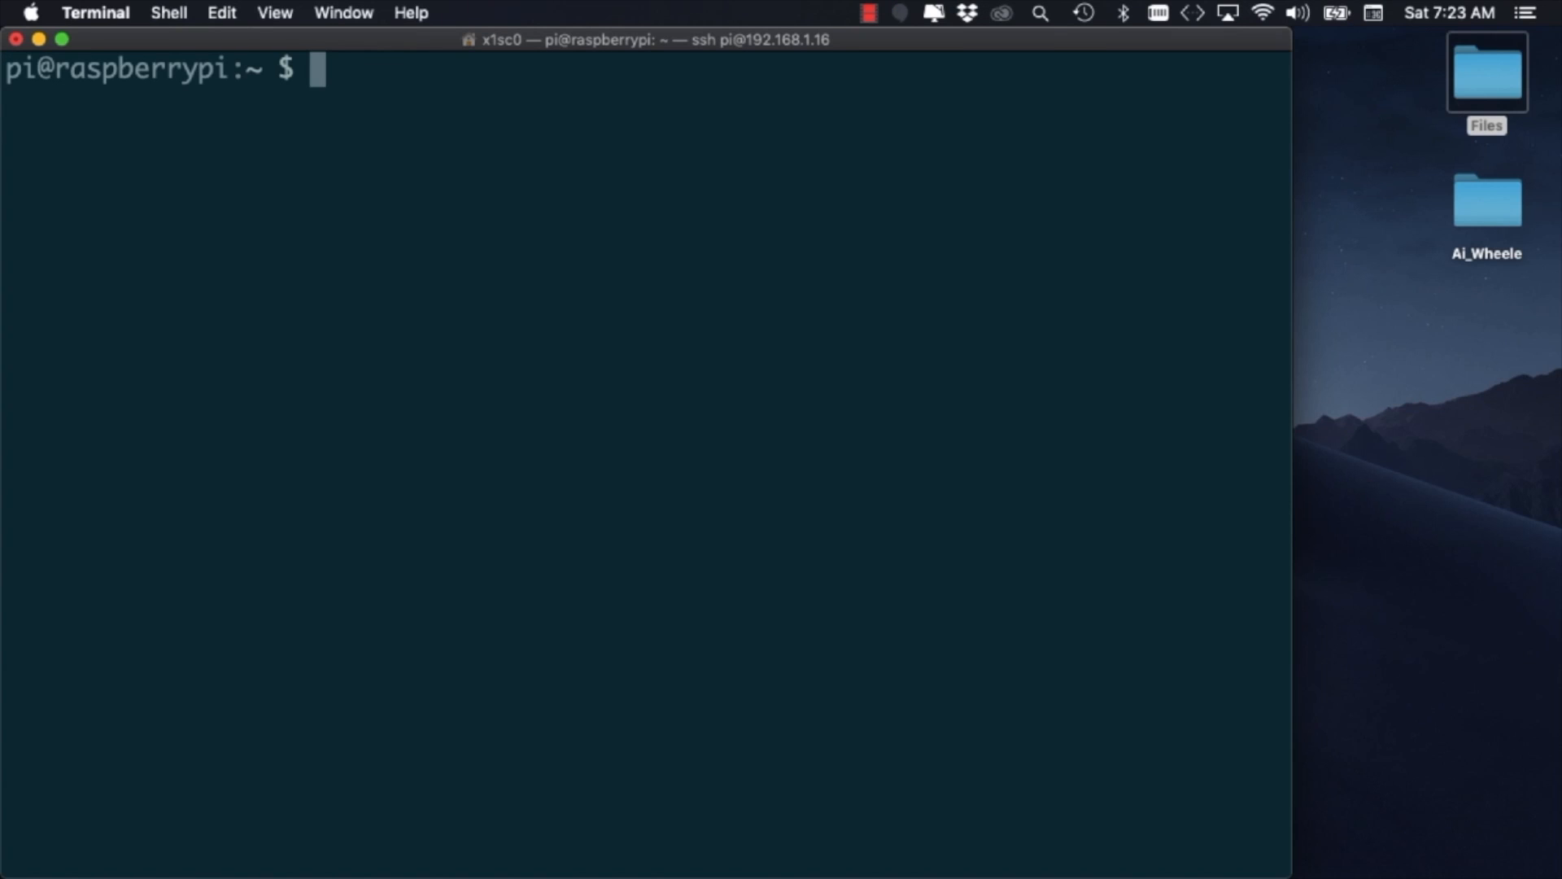
Create Work/robot_rc, fetch the Raspi-MotorHAT.zip link, list files and enter Raspi_MotorHAT.
text(mk)
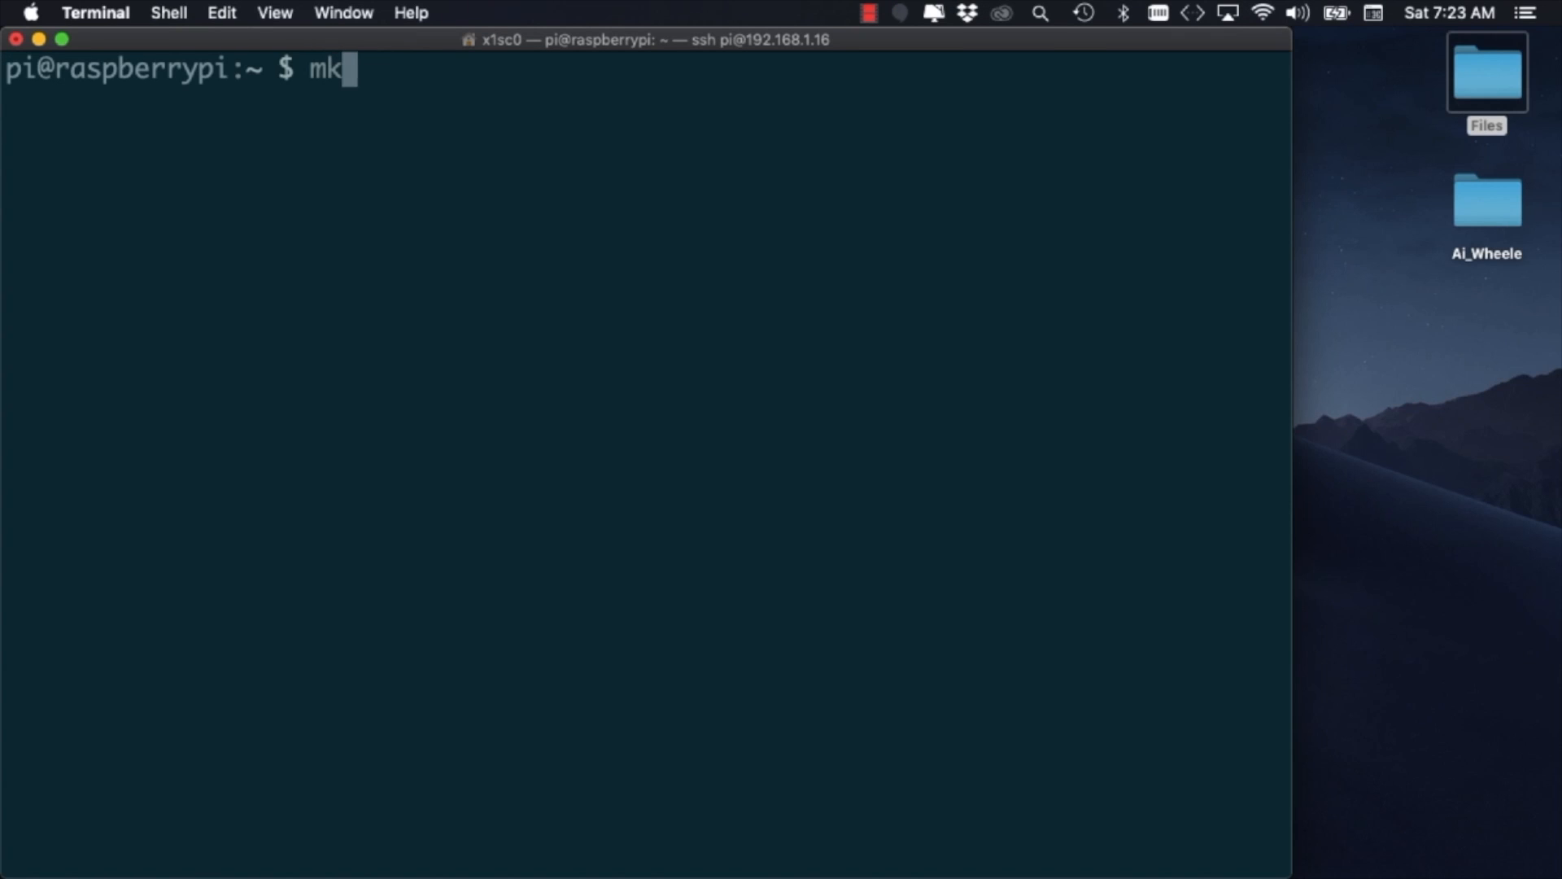
text(dir -p Work/ro)
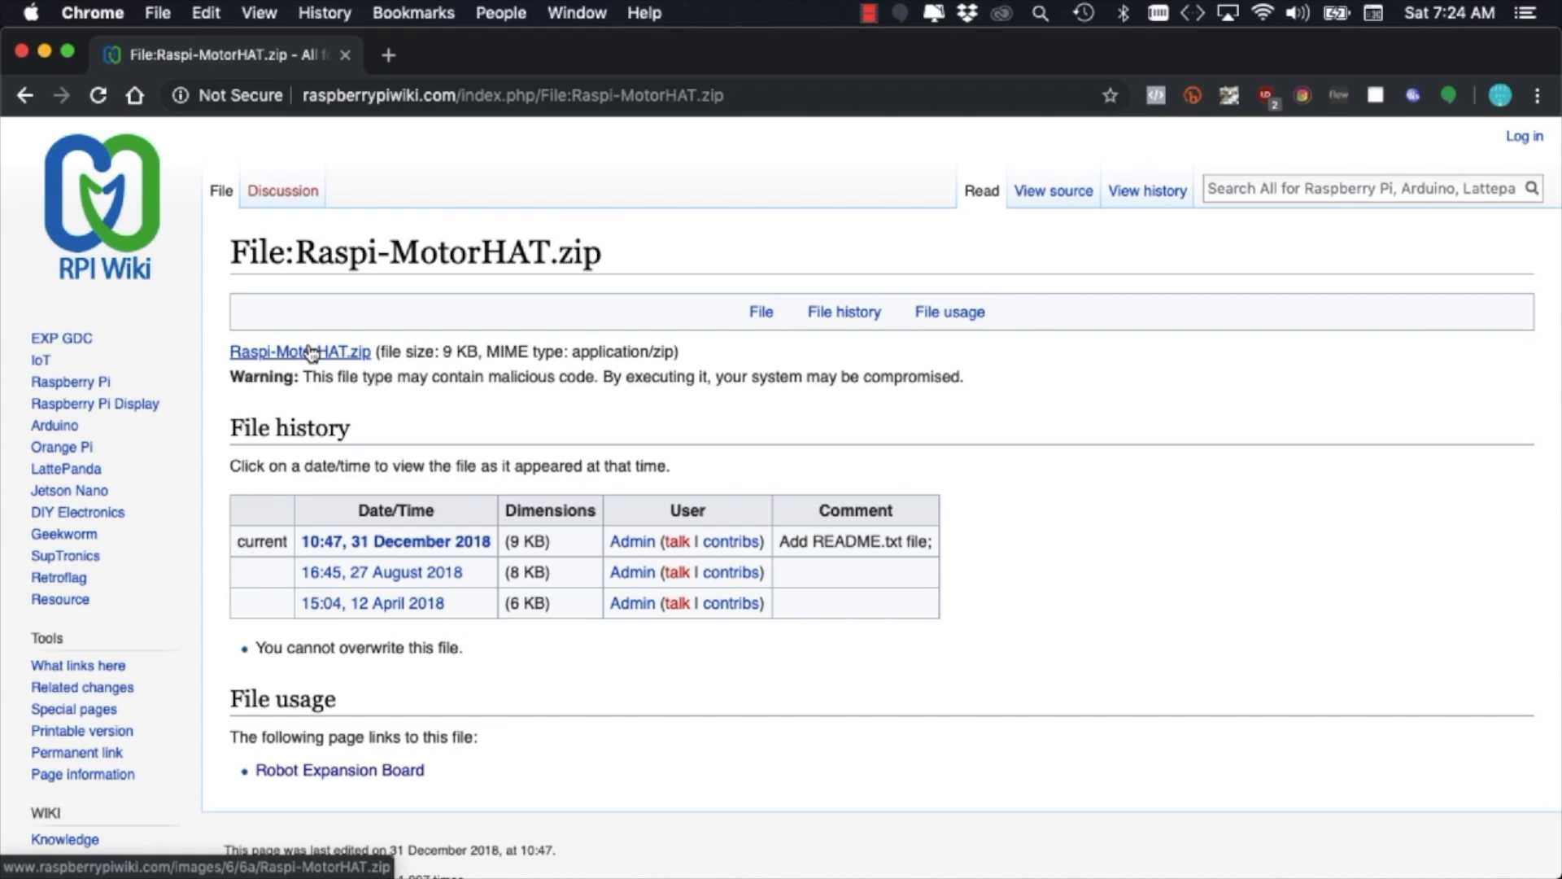
right_click(299, 351)
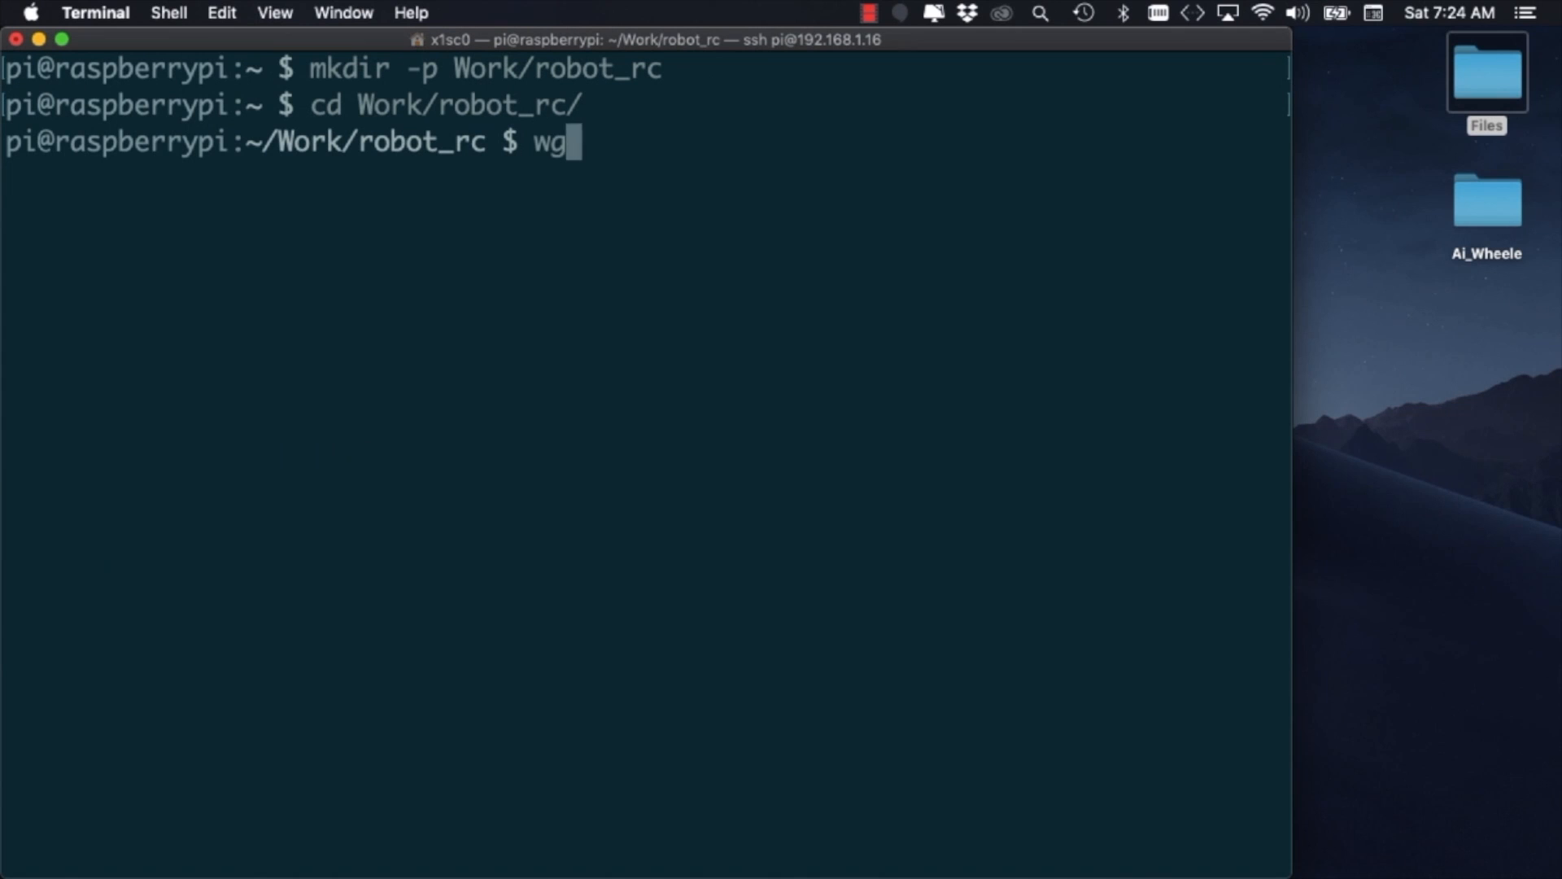
text(ls)
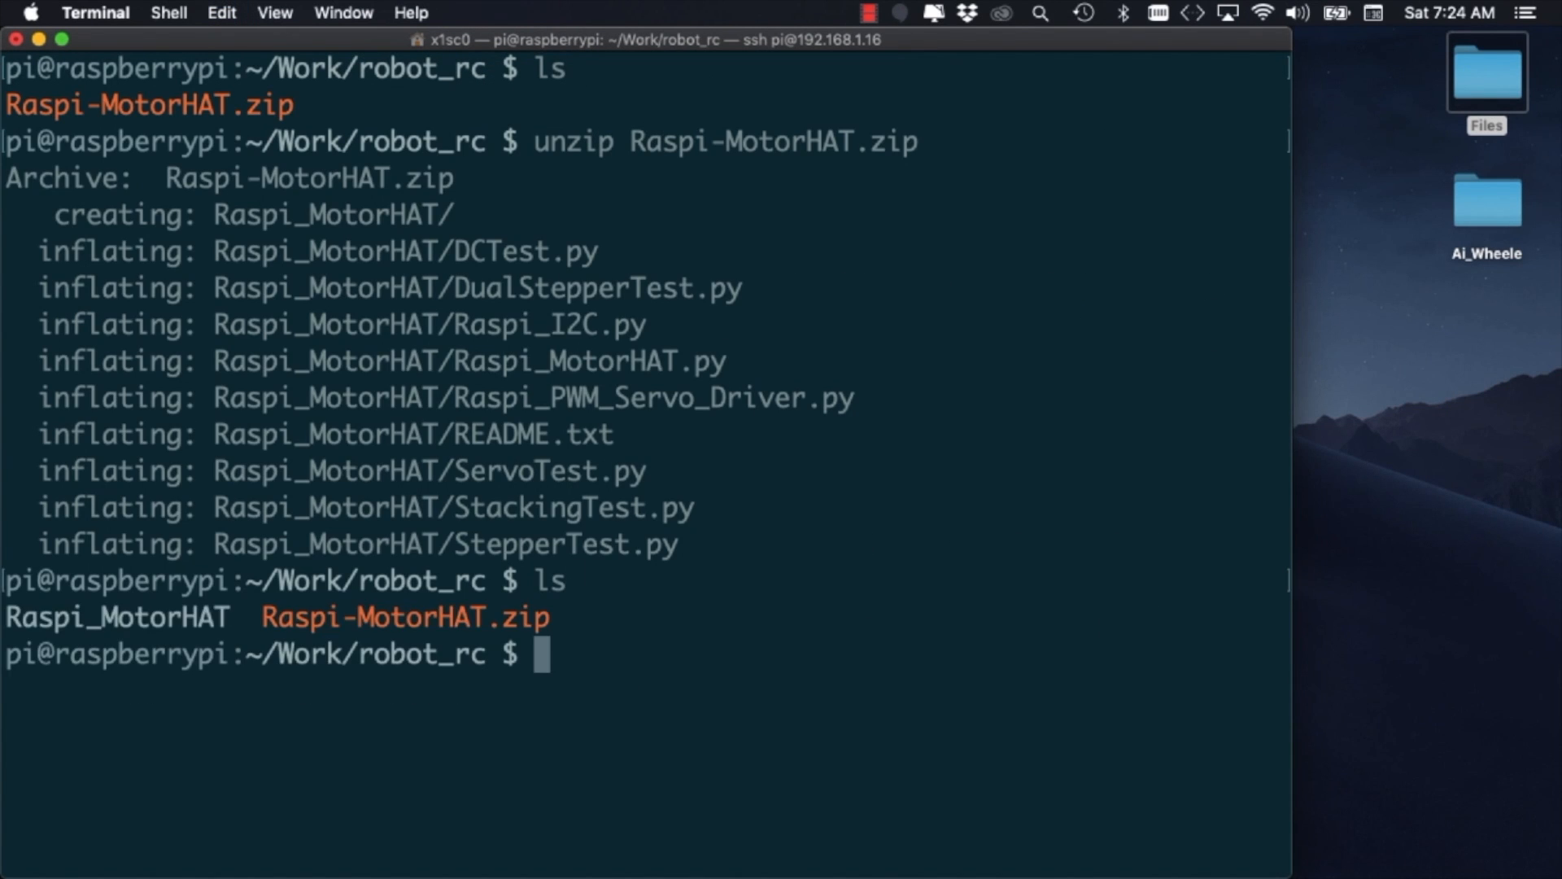
text(cd Raspi_MotorHAT/)
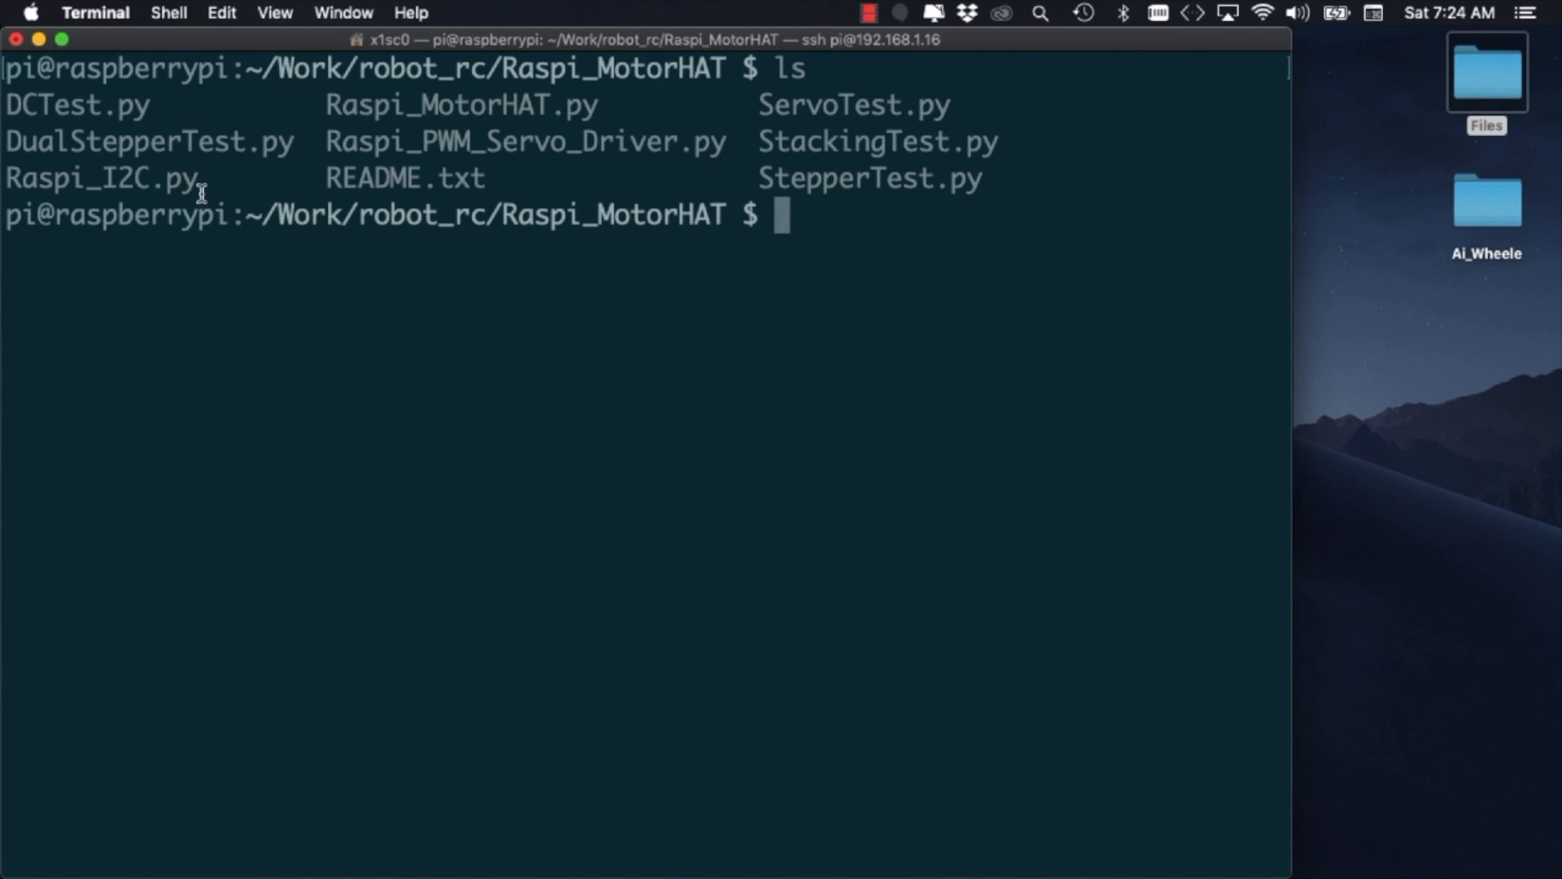
Run sudo raspi-config, then scan I2C bus 1 with sudo i2cdetect -y 1.
text(sudo raspi-config)
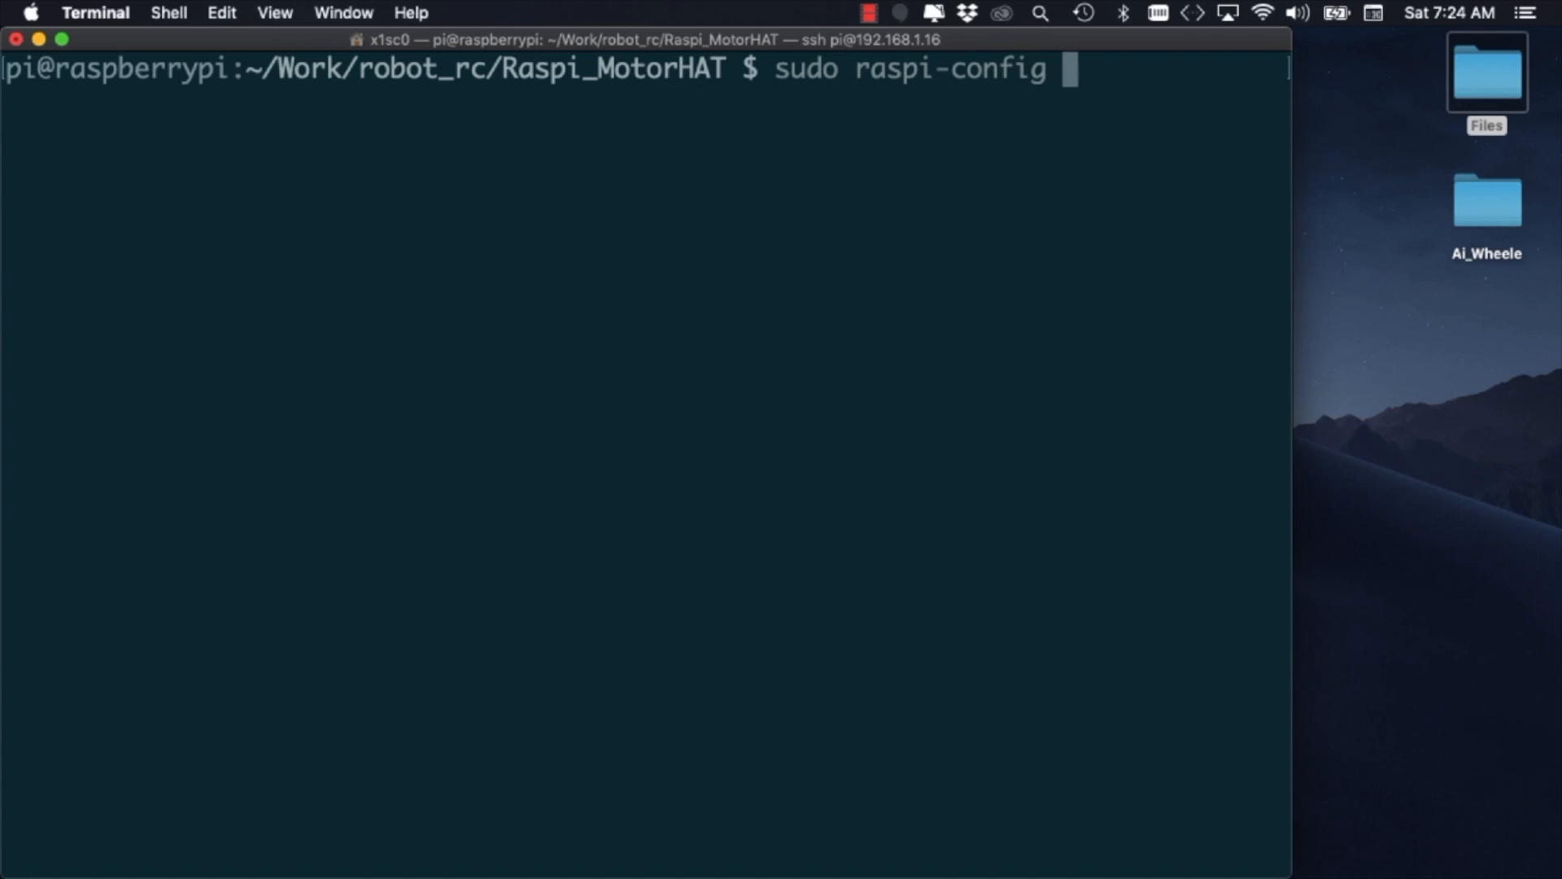
key(enter)
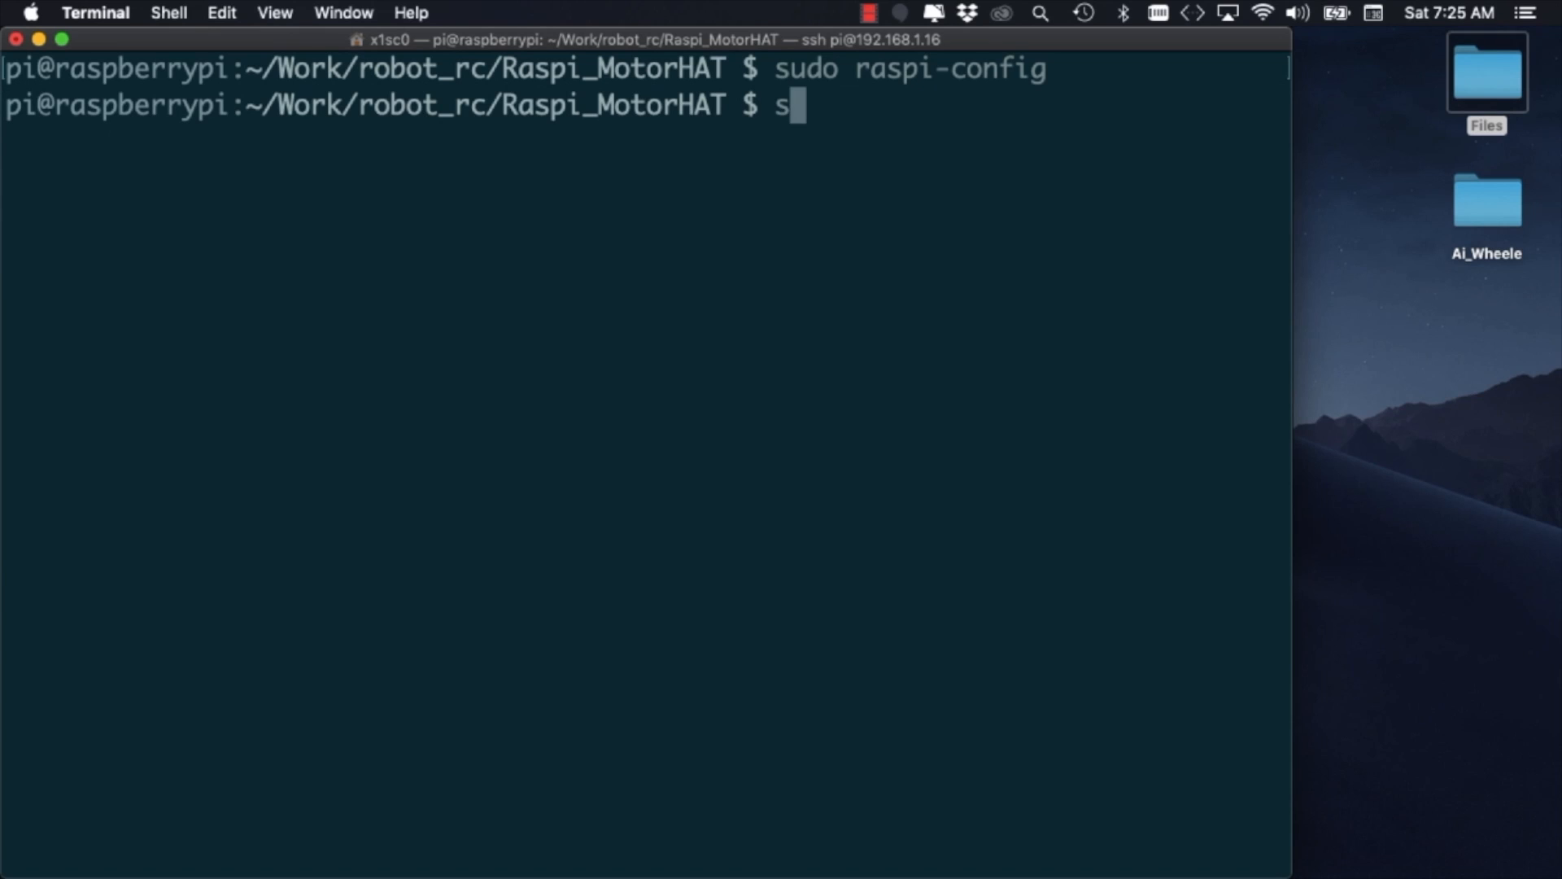
text(udo i2cdete)
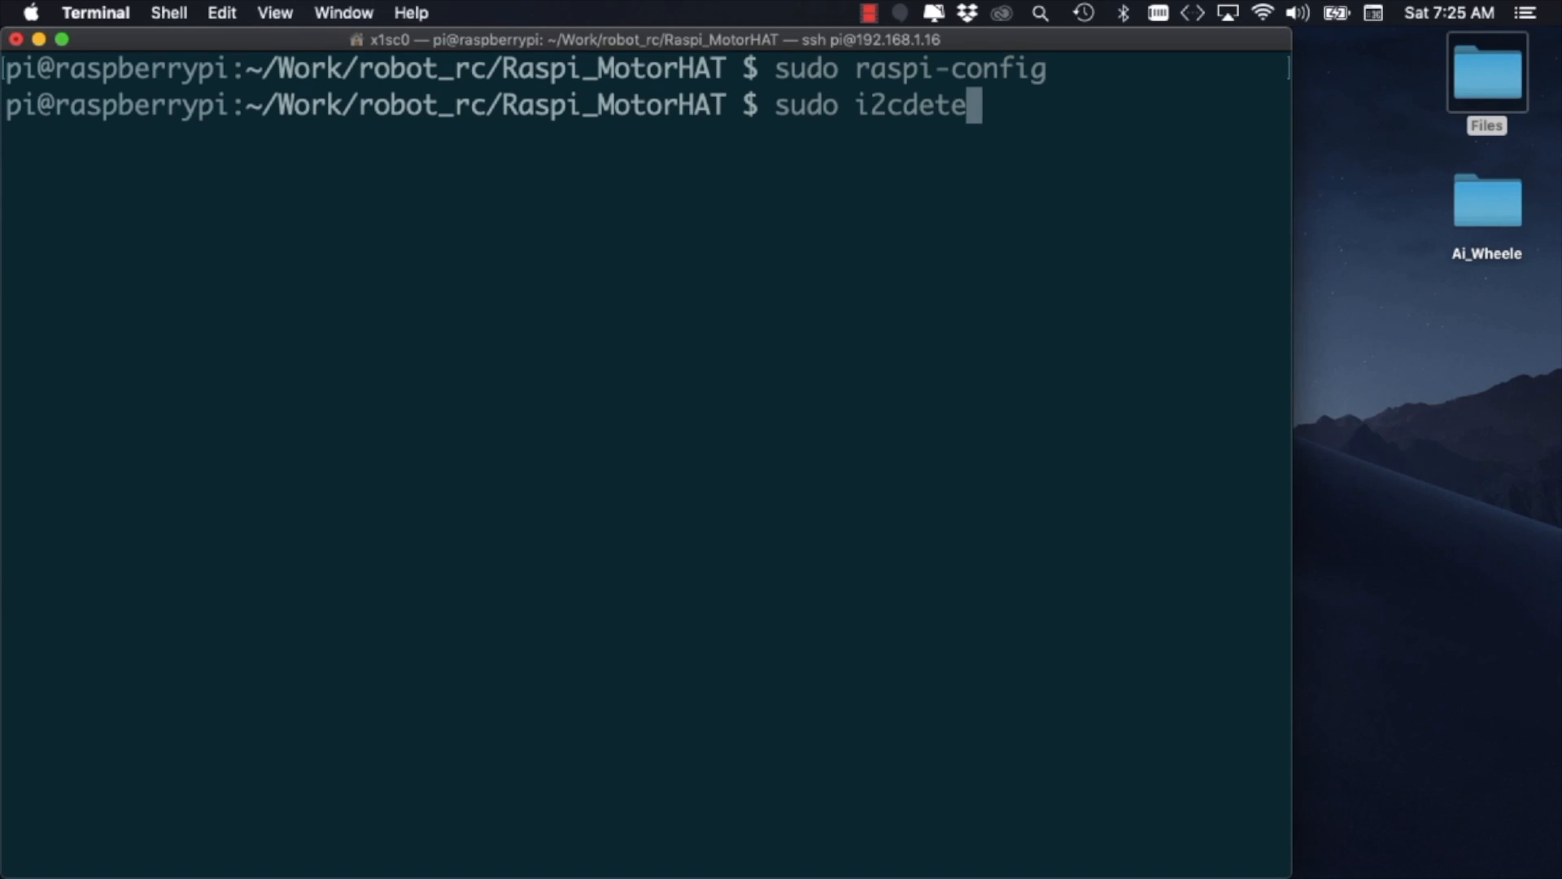
text(ct -y 1)
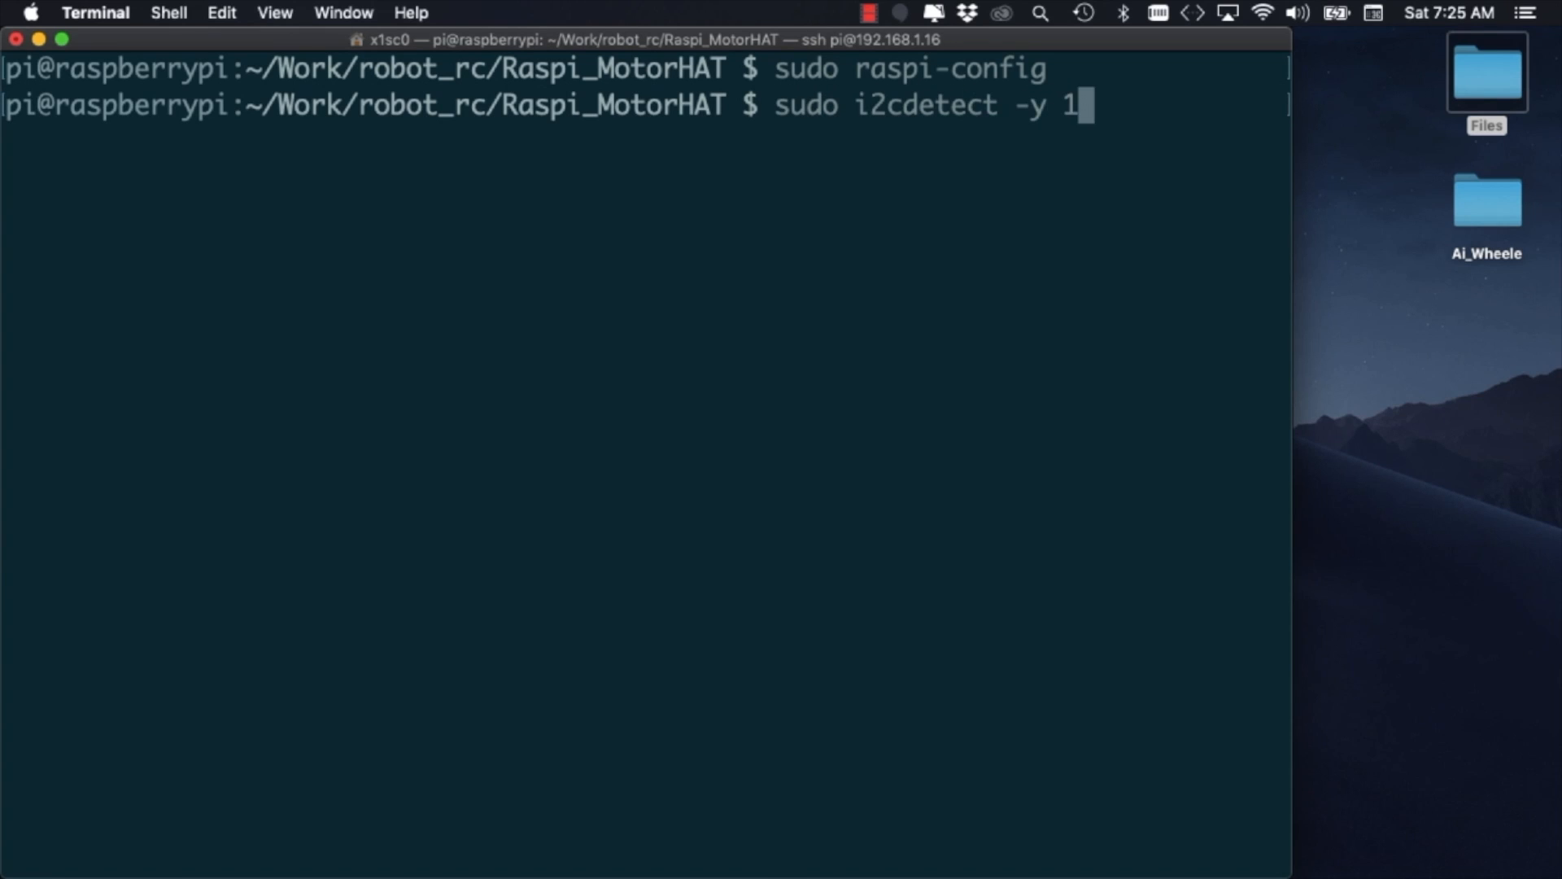
key(enter)
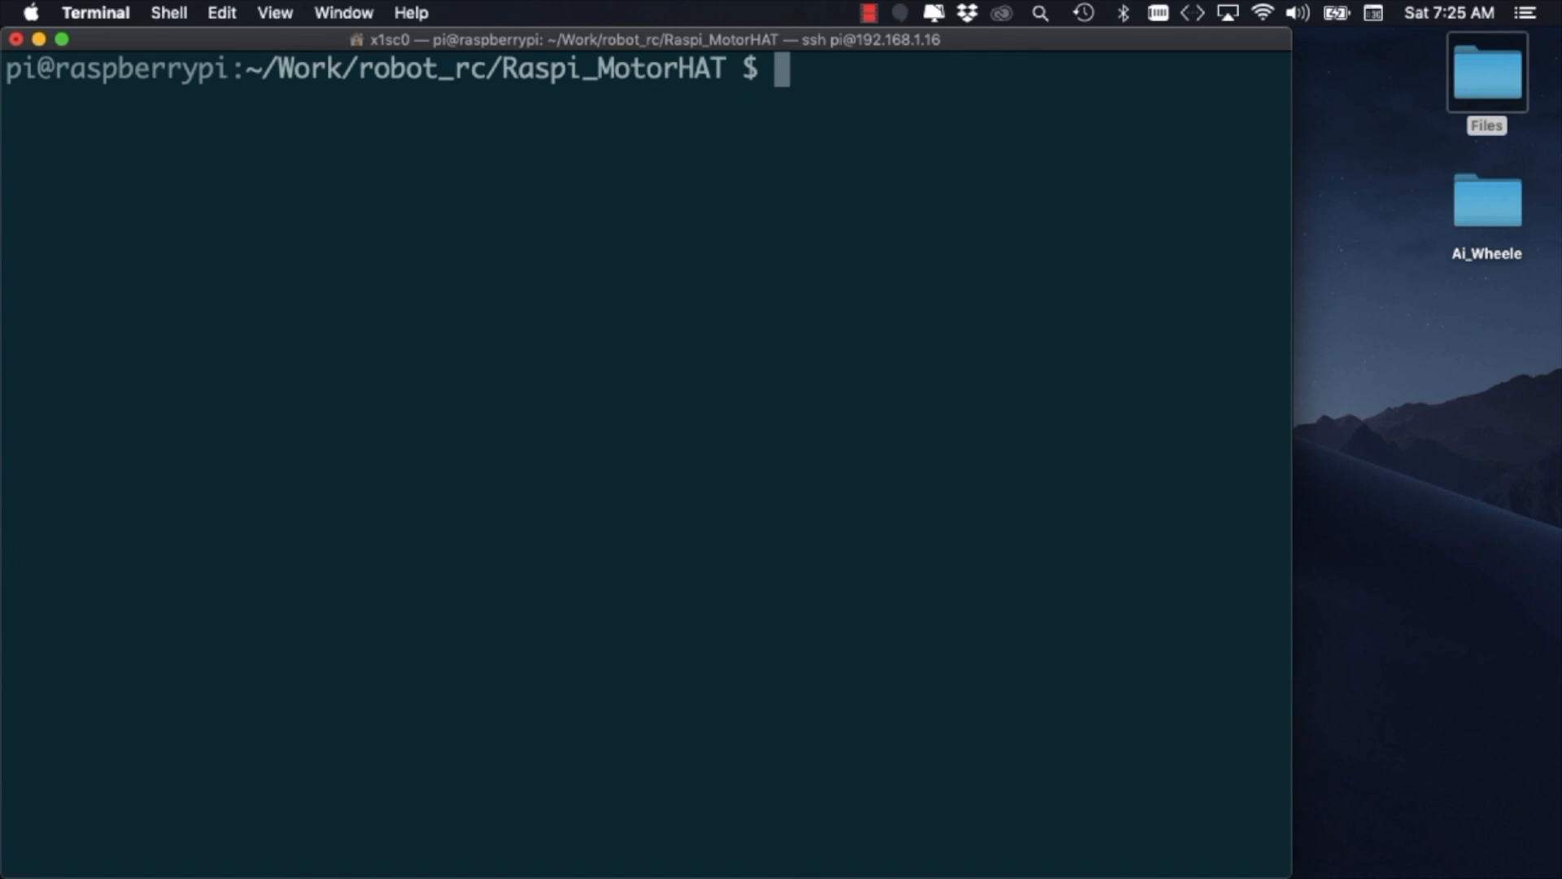
Edit DCTest.py in vi, adding leftMotor = mh.getMotor(1) and dropping motor 3/4 releases.
text(vi D)
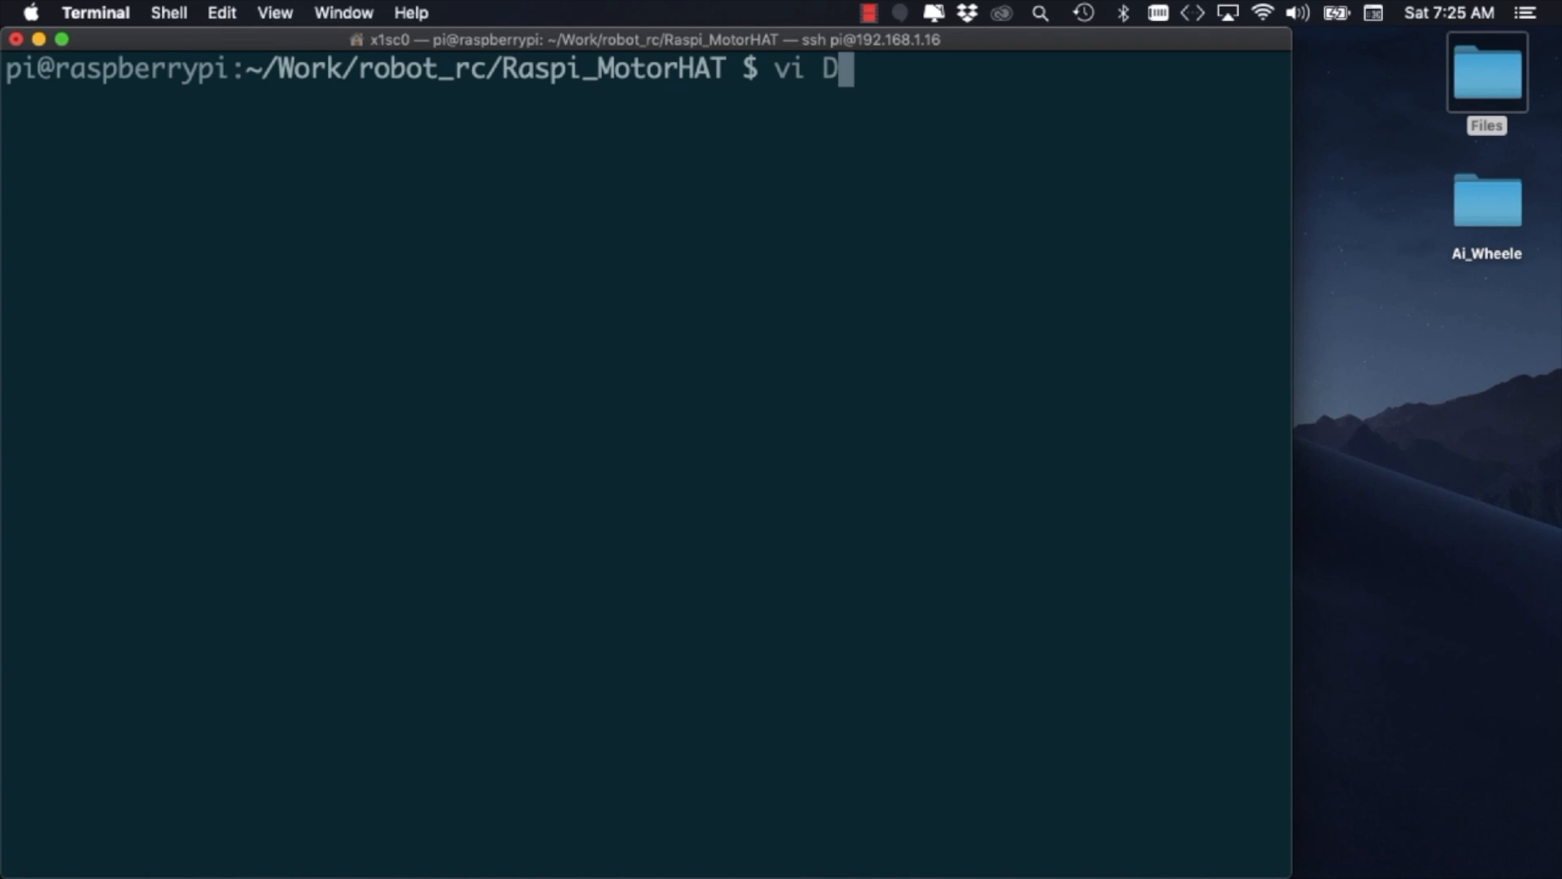
text(CTest.py)
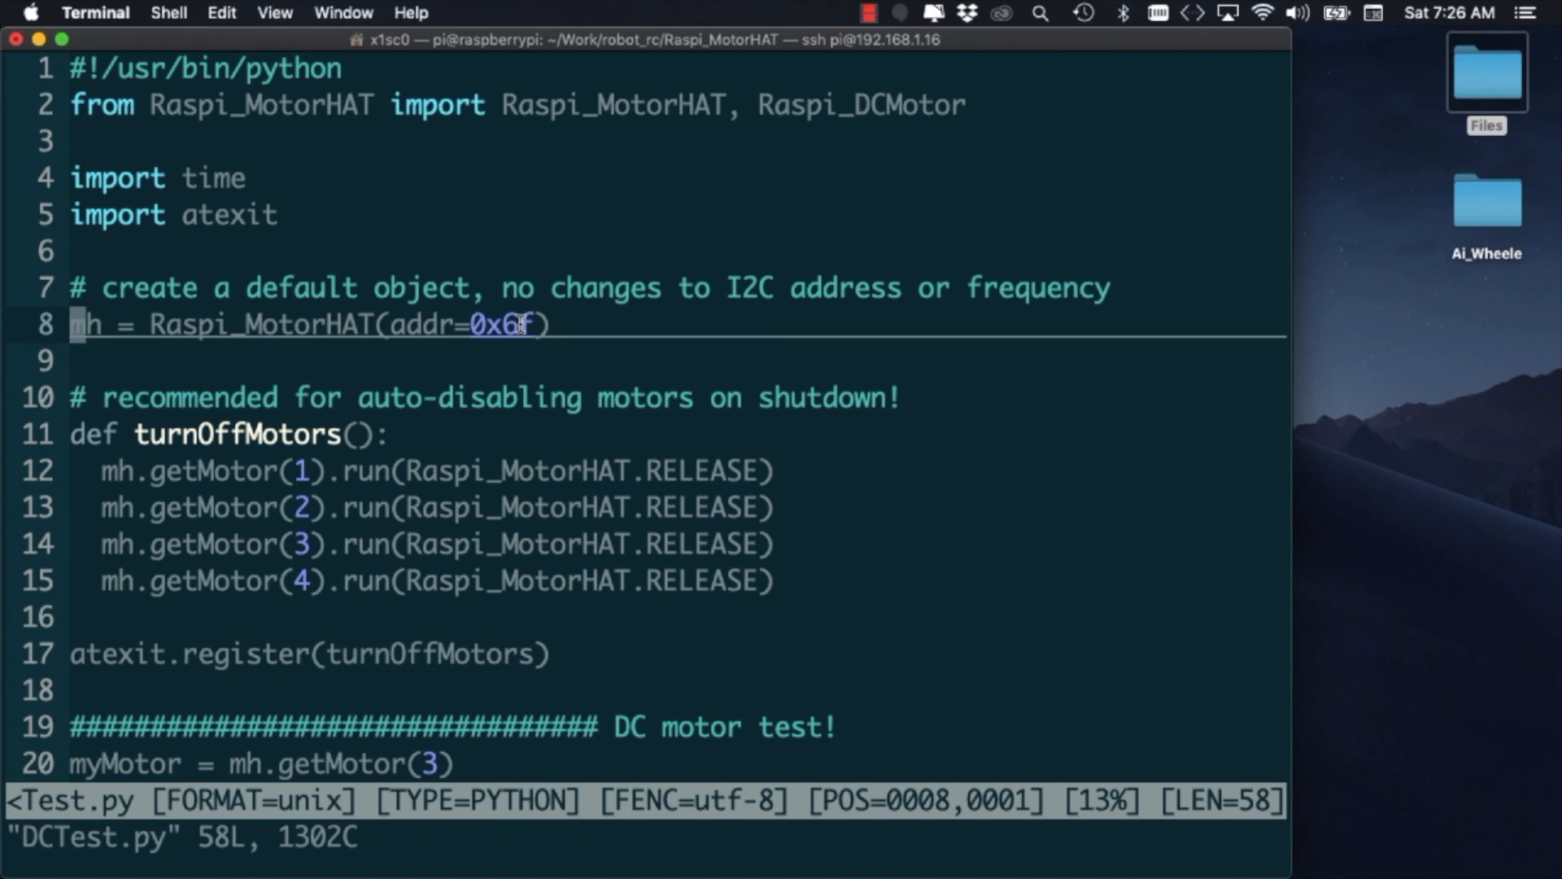
scroll(down, 3)
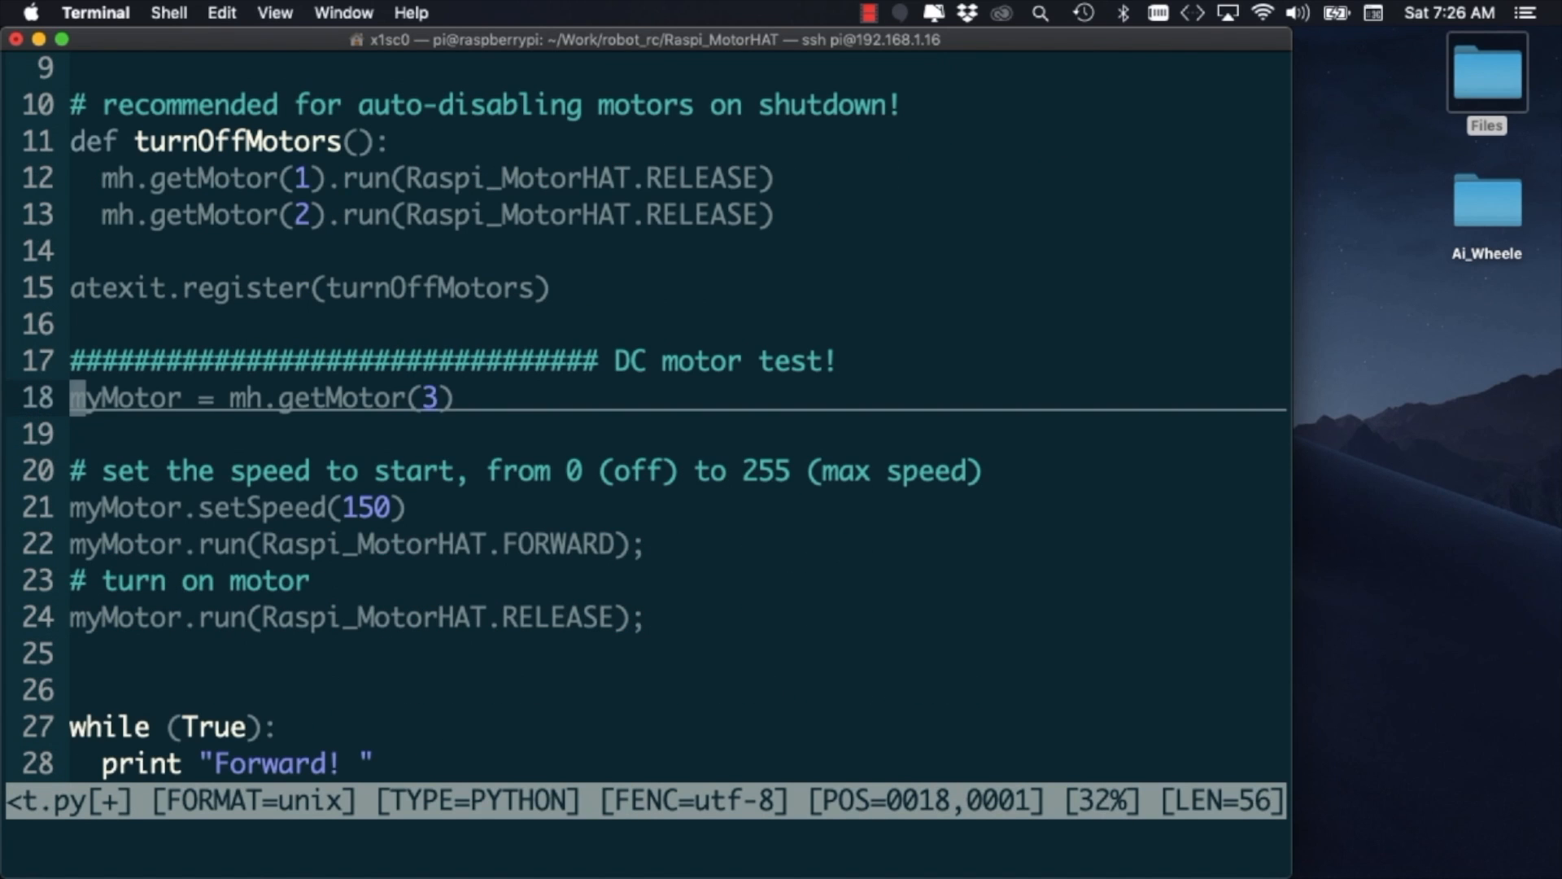
text(leftMotor = mh.getMotor(1))
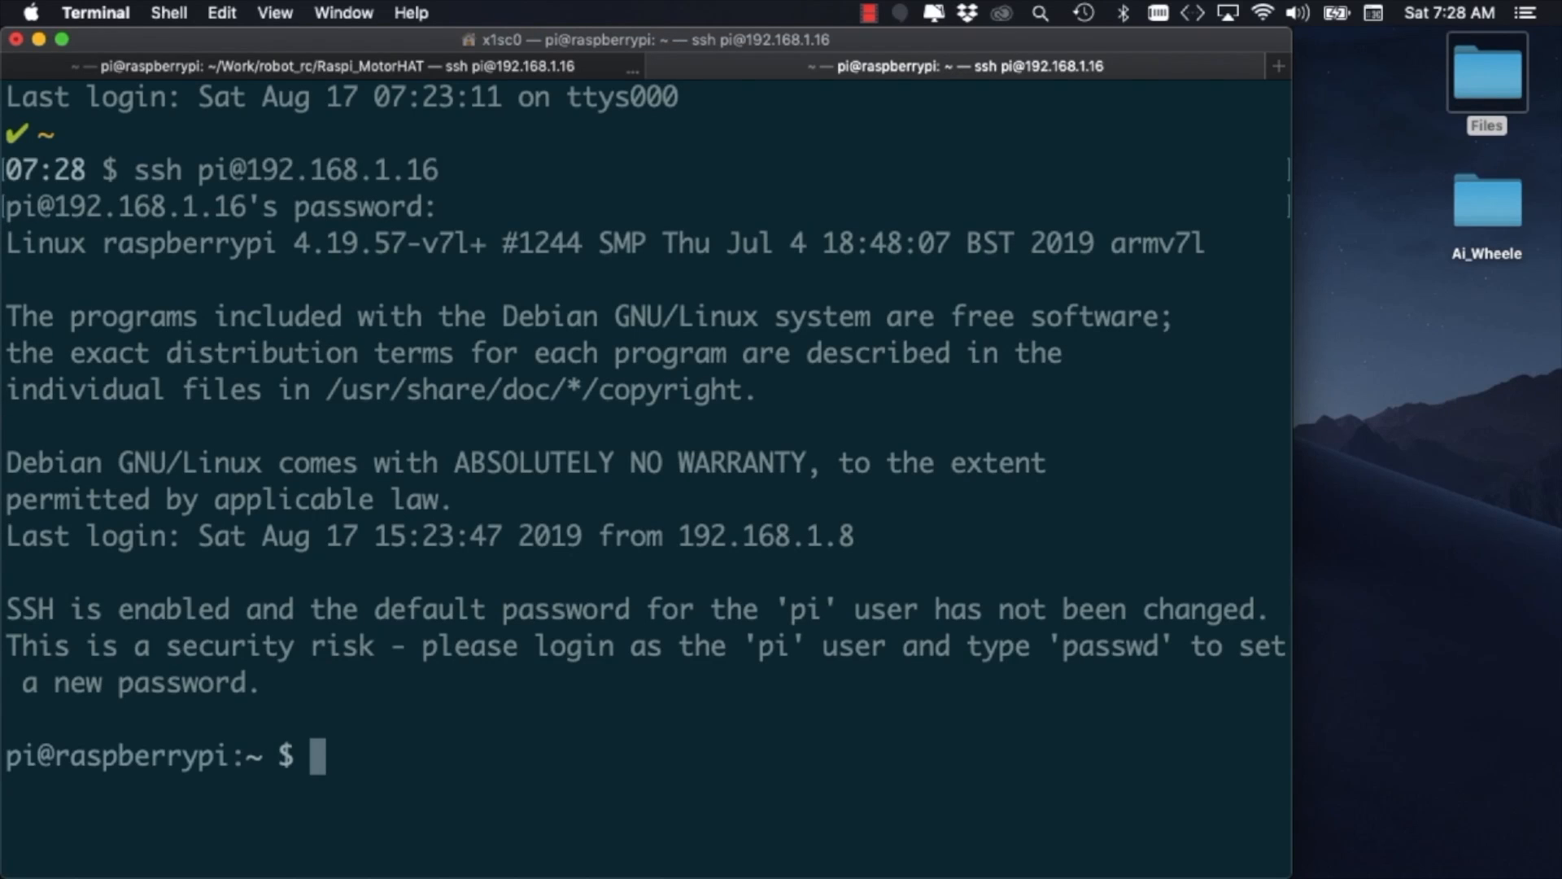
Go to Work/robot_rc/Raspi_MotorHAT and start the Python motor test.
text(cd Work/robot_rc/)
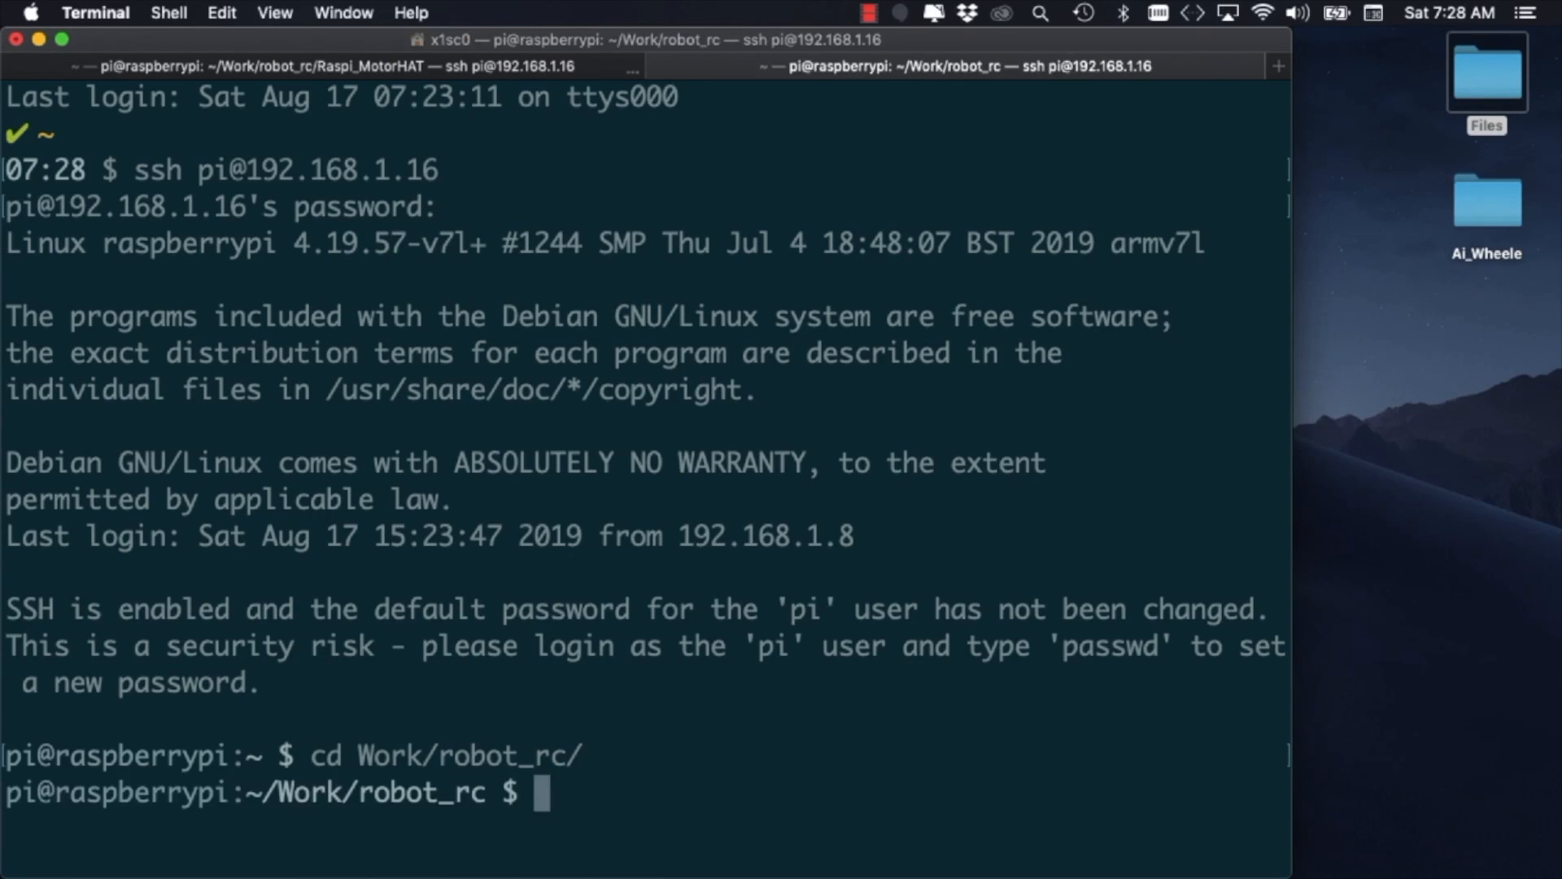
text(cd Raspi_MotorHAT/)
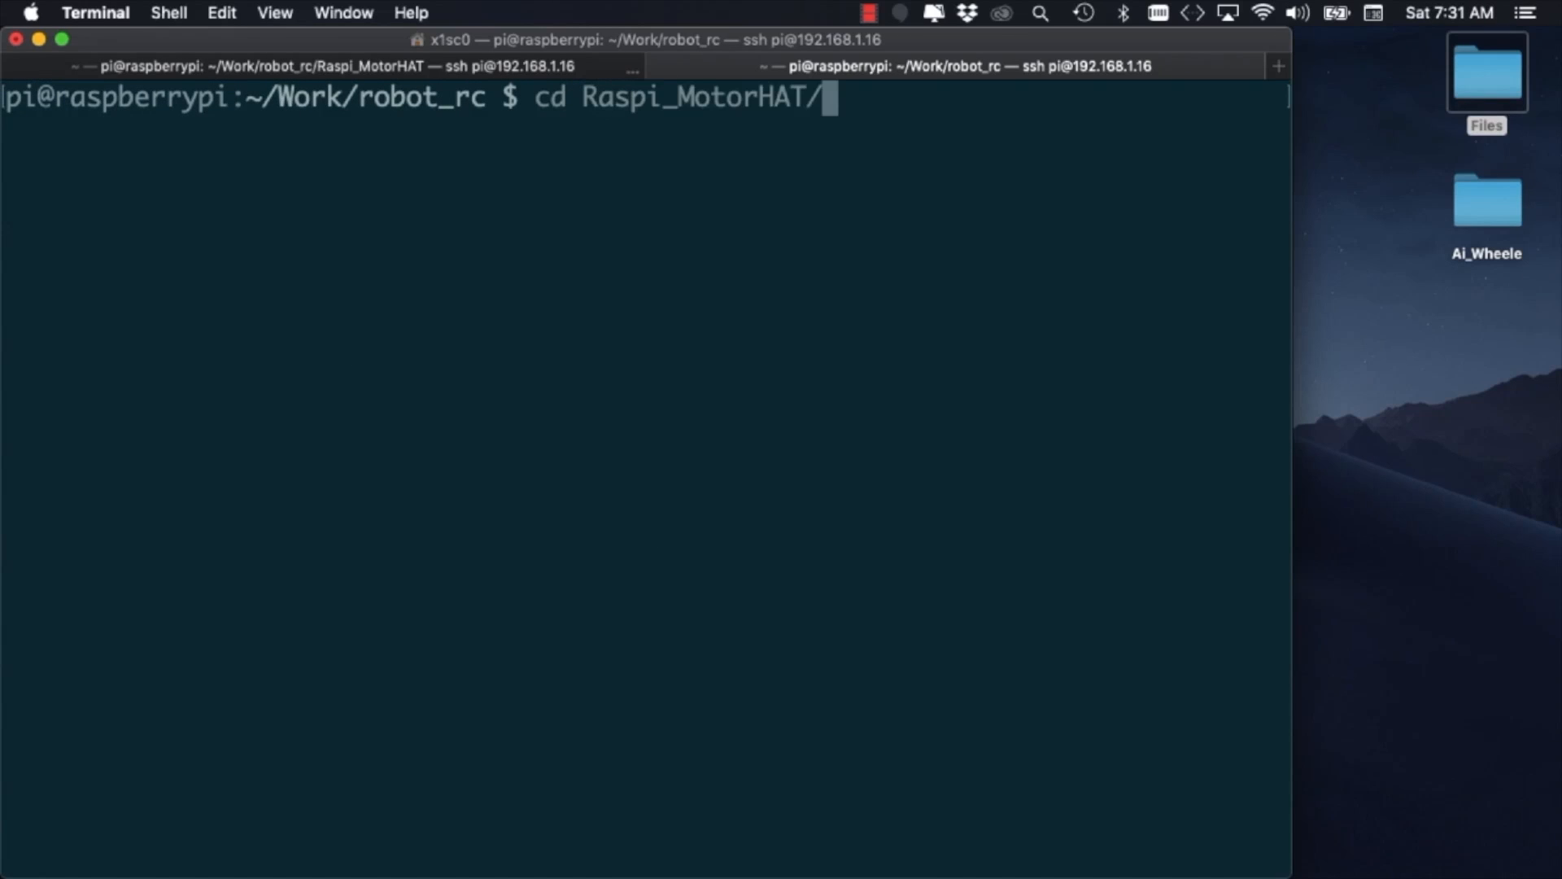
text(python)
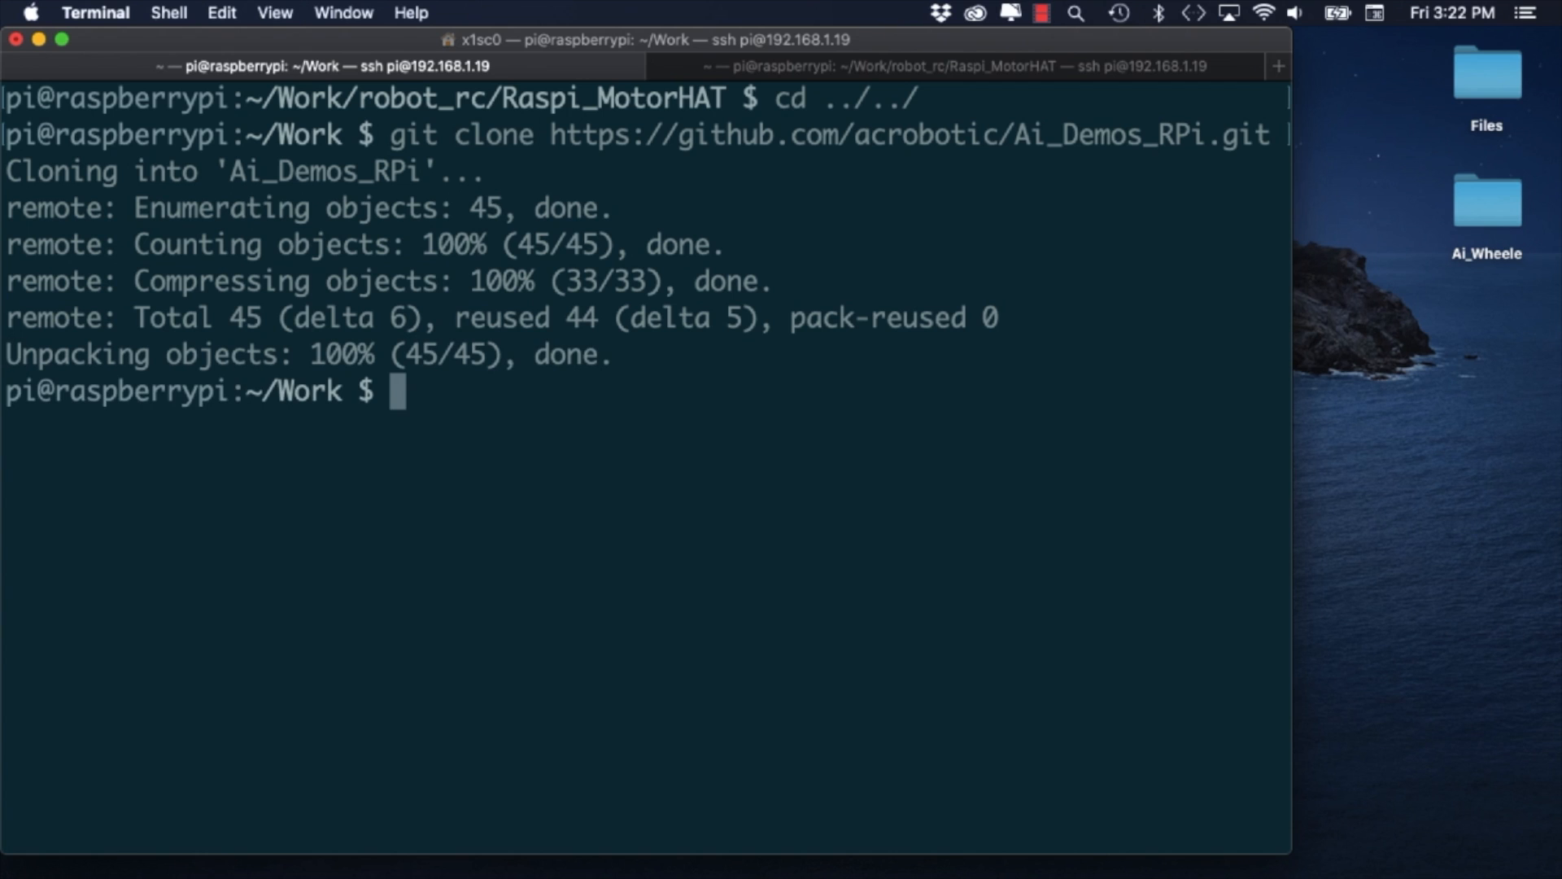
List Ai_Demos_RPi, copy its robot_rc/* files into robot_rc, and list the result.
text(ls Ai_Demos_RPi/)
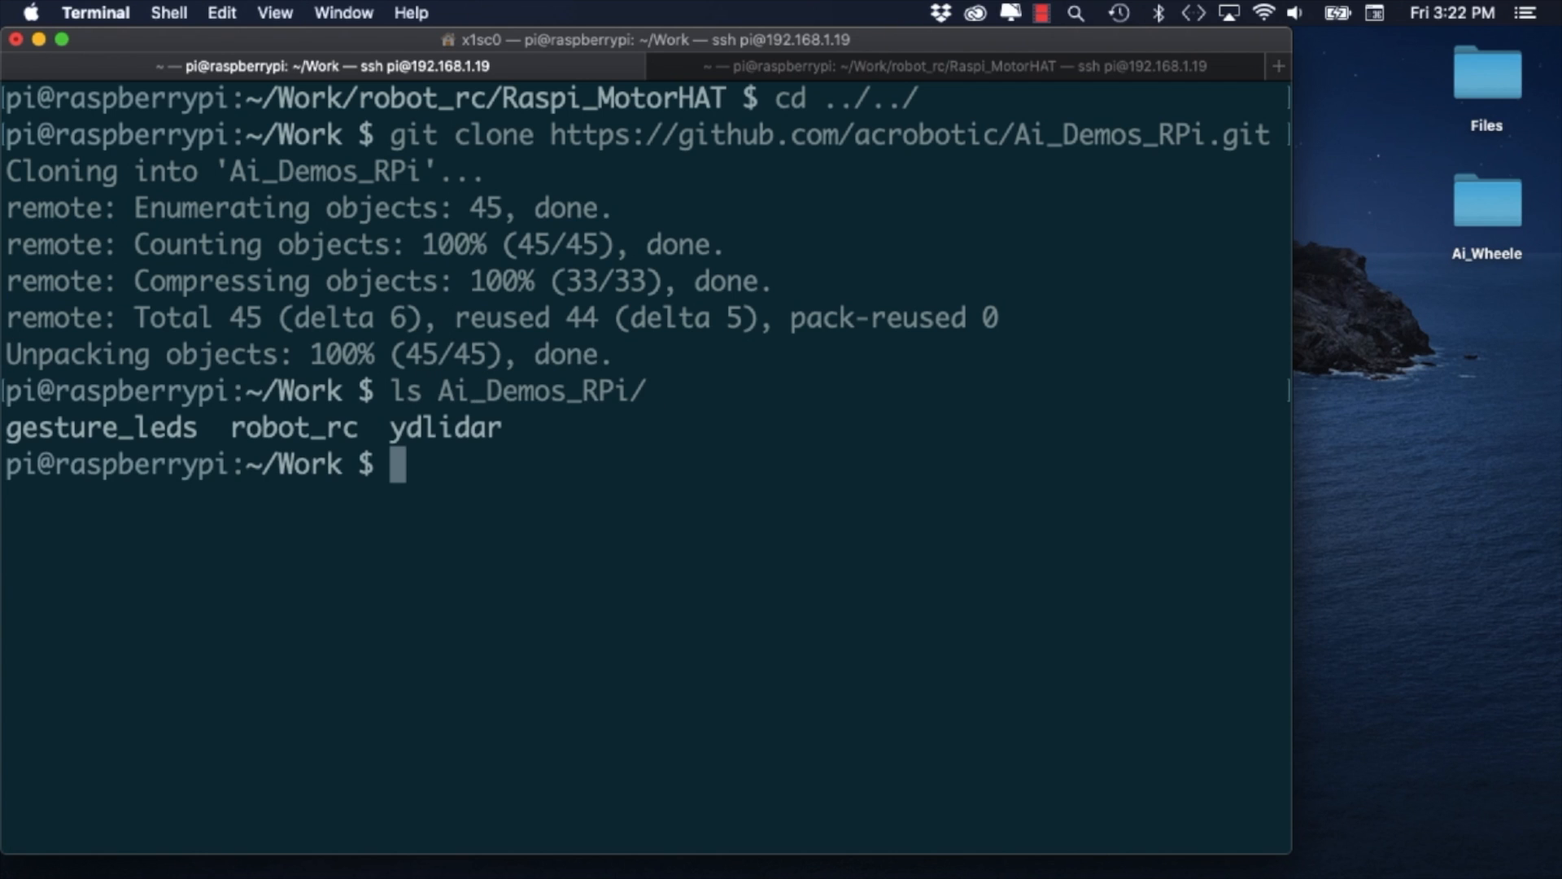
double_click(293, 427)
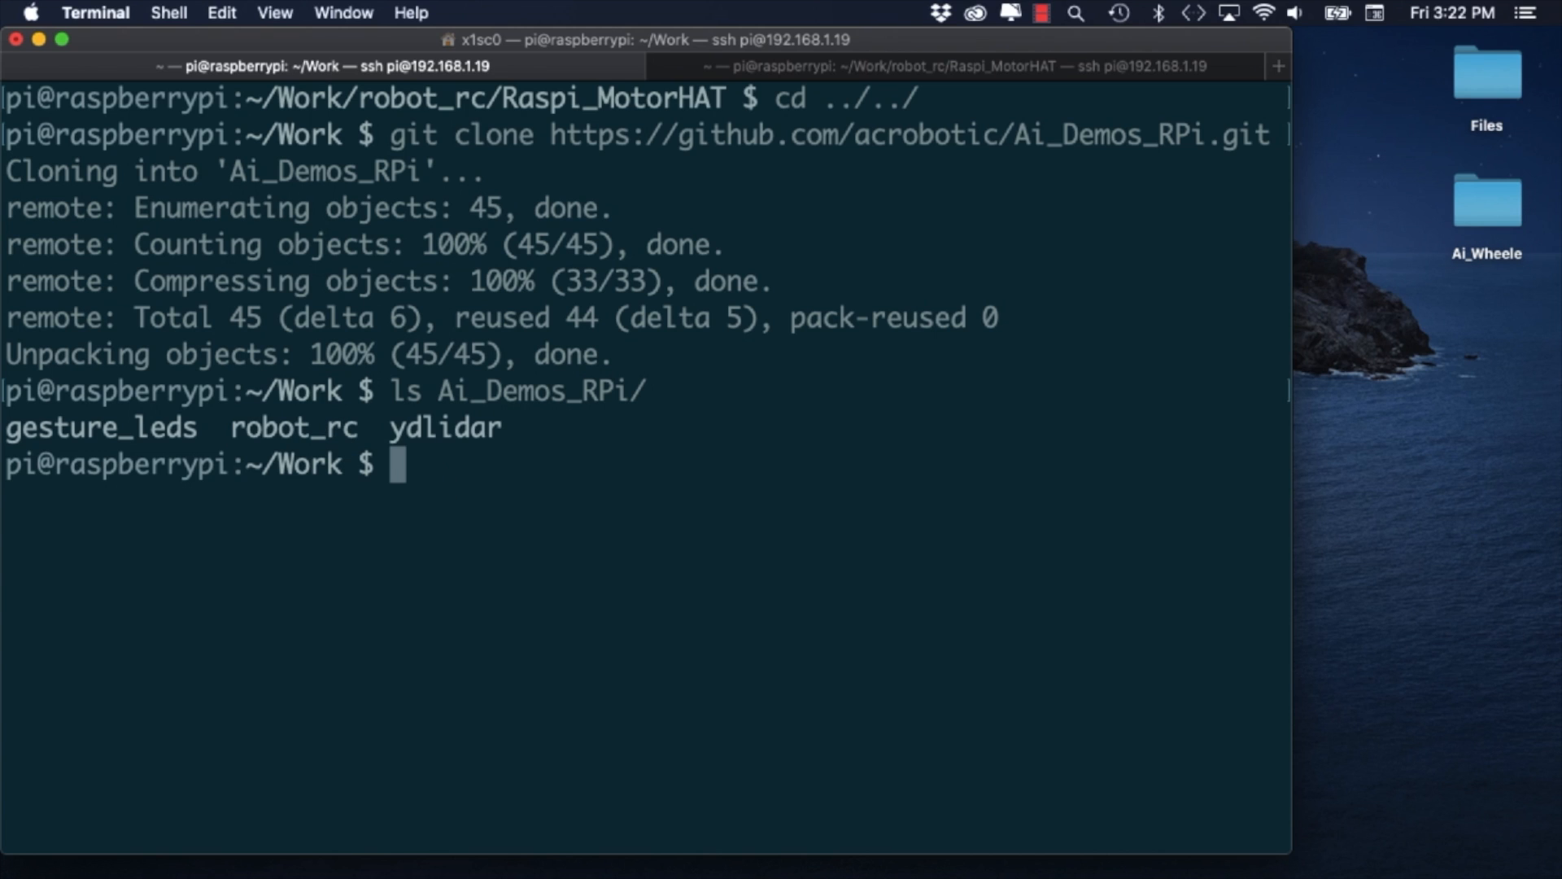
text(cp -rf Ai_Demos_RPi/robot_rc/* robot_rc/.)
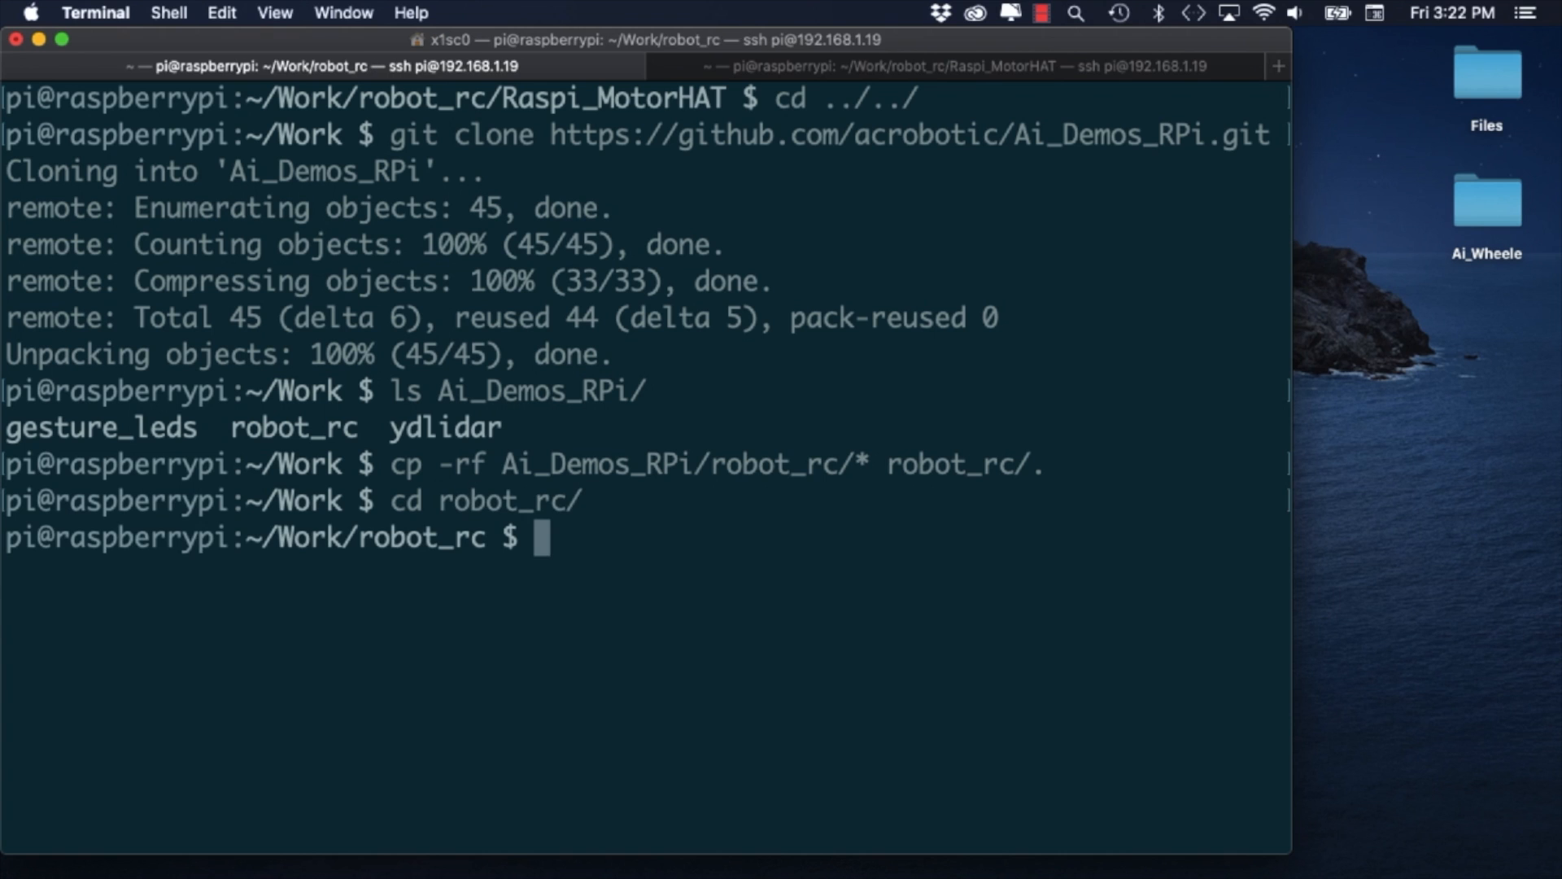
text(ls)
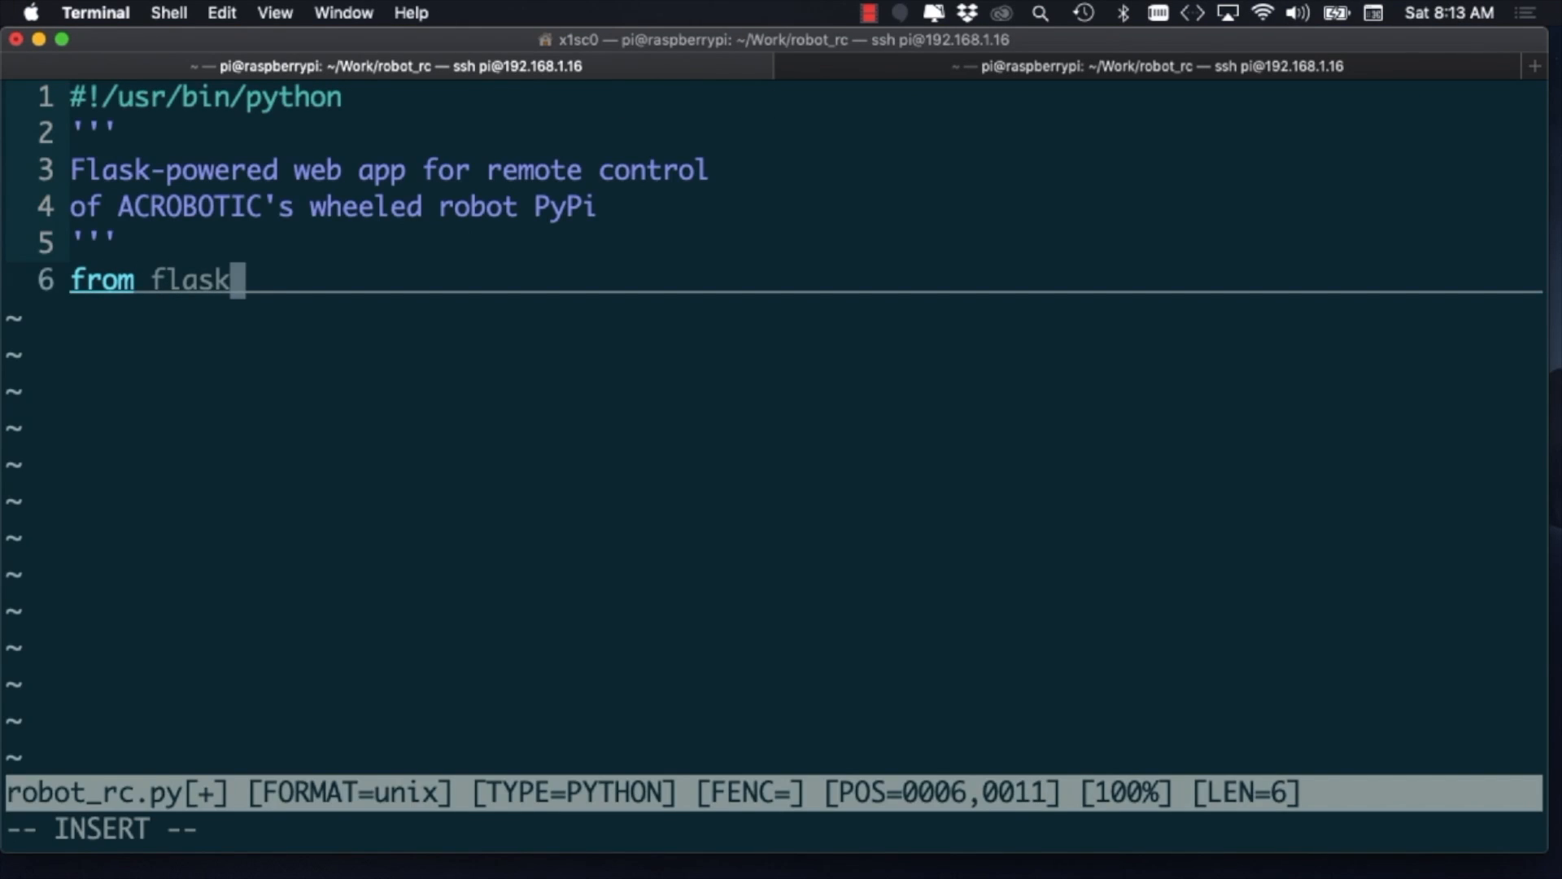
Write the Flask, render_template, SocketIO and MotorControl imports in robot_rc.py.
text(import Flas)
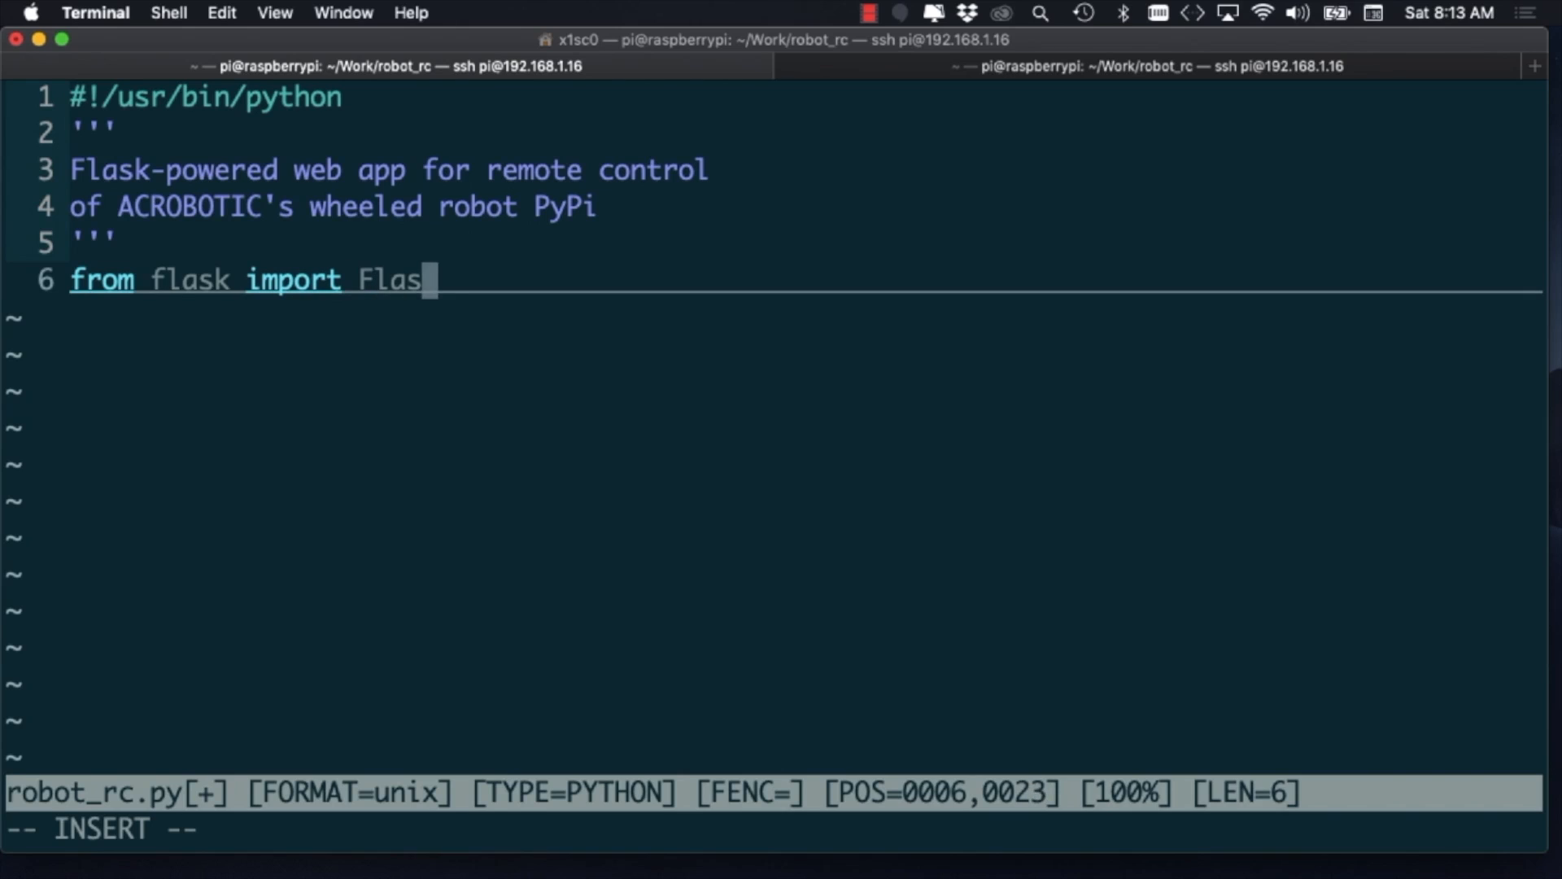
text(k, render_template)
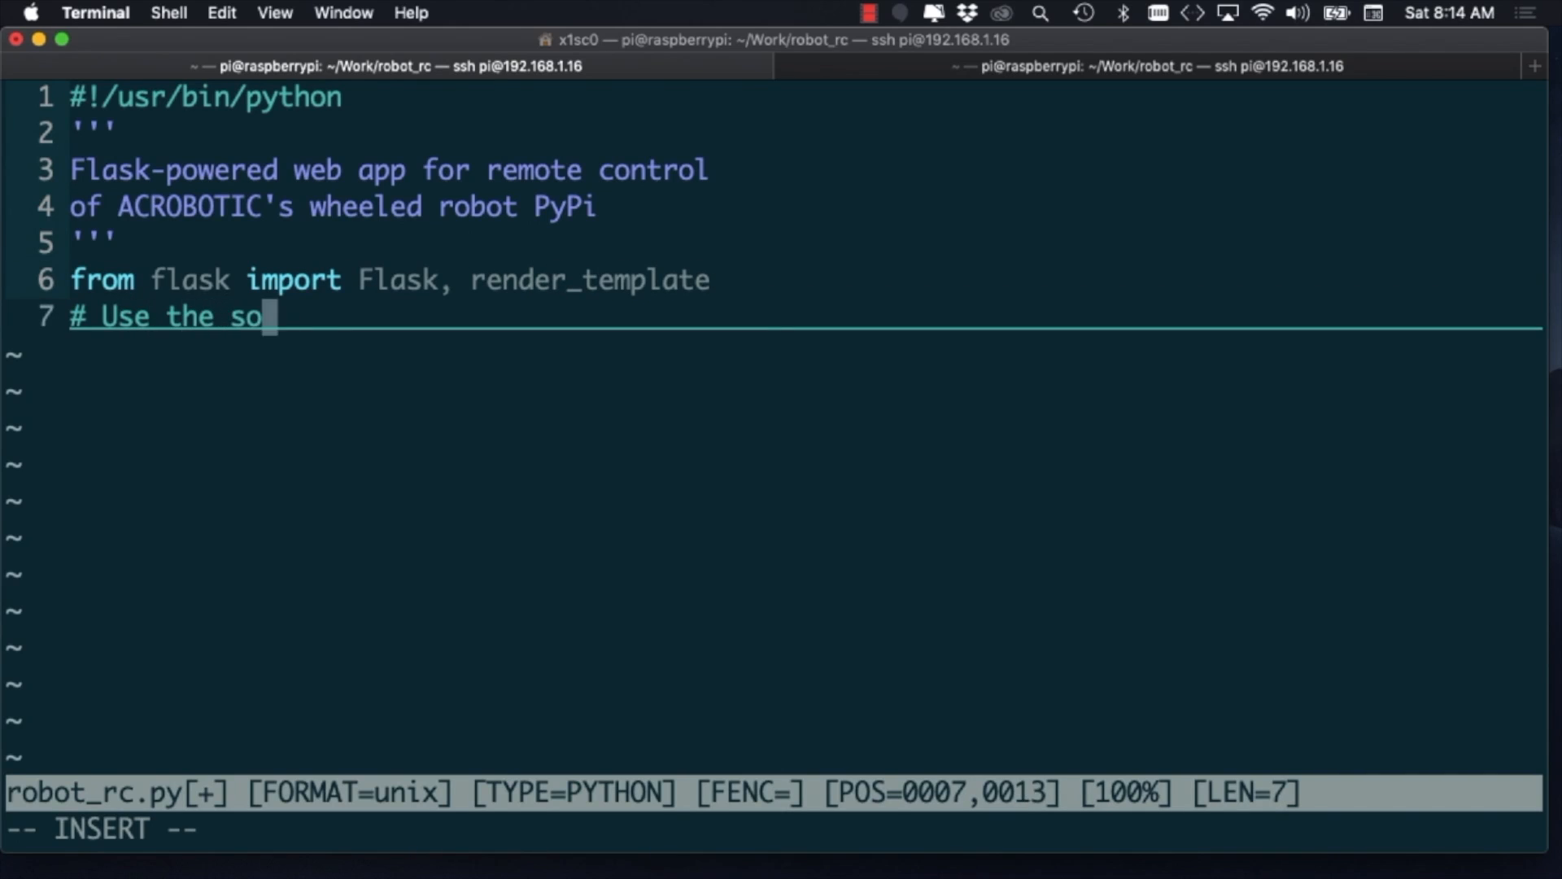
text(cketio module for using websockets)
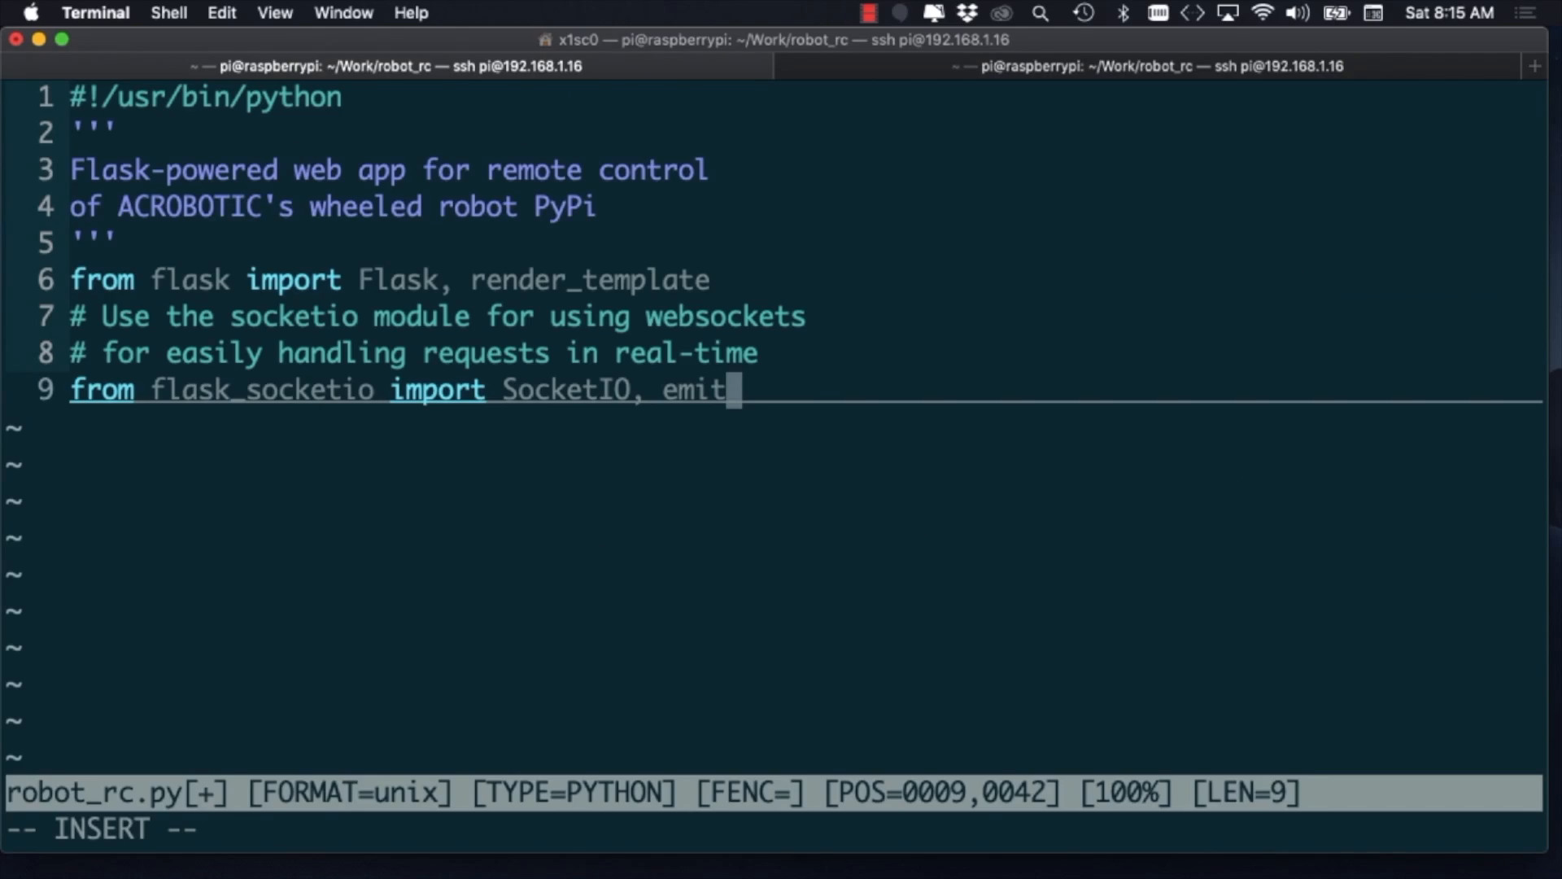
text(from motor_control import Motor)
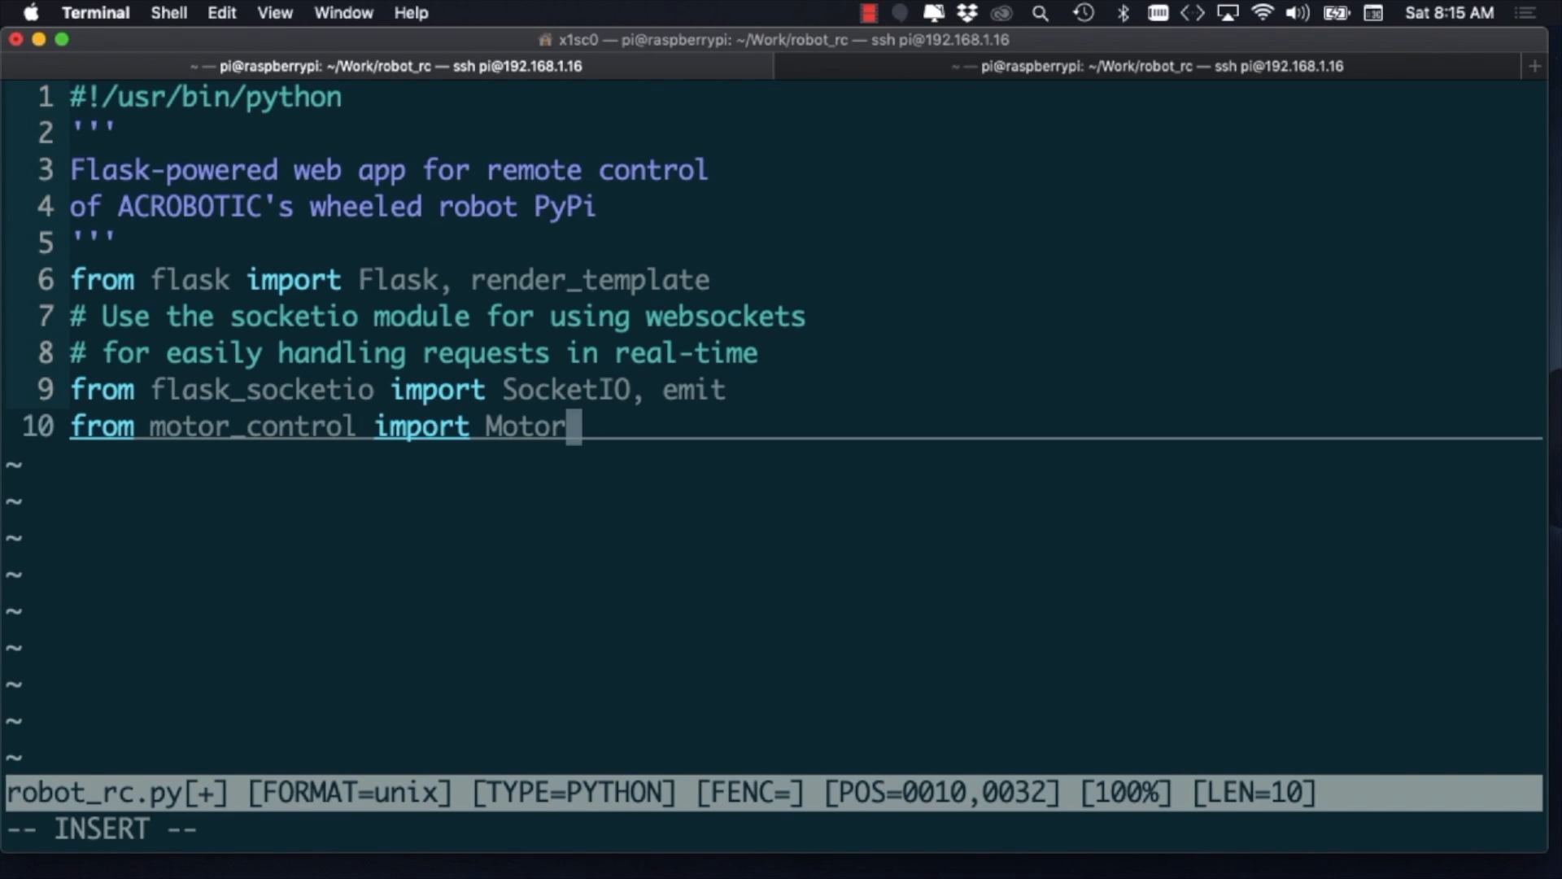
text(Control)
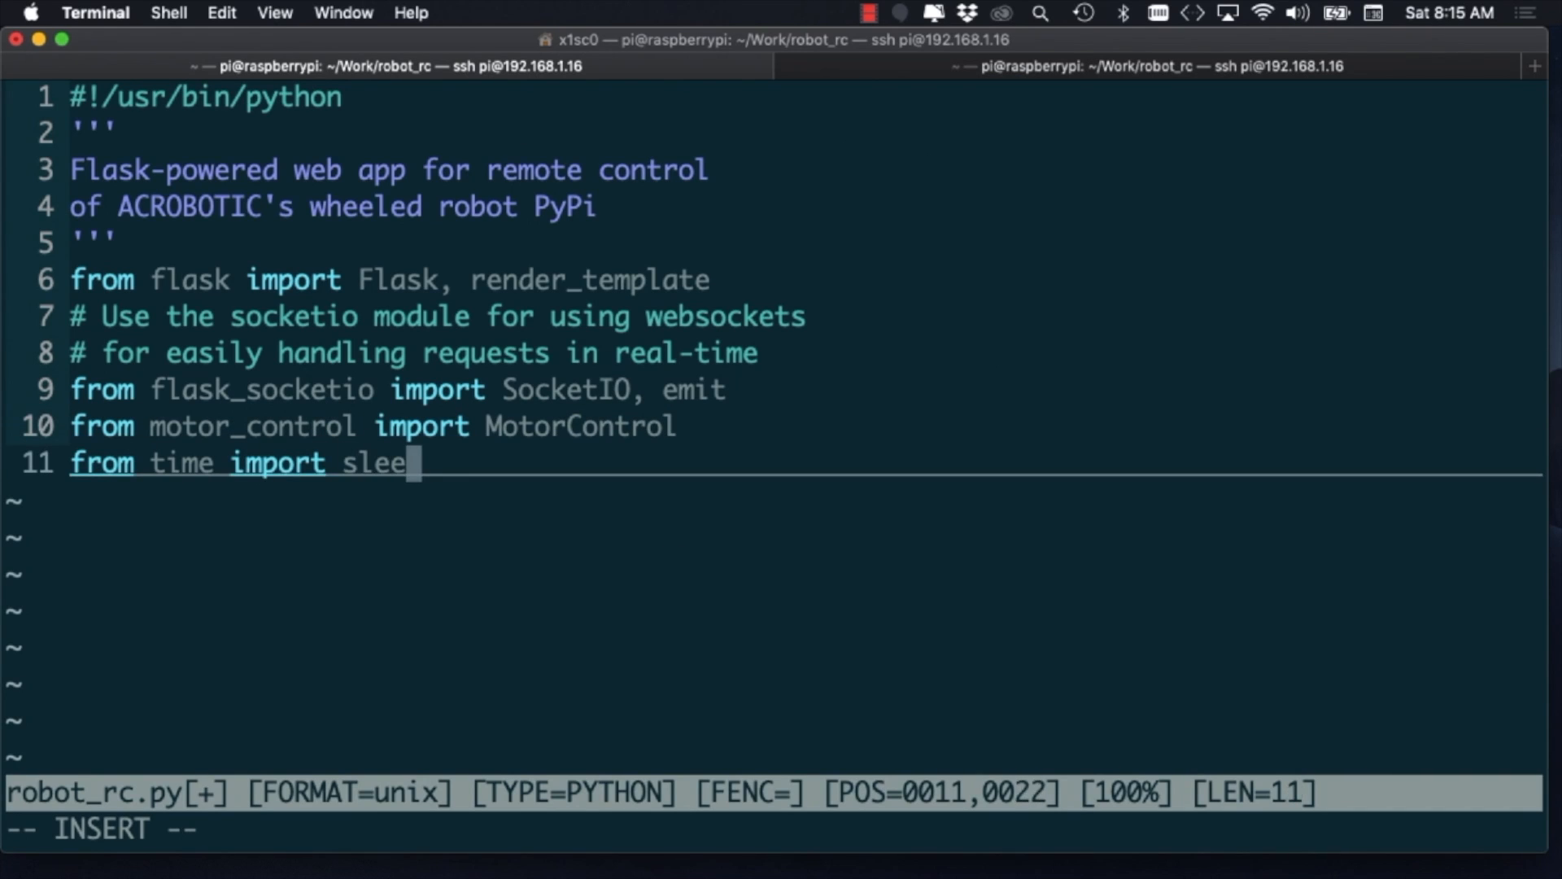
Create the Flask app and add a root route returning render_template('index.html').
text(p)
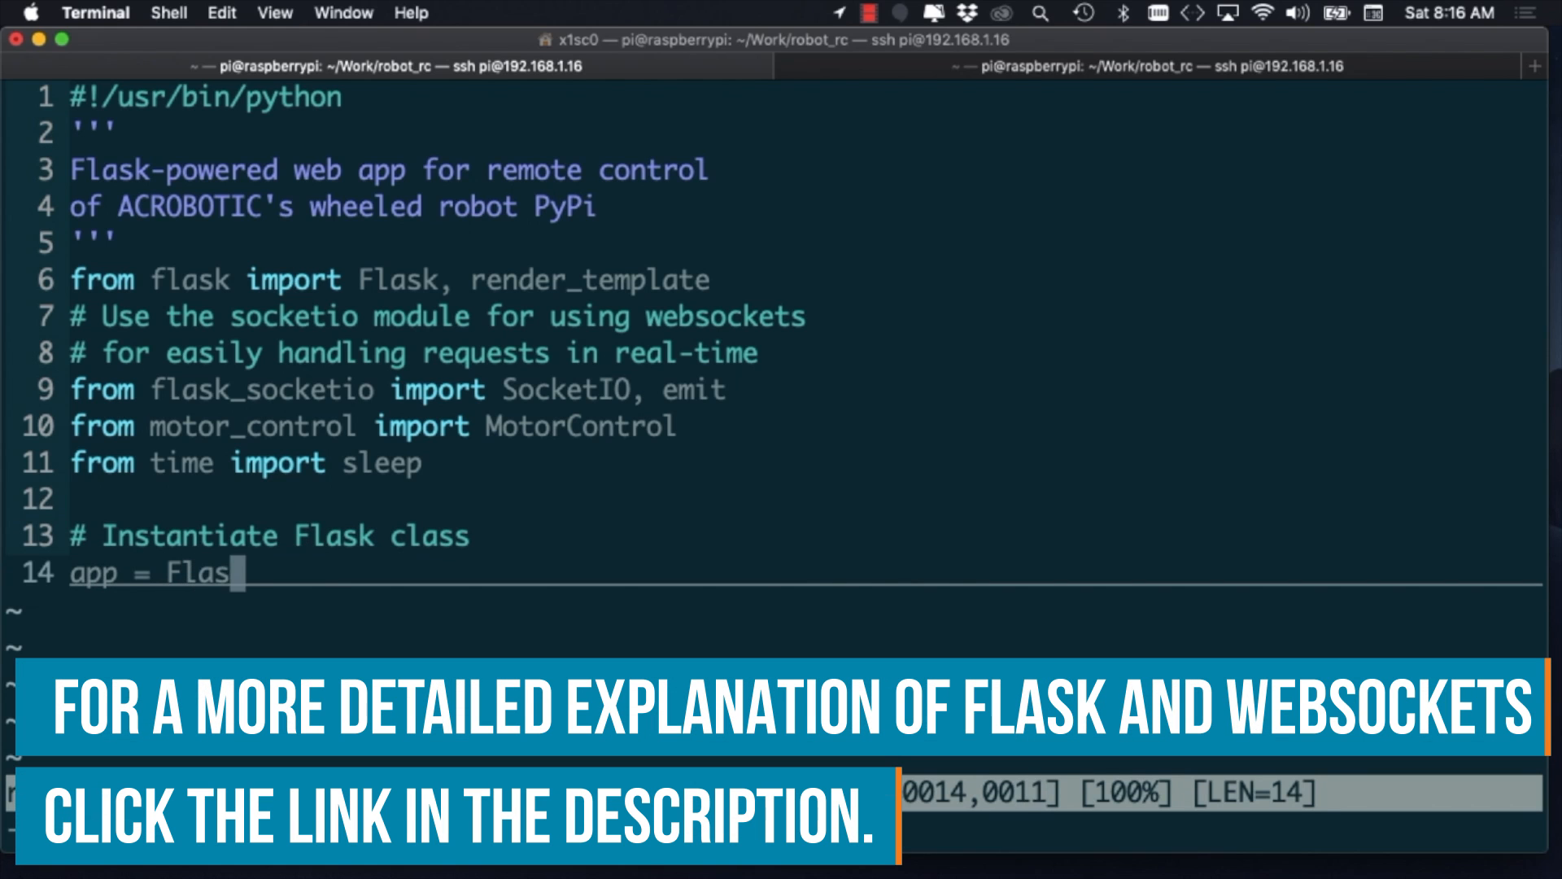
text(k(__name__))
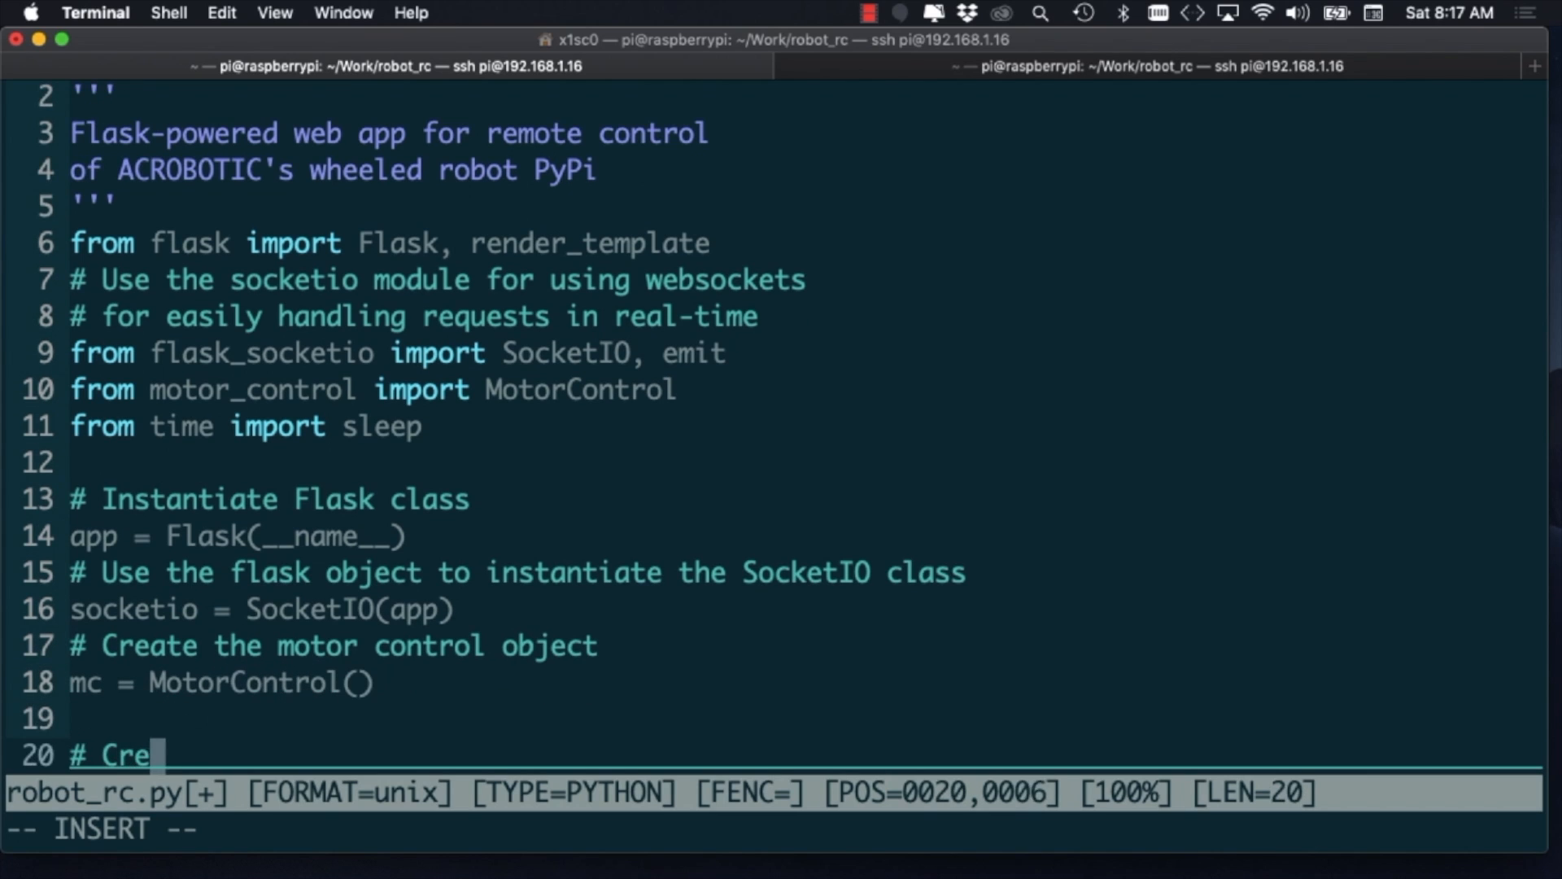
text(ate the route(s) to access the web app)
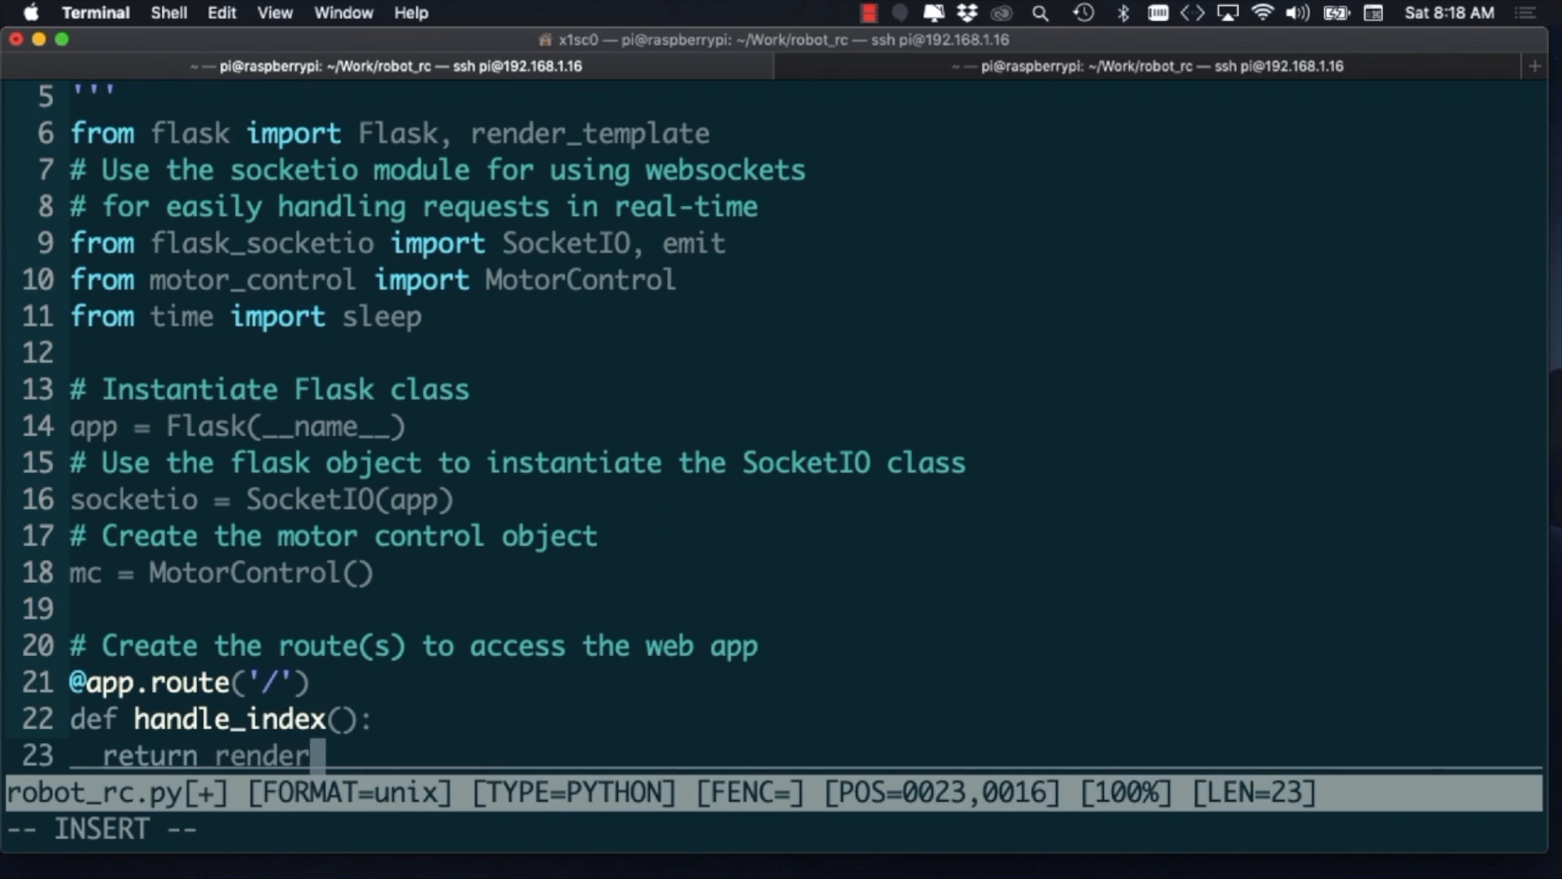
text(_template('index)
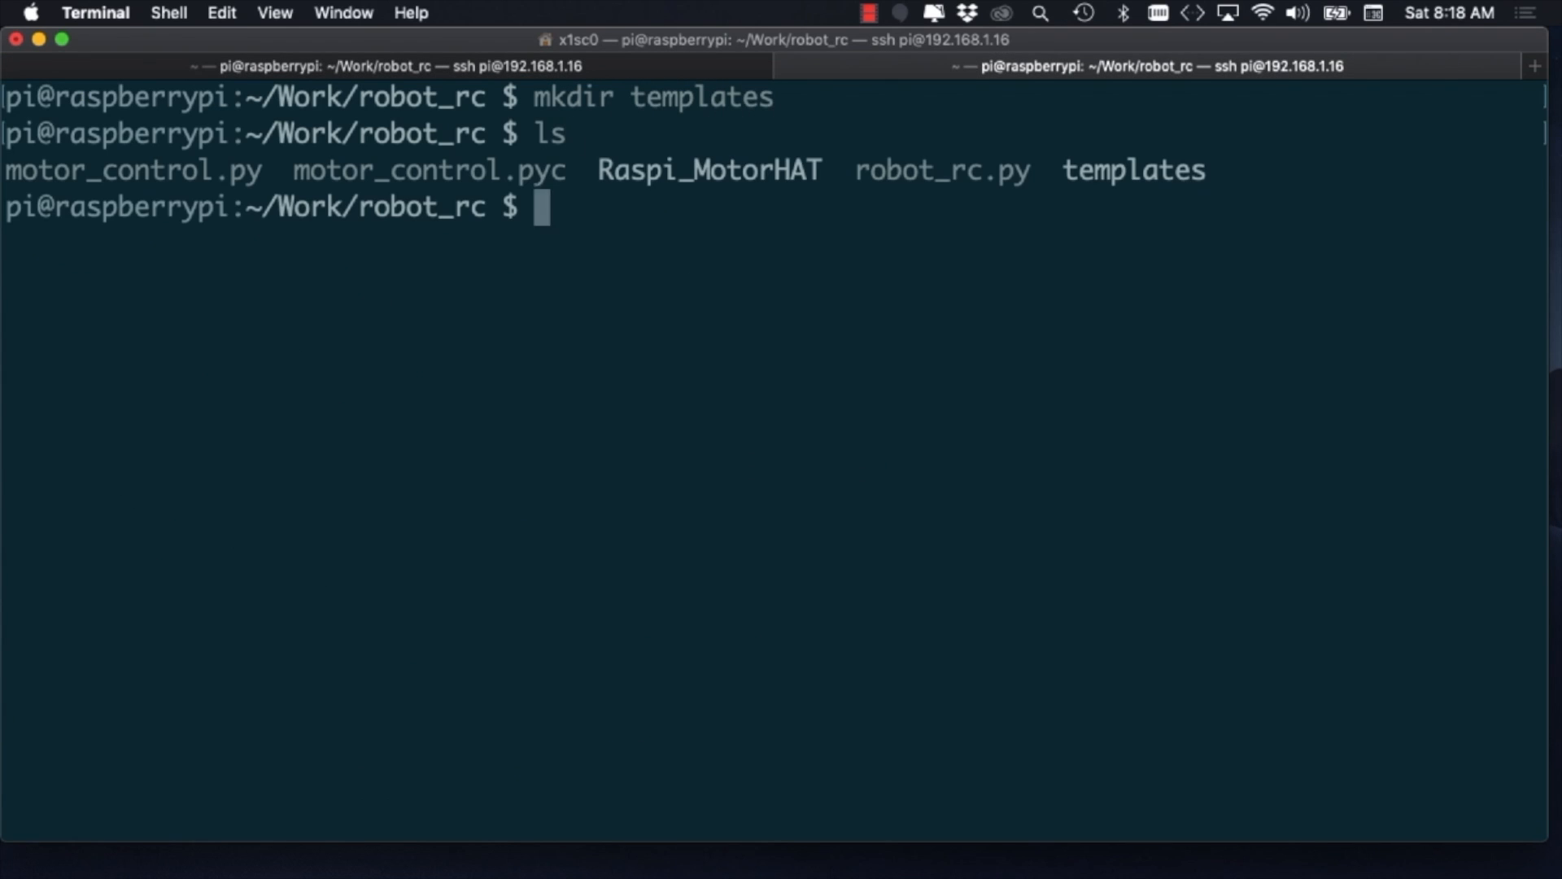
Create an empty templates/index.html with touch.
text(touch templates/index.html)
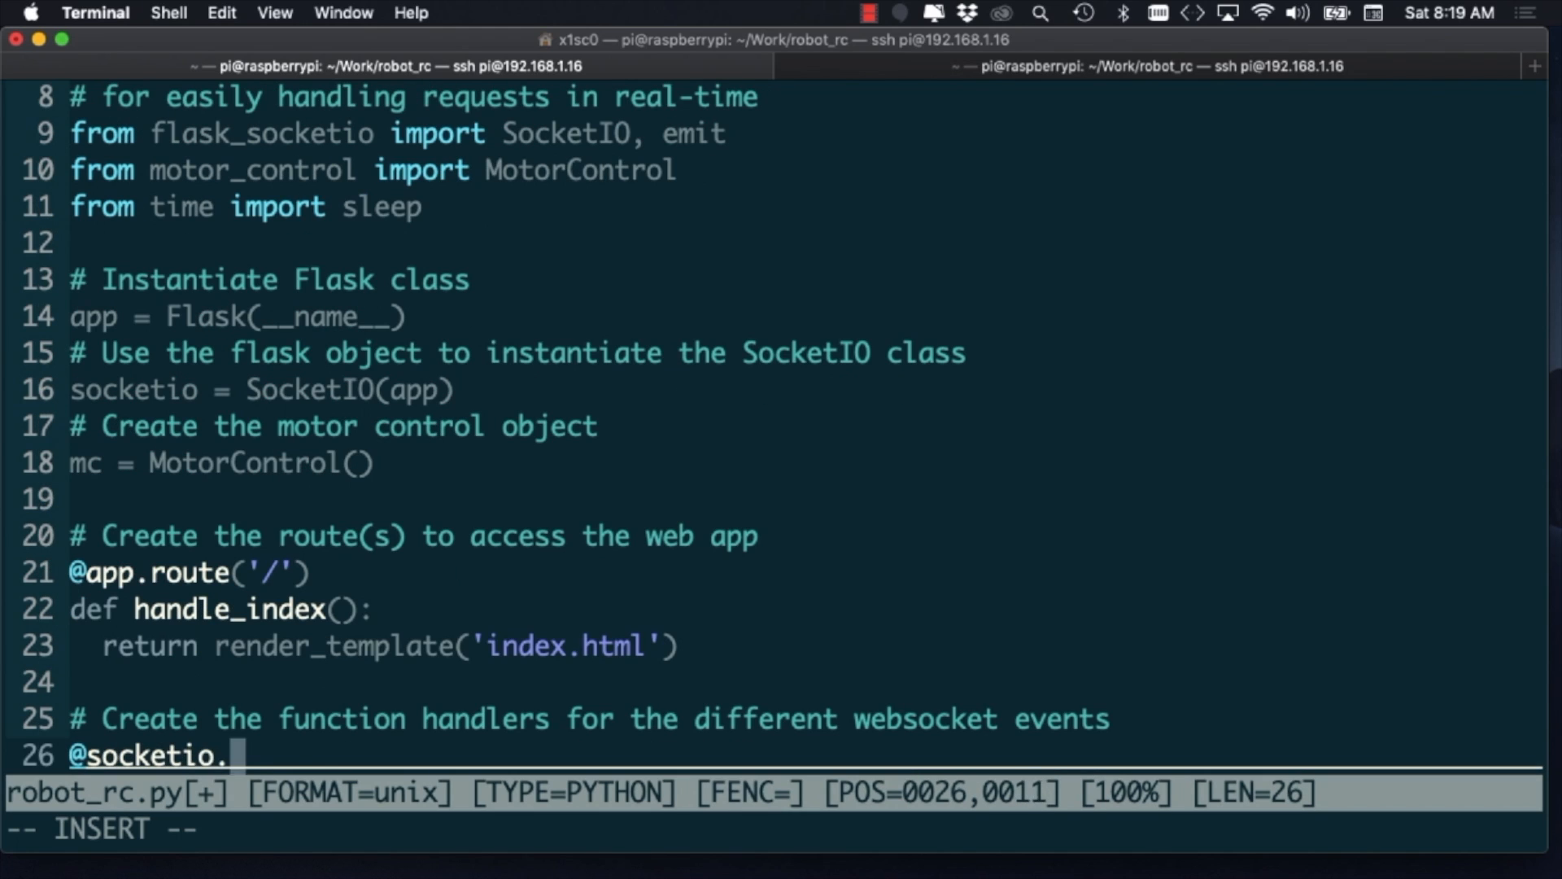
Add the 'req' handler that reads the message, drives or stops the motors, and responds.
text(on('req') # 'req' is an arbitrary name for my event)
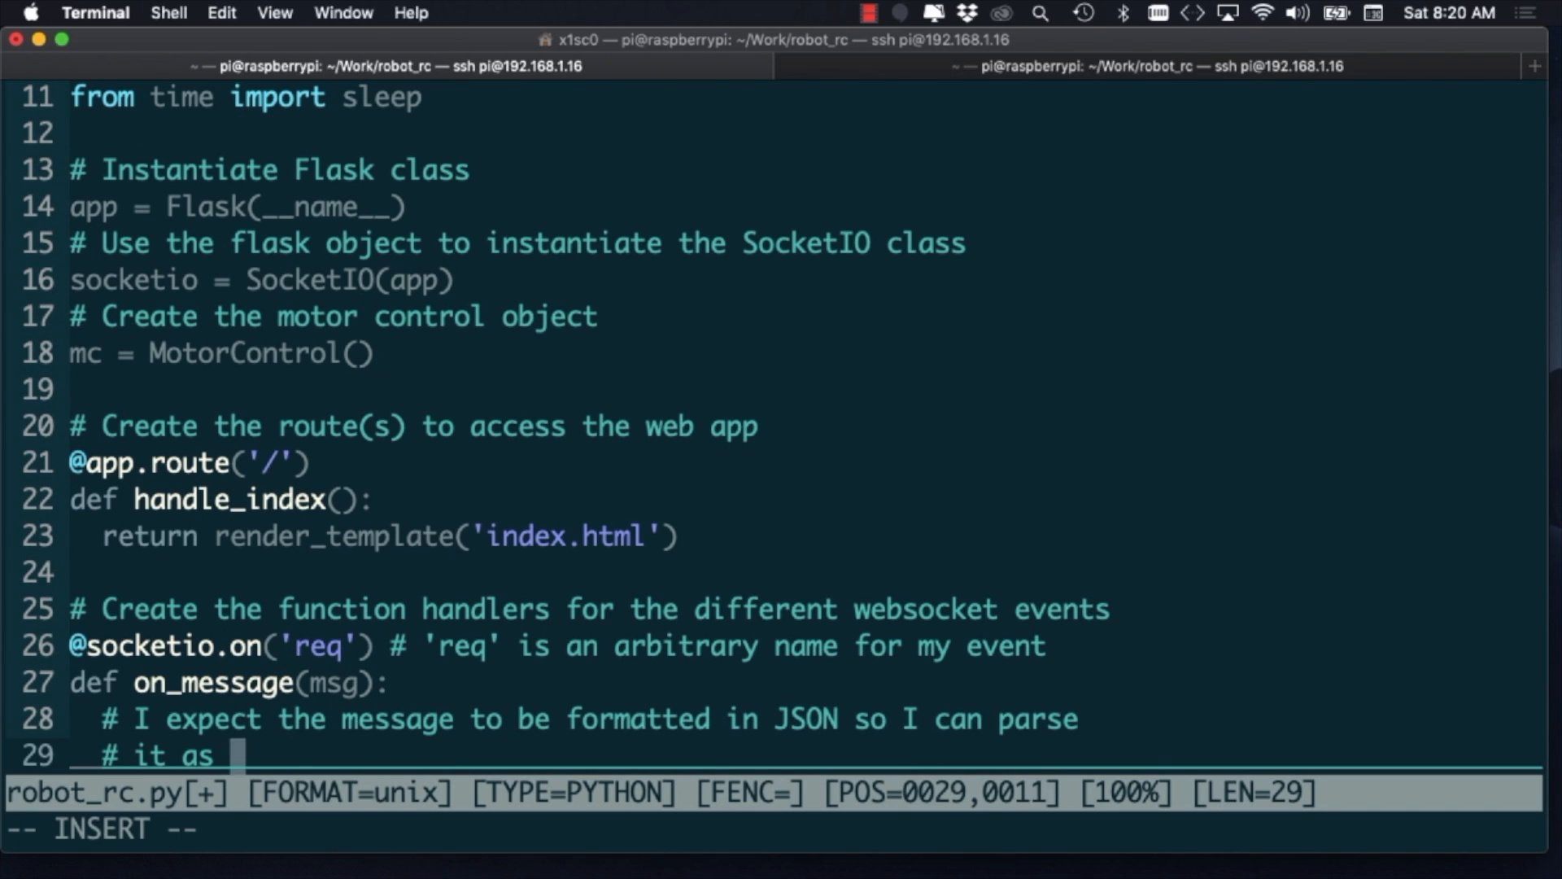
text(a Python dictionary and look for specific keys)
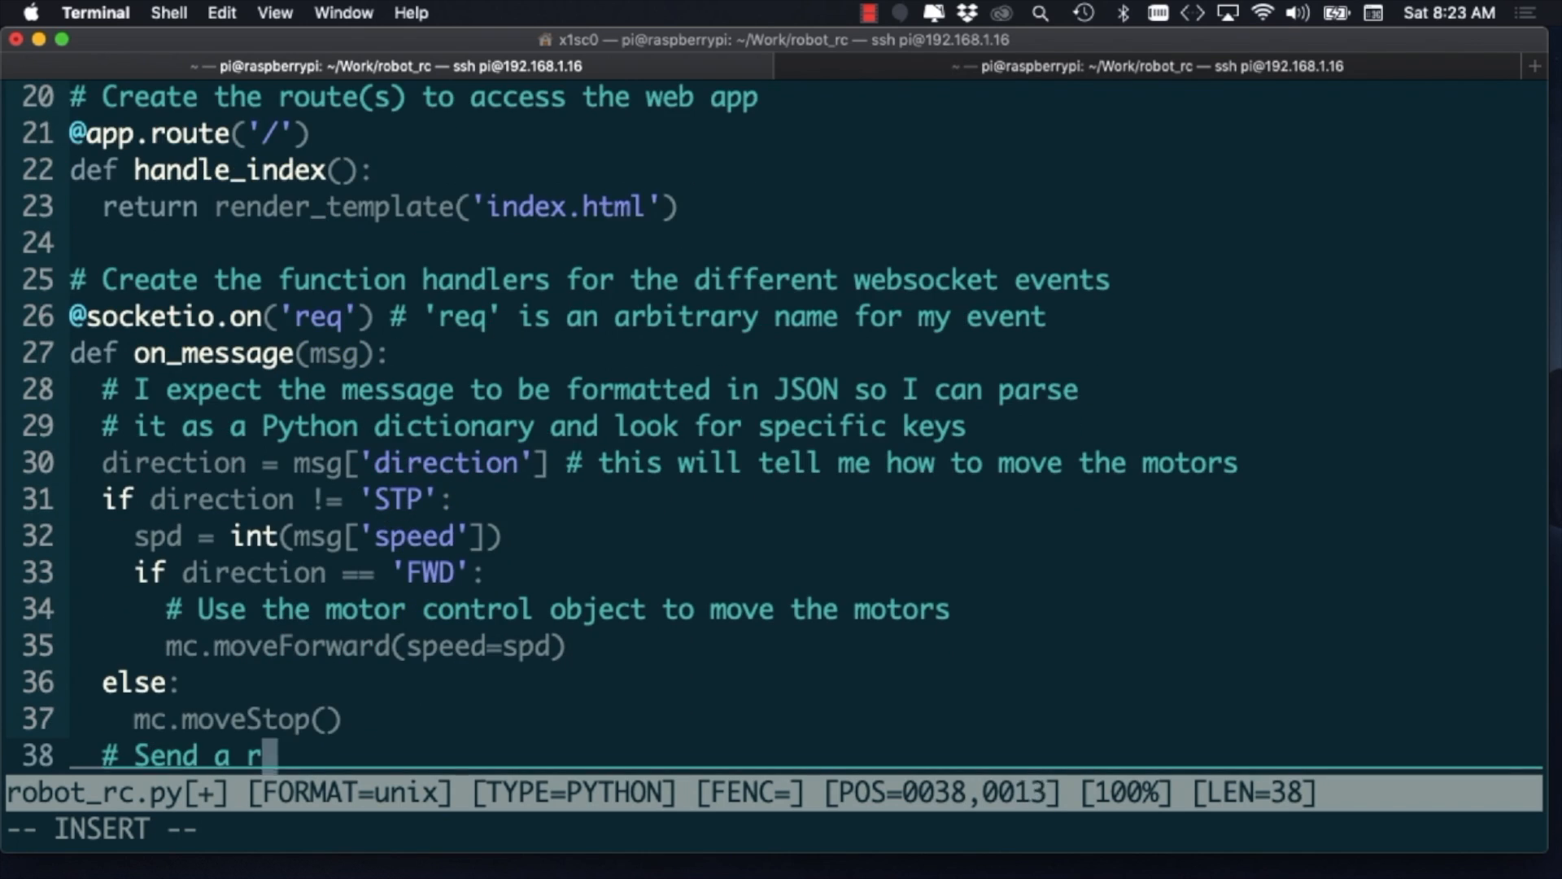
text(esponse to the websocket client)
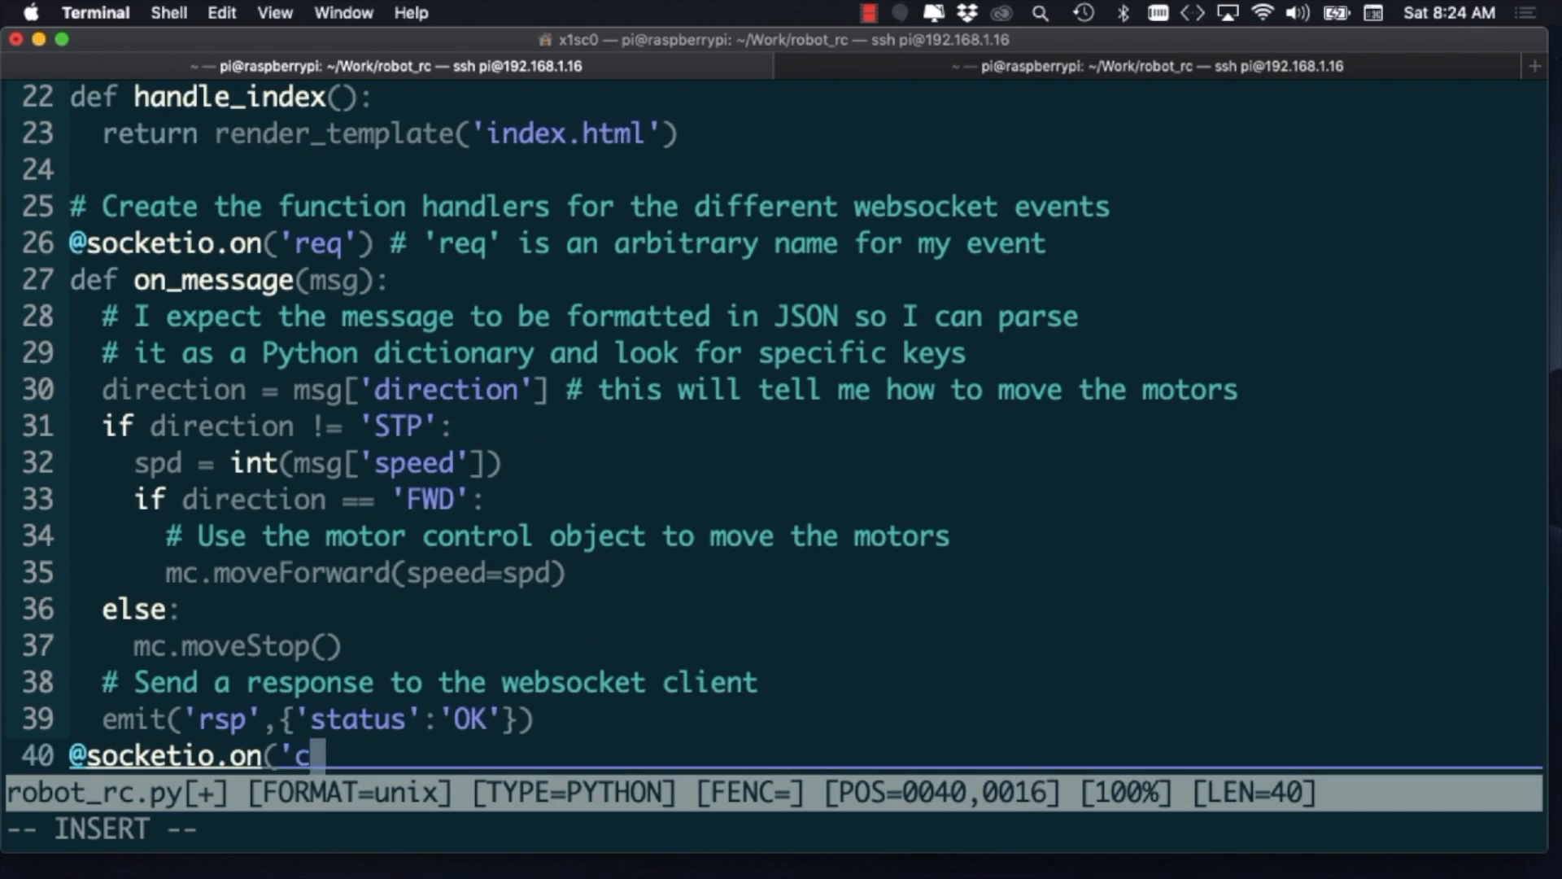
Add a 'connect' handler emitting CONNECTED, then start a 'disconnect' handler.
text(onnect') # 'connect' is a pre-defined event)
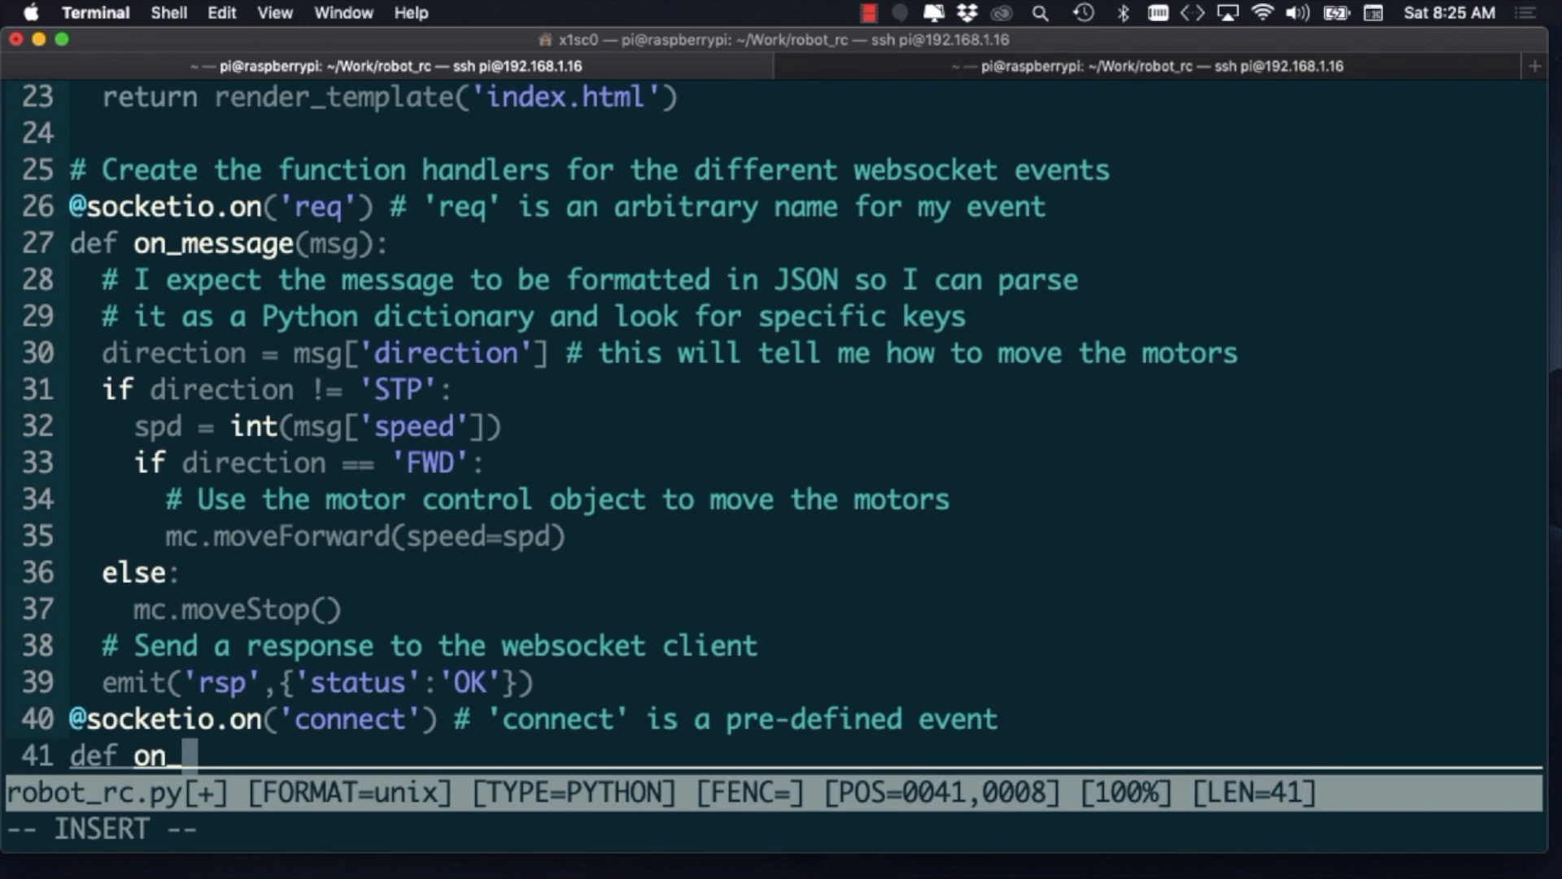
text(connect():\n    emit('rsp',{'s)
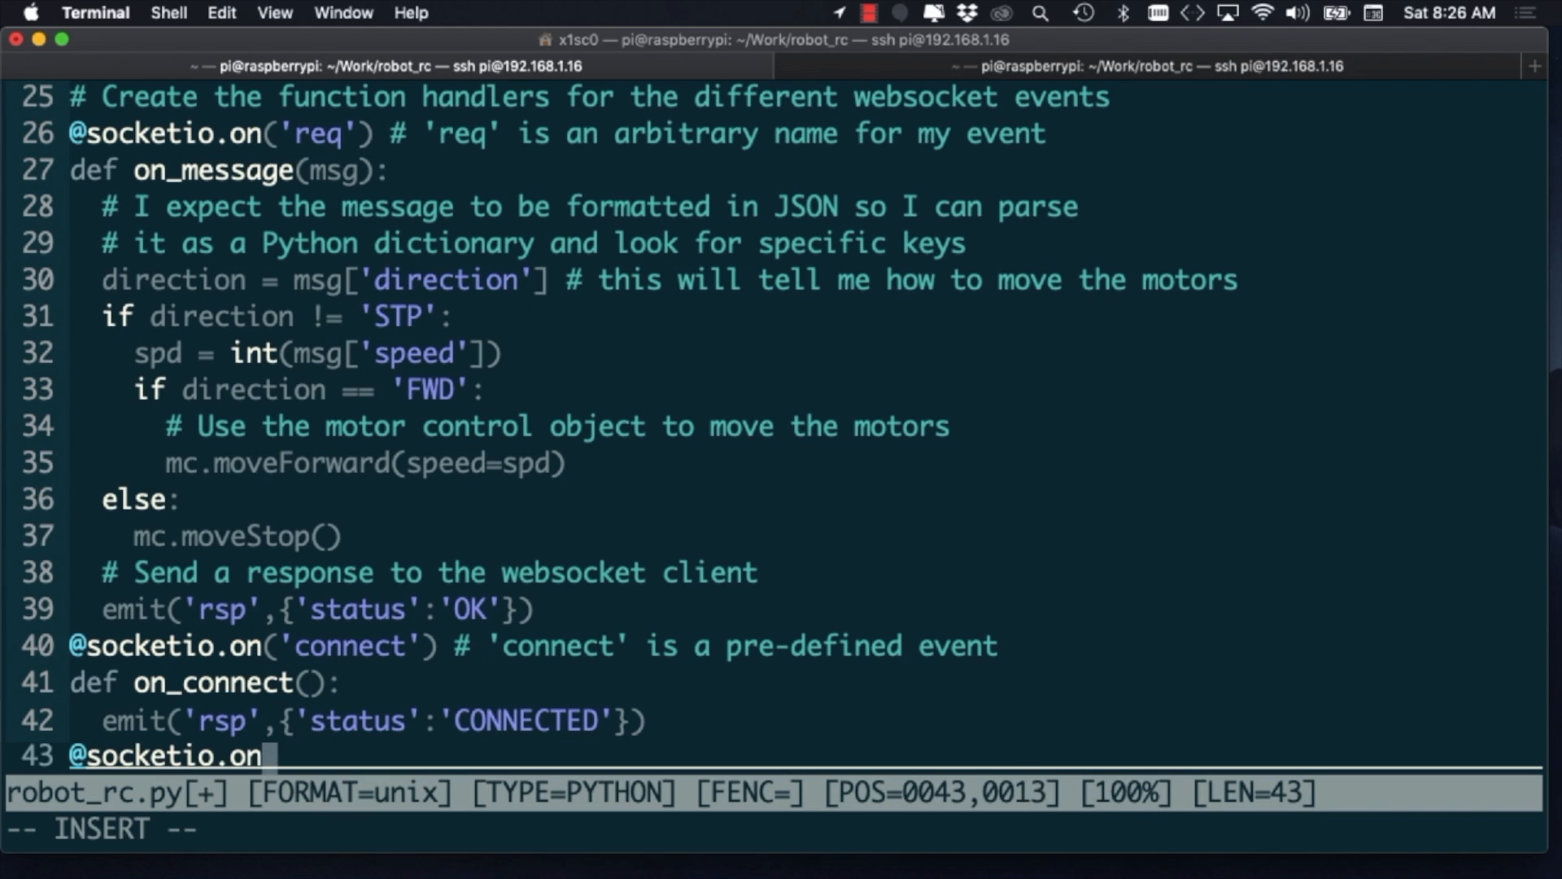
text(('disconnect') # 'disco)
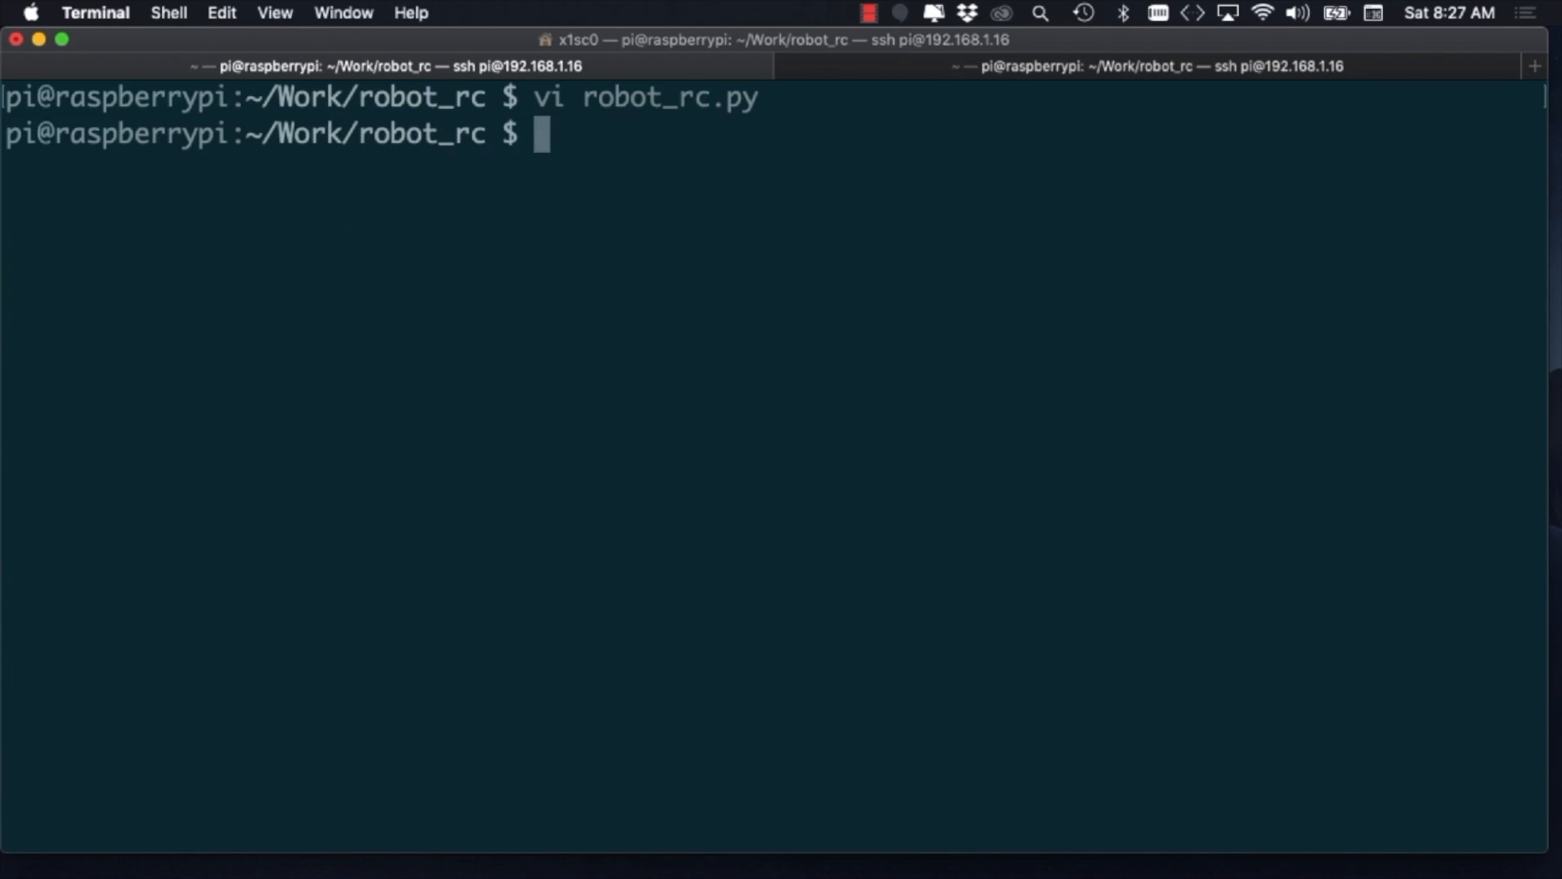
Write templates/index.html in vi with a FORWARD button calling move() and stop().
text(vi templates/i)
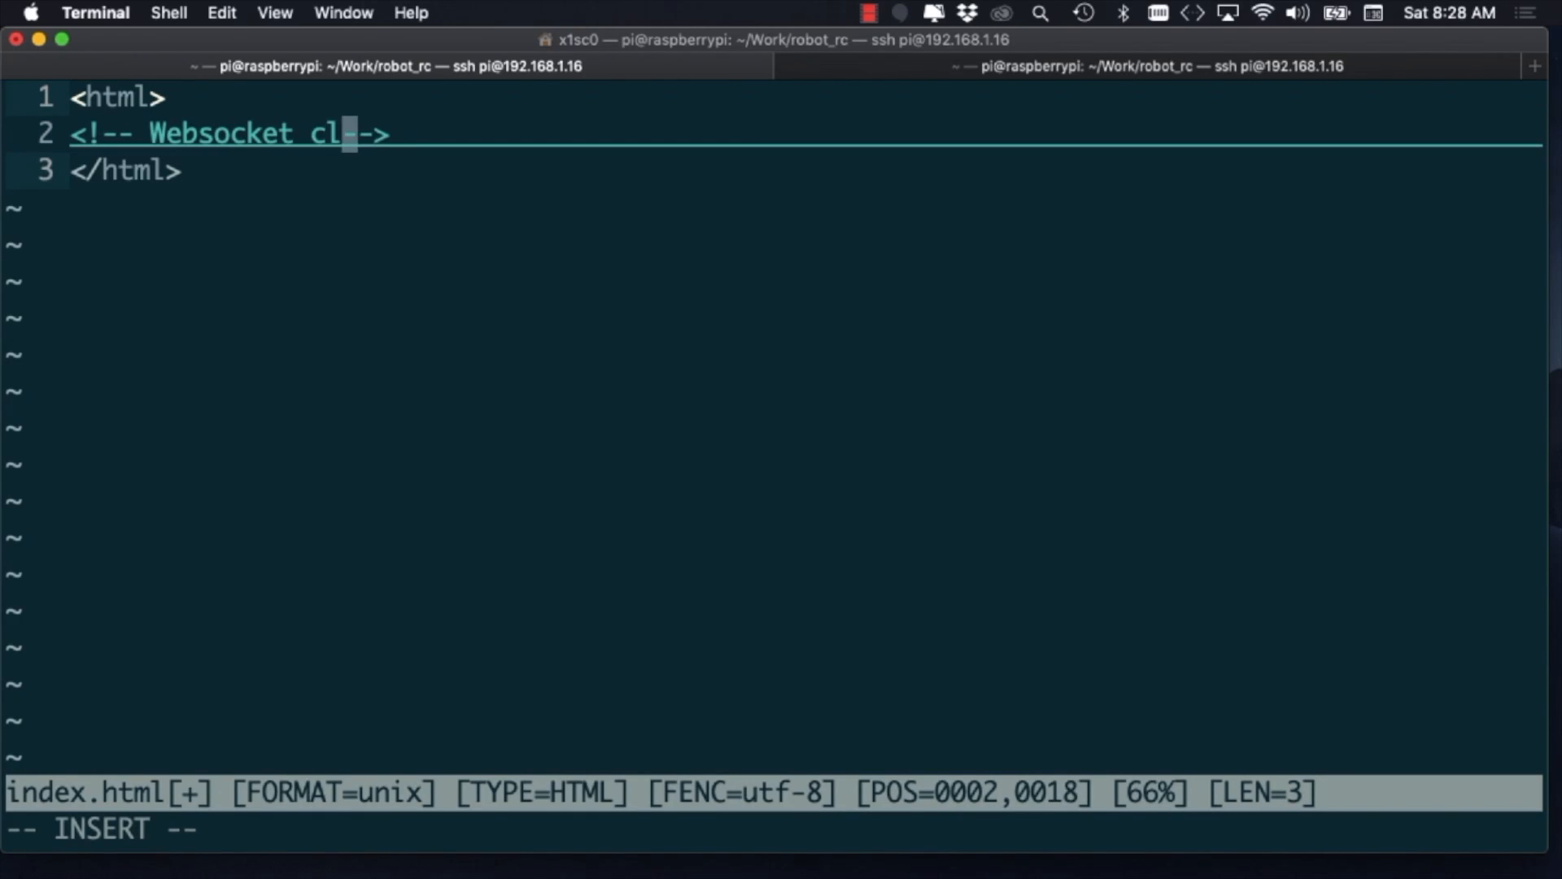
text(ient for controlling ACROBOTIC's wheeled robot PyPi)
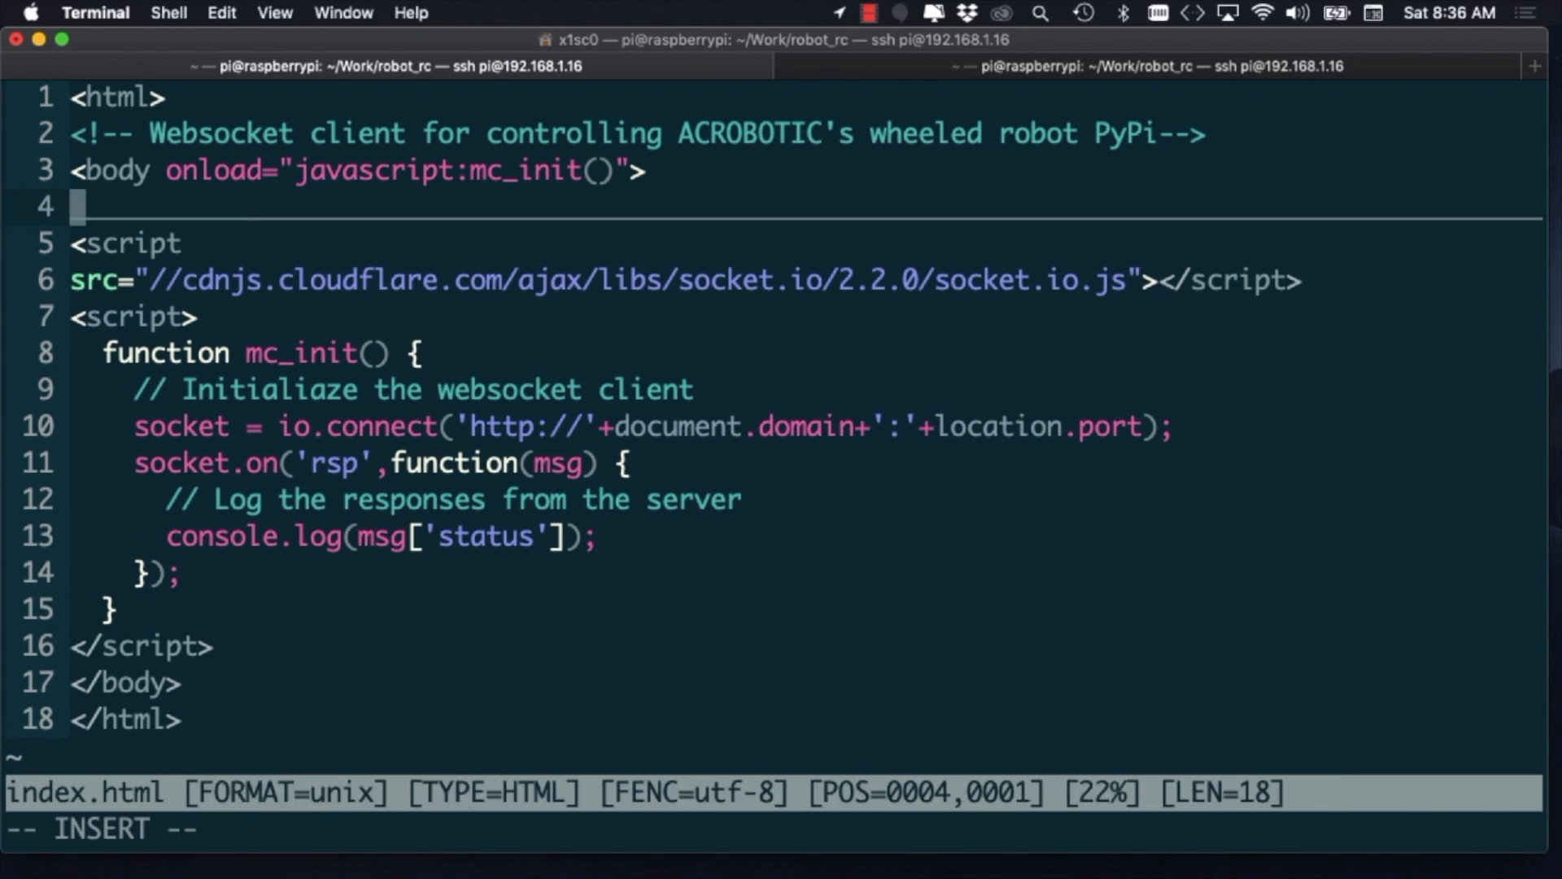
text(<button on>FORWARD</button>)
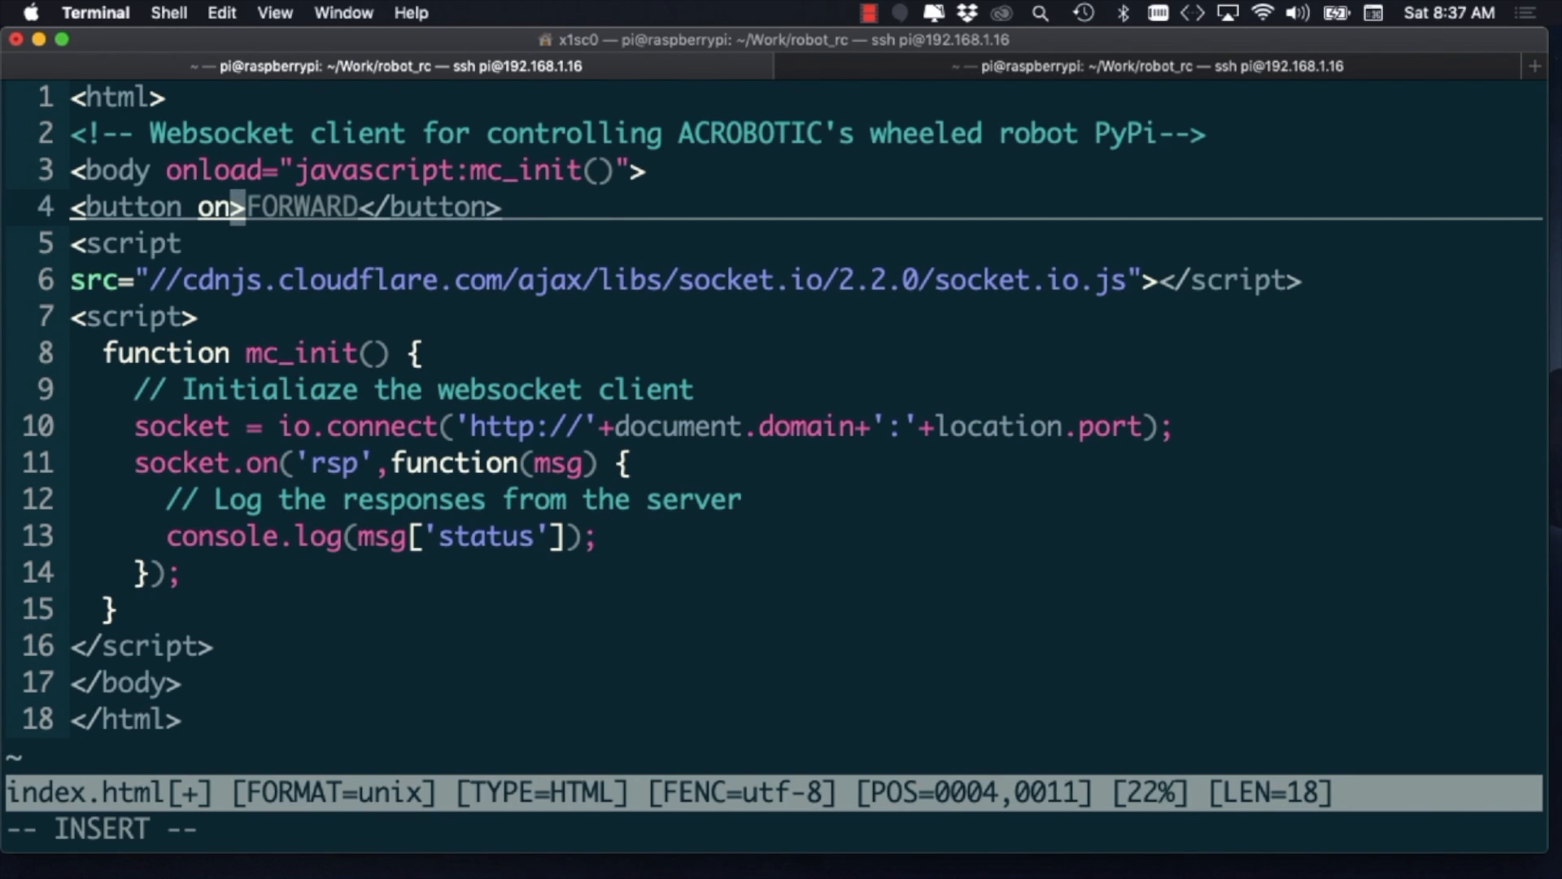
text(mousedown="move(this)" onmouseup="stop()" id=")
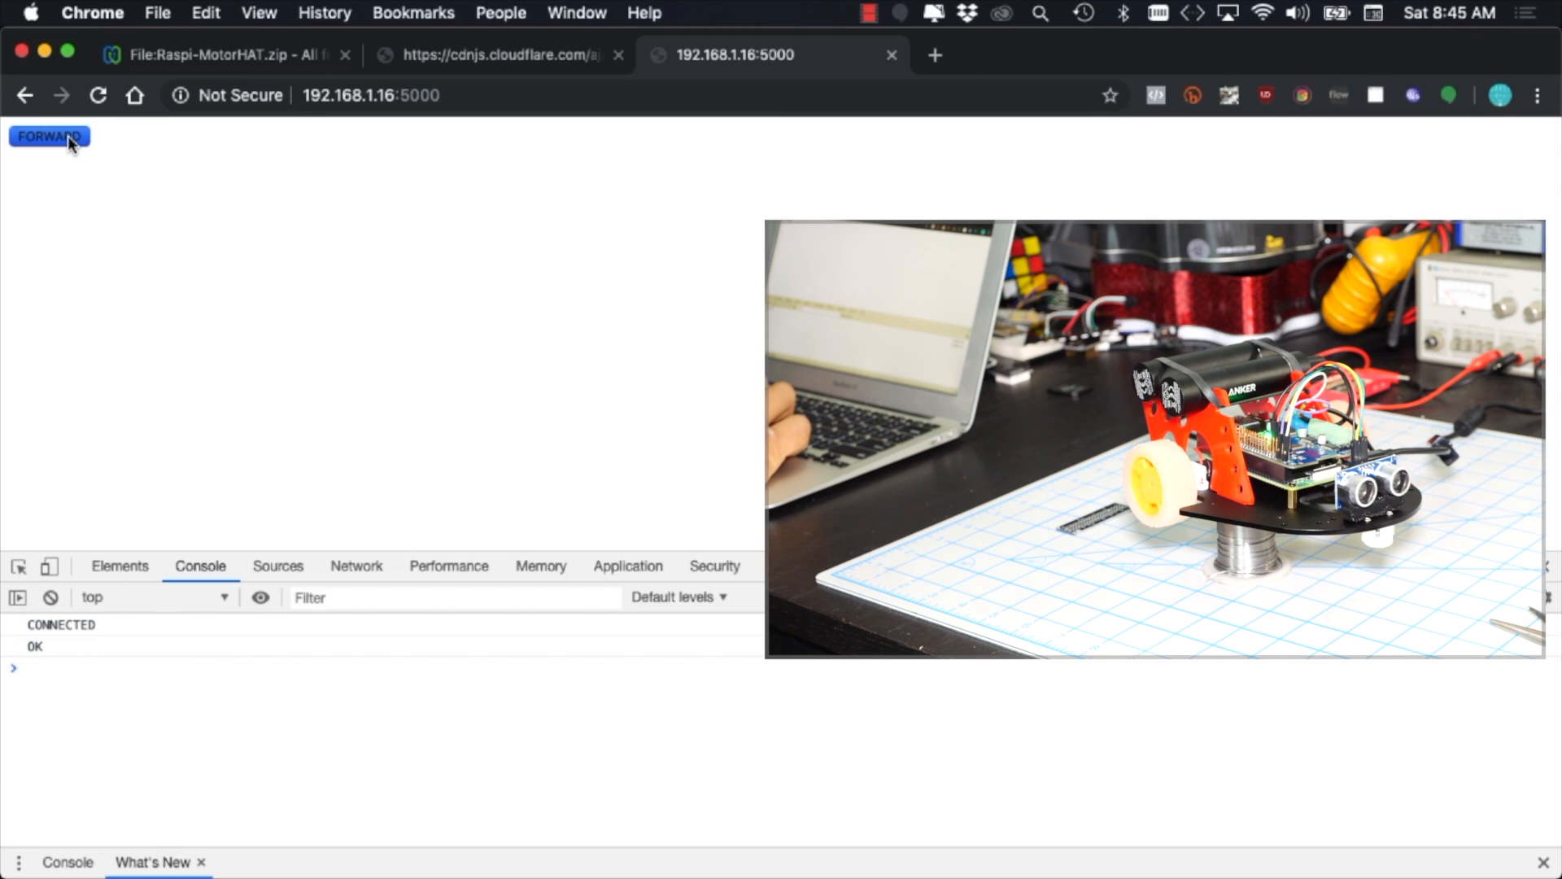
Click FORWARD three times on the robot page and see OK replies in the Console.
click(49, 137)
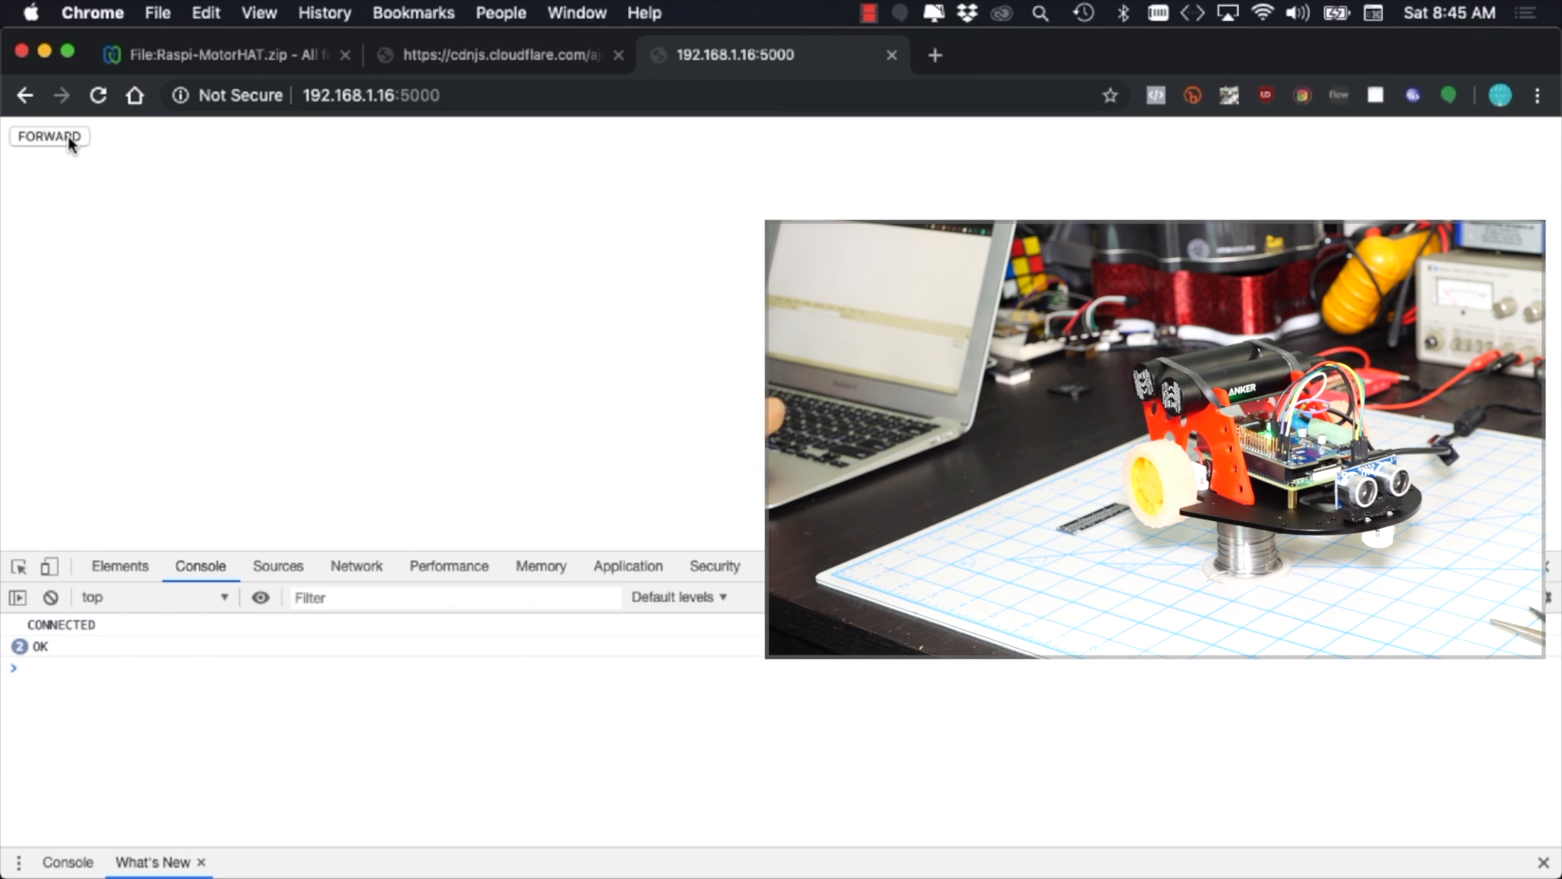
click(49, 137)
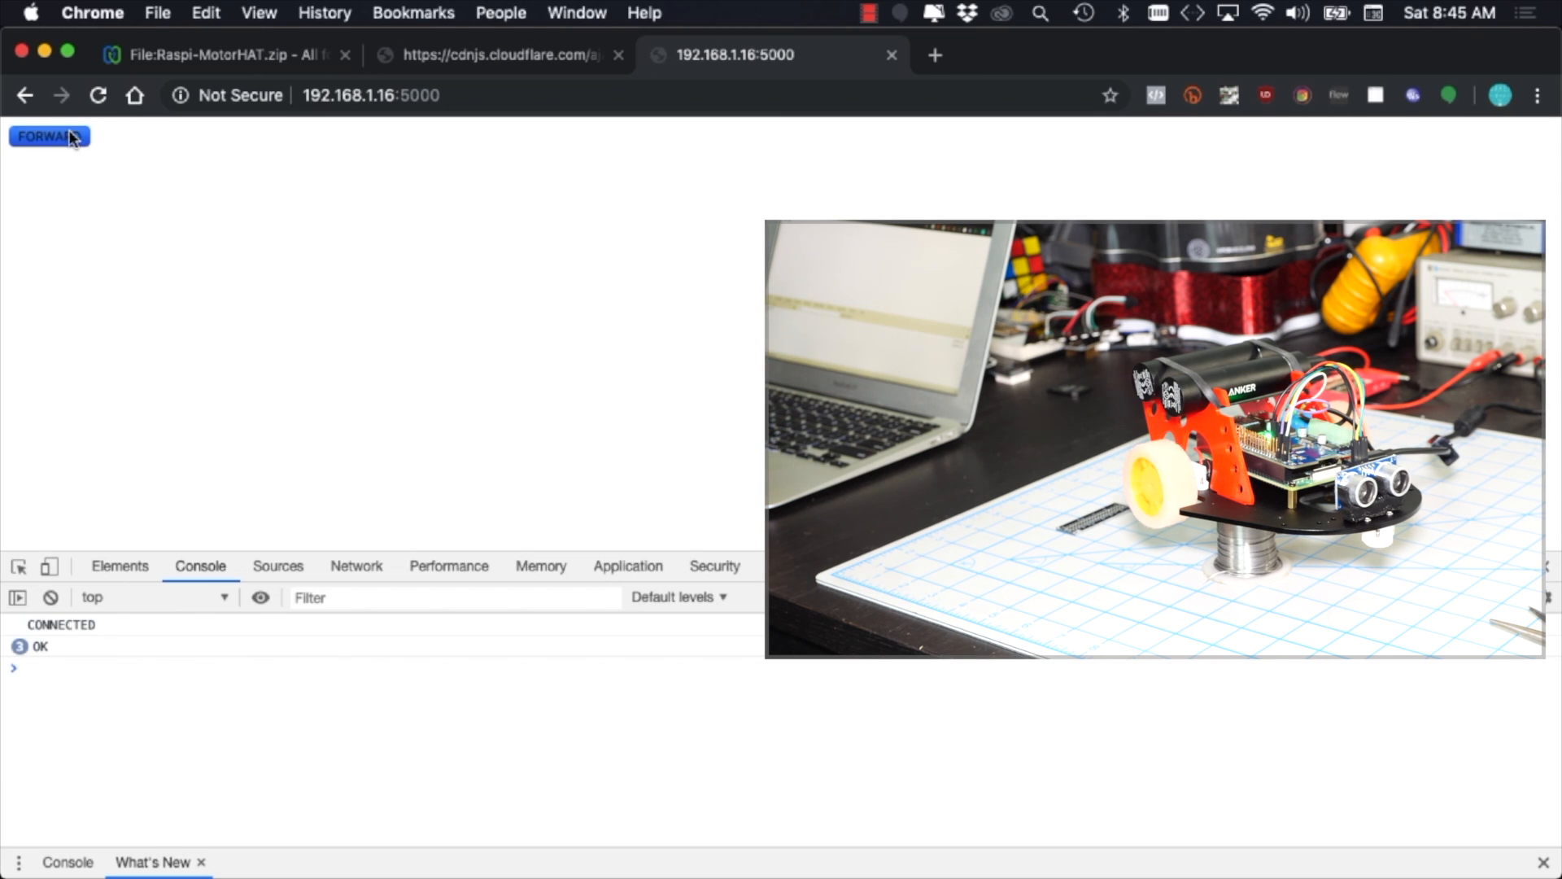
click(49, 136)
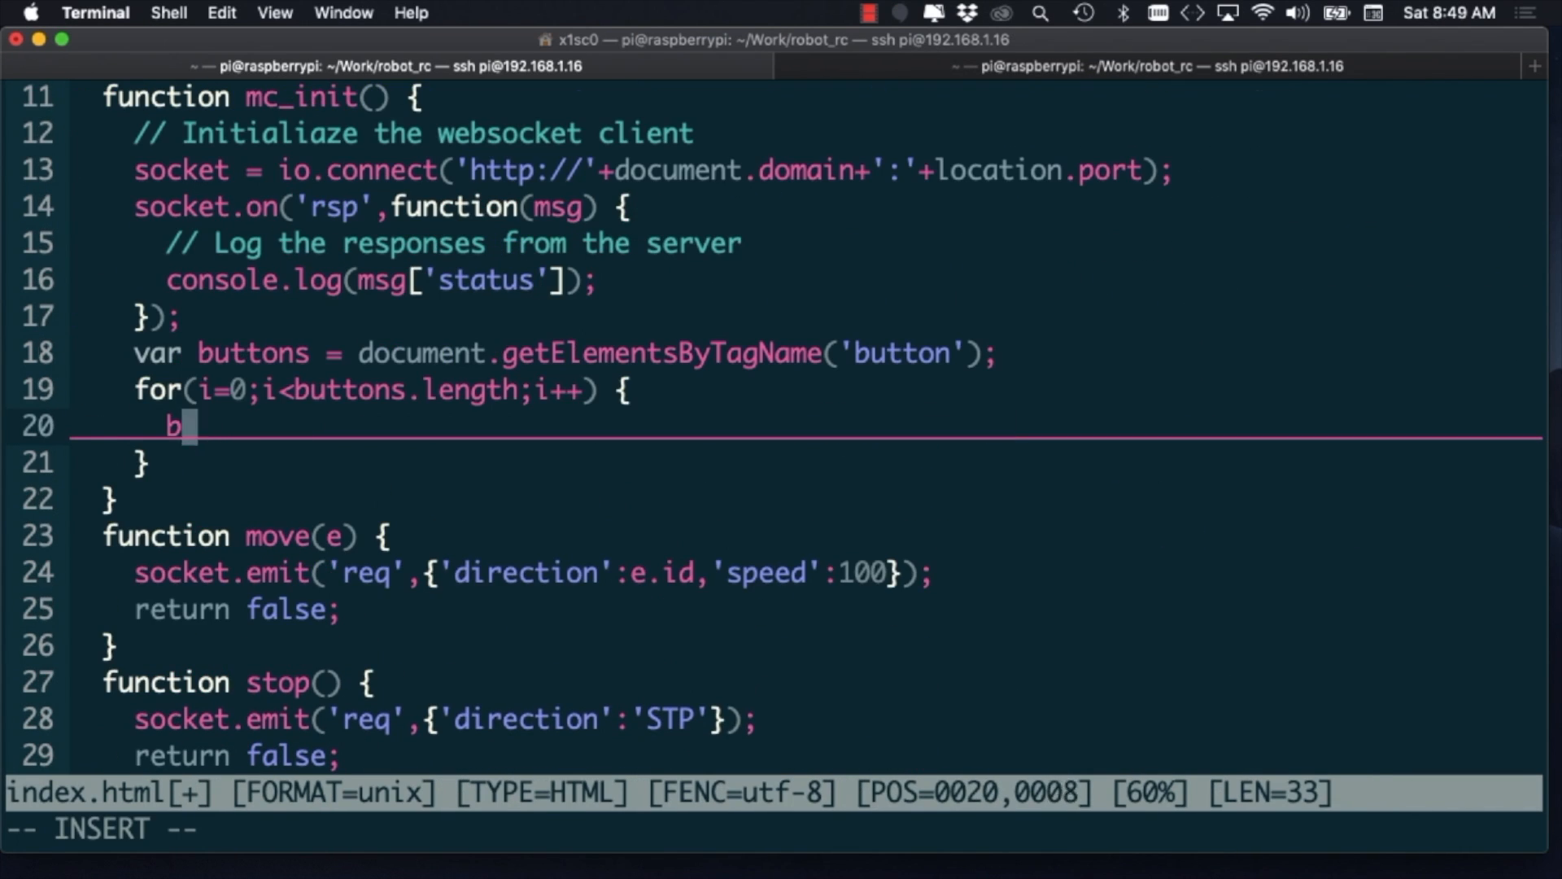
Attach mousedown/touchstart→move and mouseup/touchend→stop to each button; call e.preventDefault() in move.
text(uttons[i].addEventListener('mousedown',move,true);)
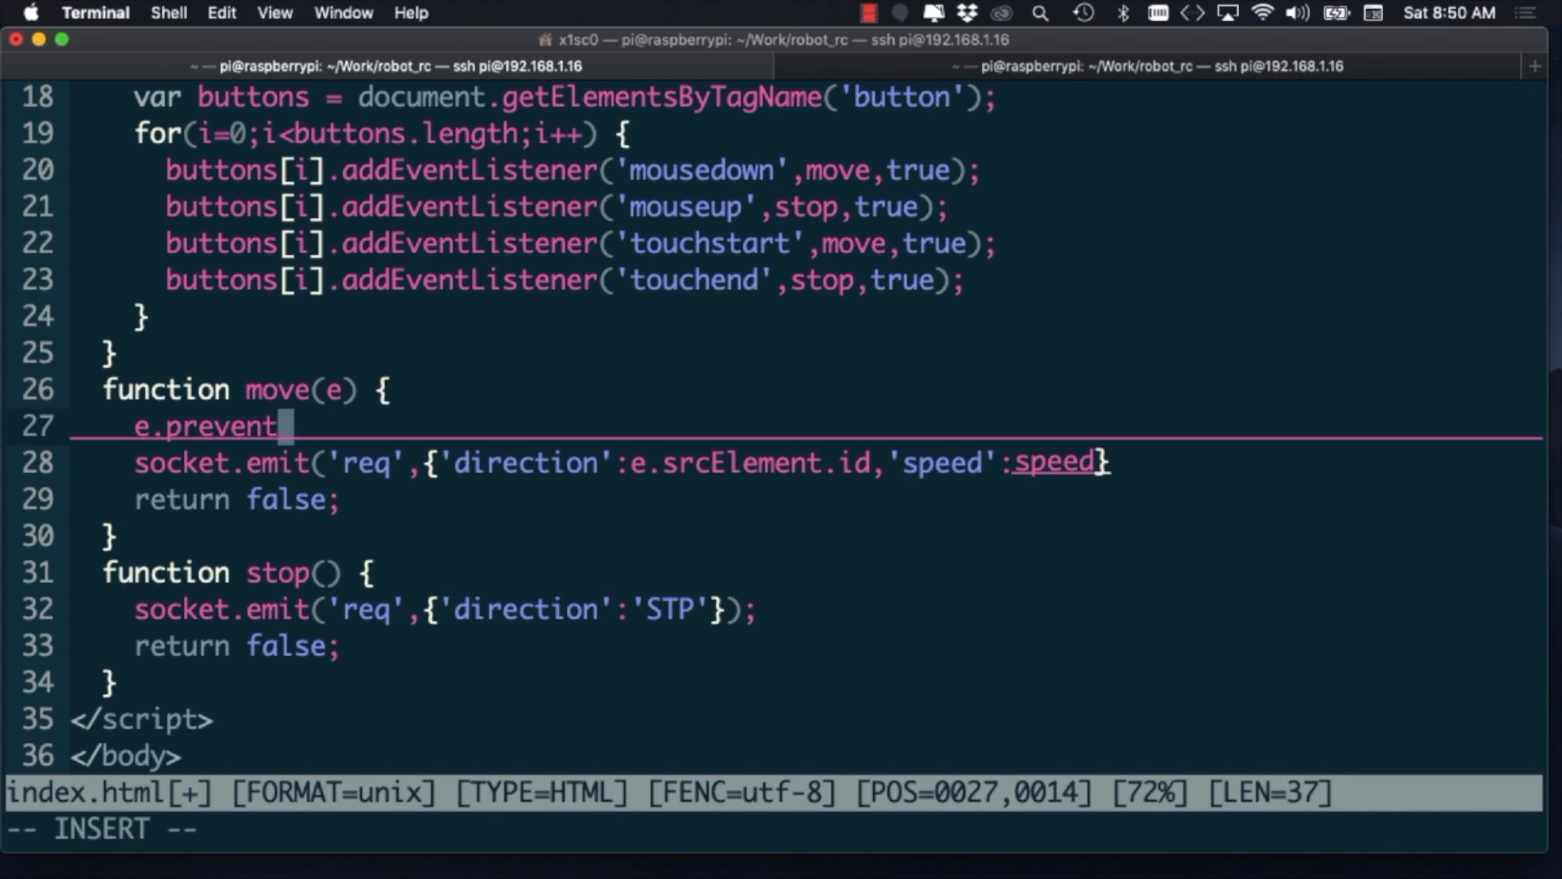
text(Default();)
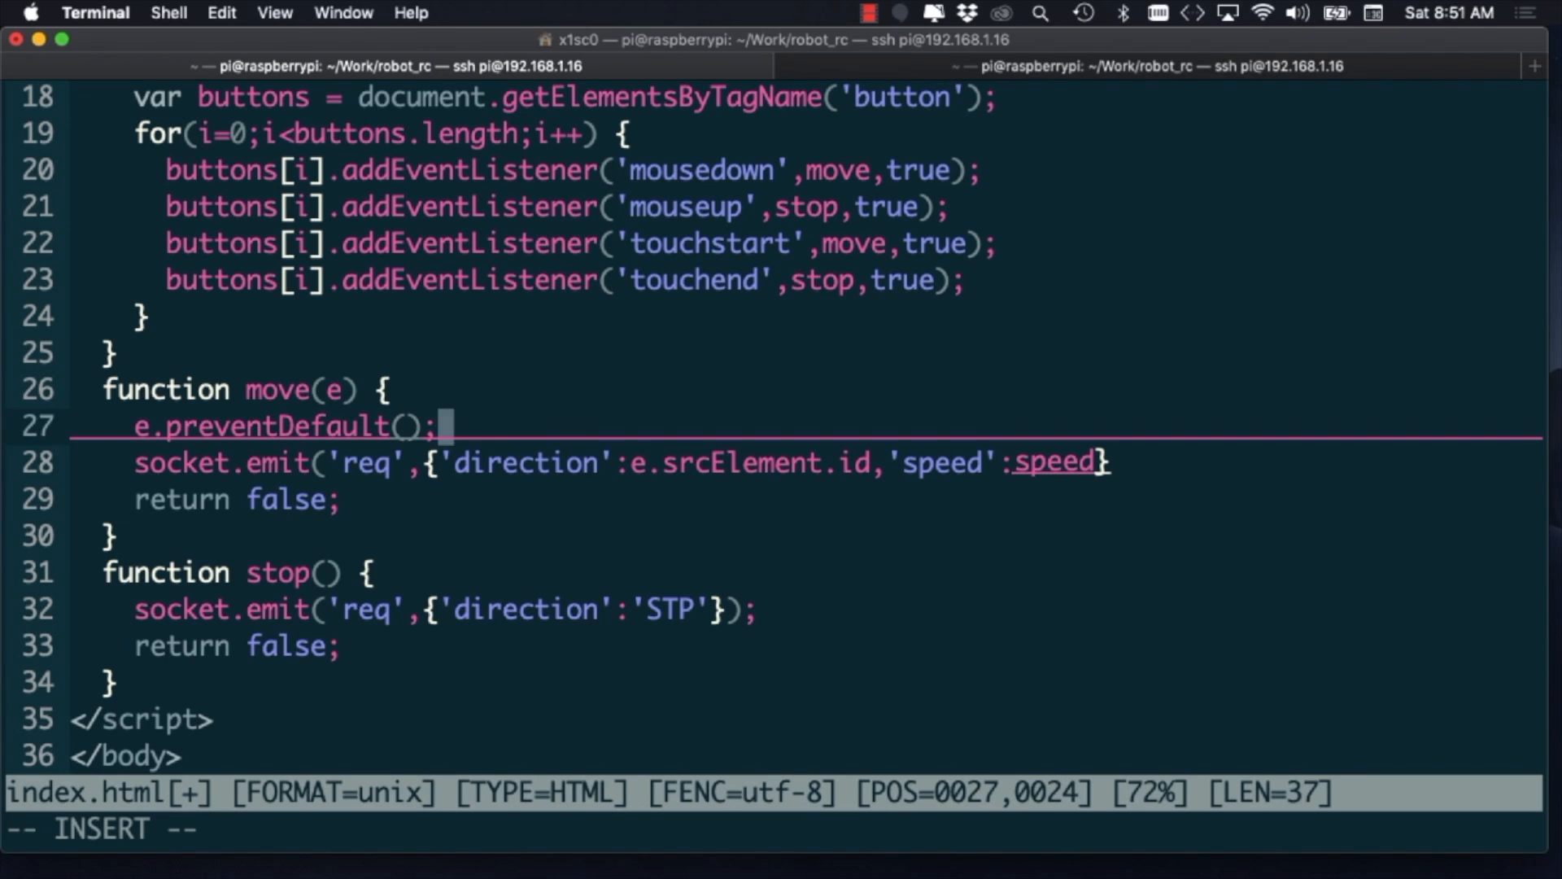